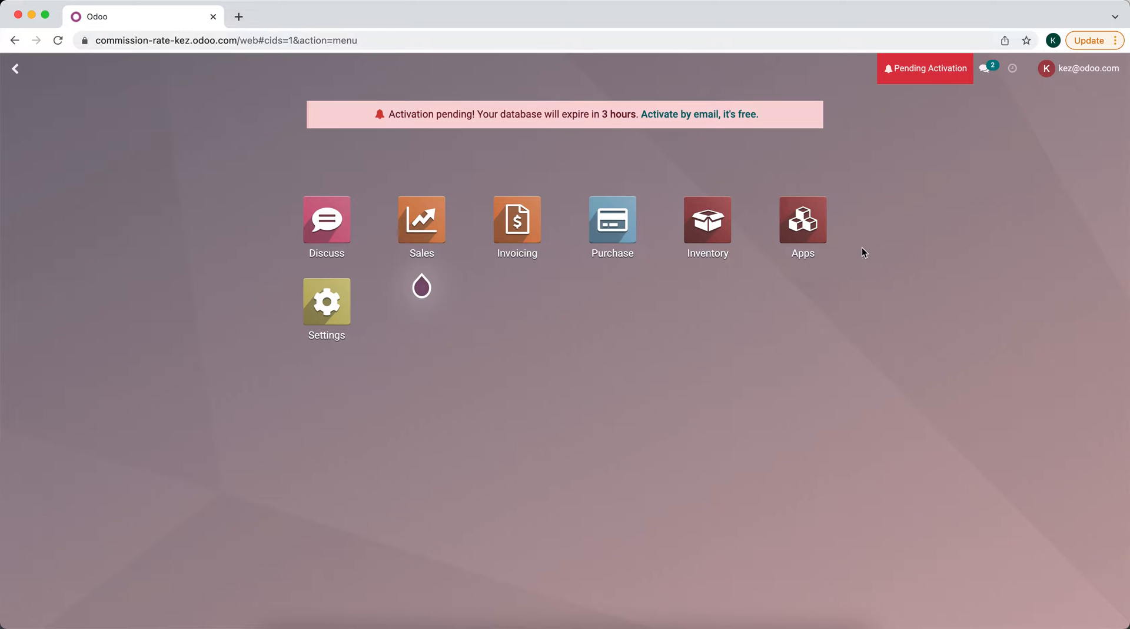
{"action": "mouse_move", "coordinate": [635, 337]}
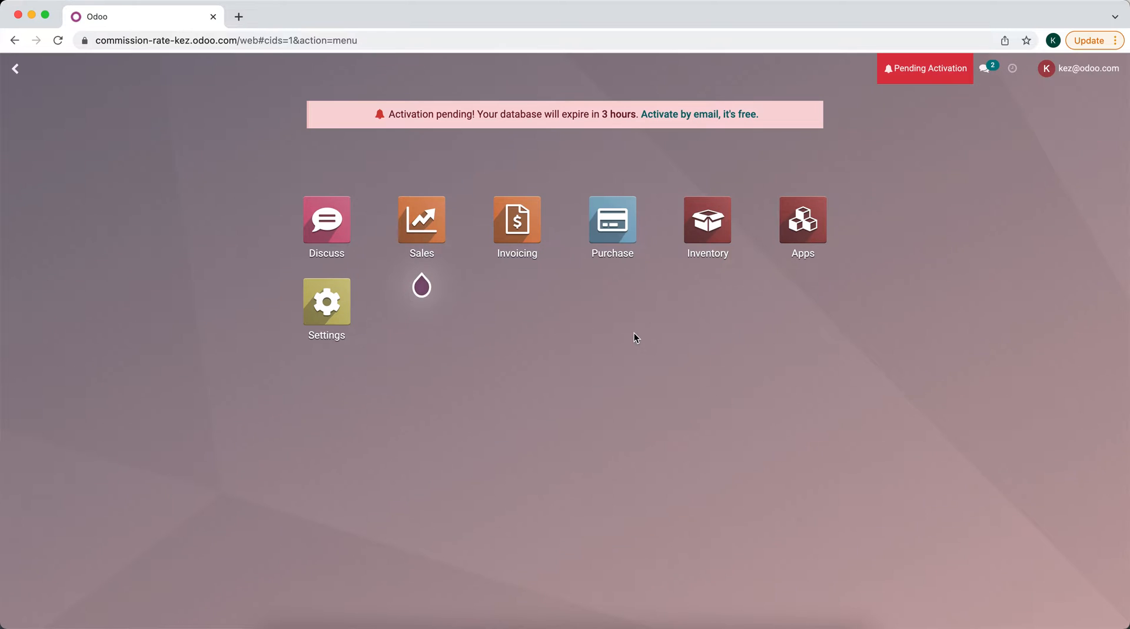
{"action": "mouse_move", "coordinate": [657, 321]}
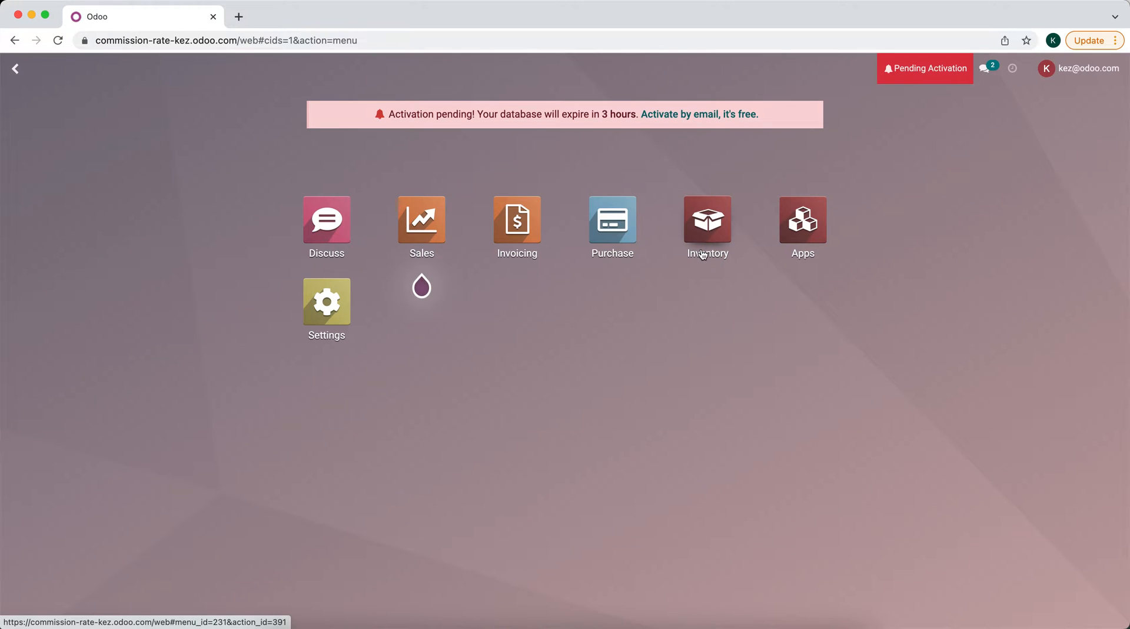
{"action": "mouse_move", "coordinate": [521, 289]}
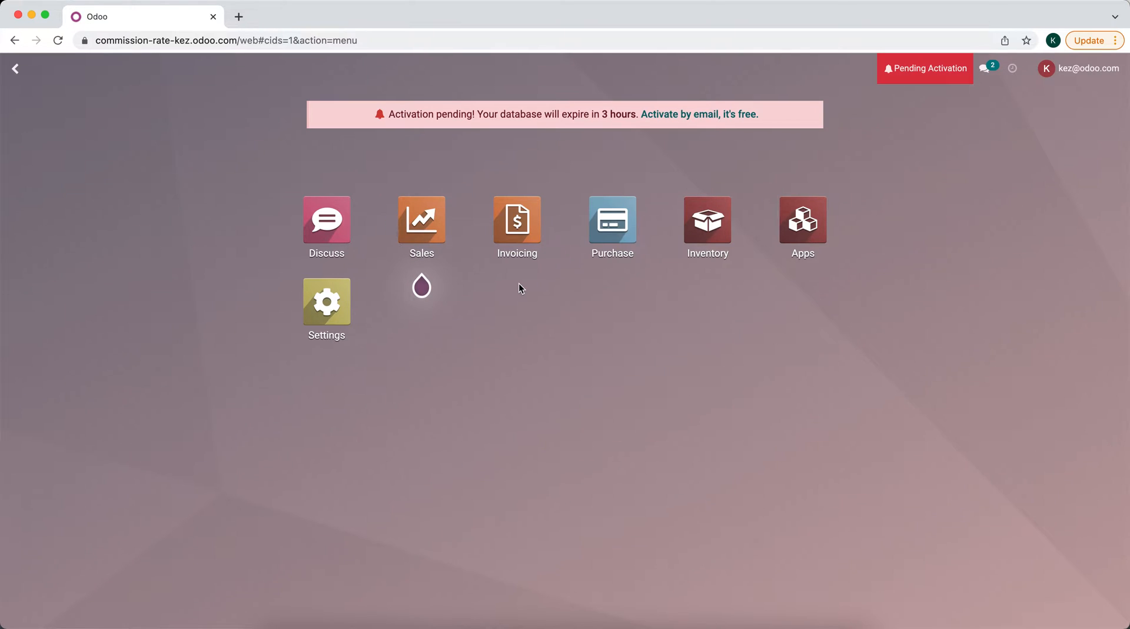
Launch the Inventory app from the Odoo home screen.
{"action": "left_click", "coordinate": [707, 219]}
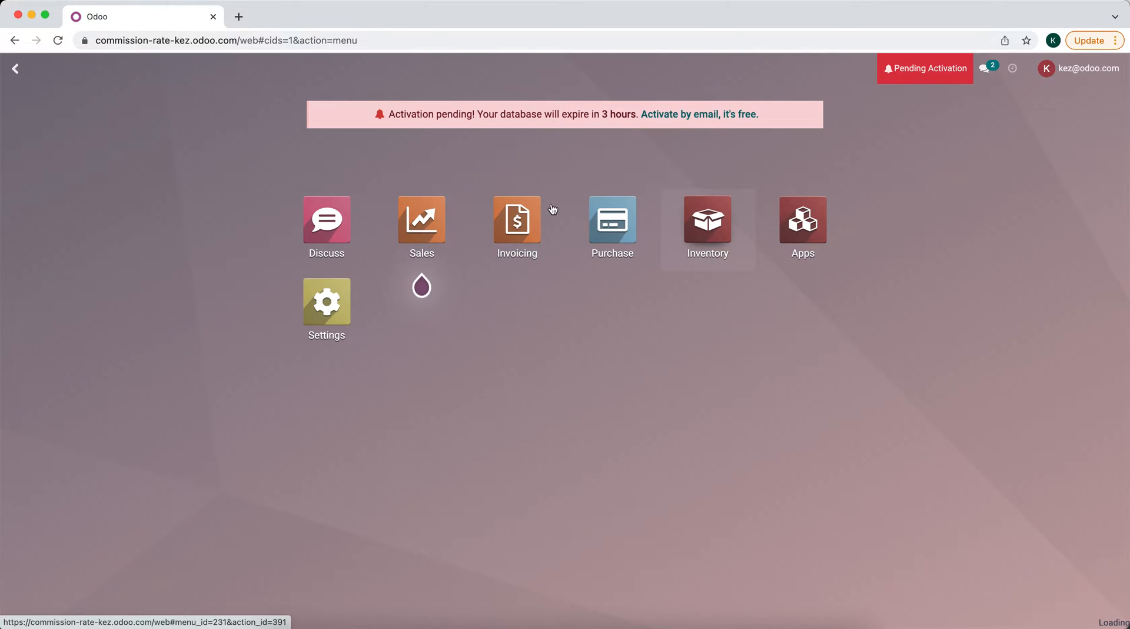
Create and save a new product named Product 1 in Inventory.
{"action": "left_click", "coordinate": [706, 219]}
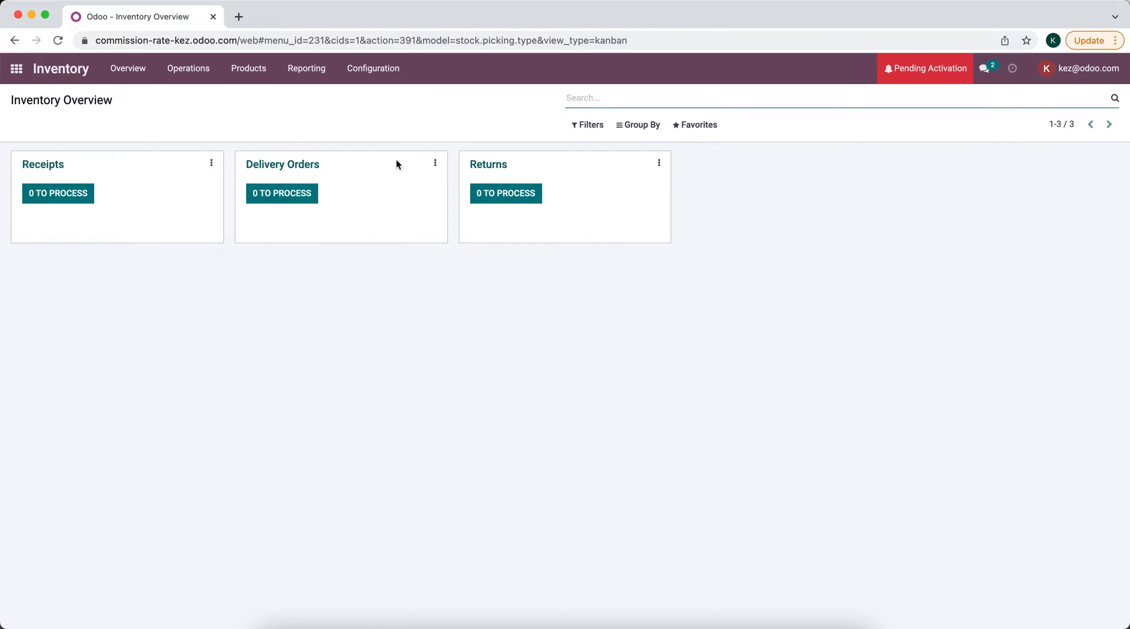
{"action": "left_click", "coordinate": [247, 68]}
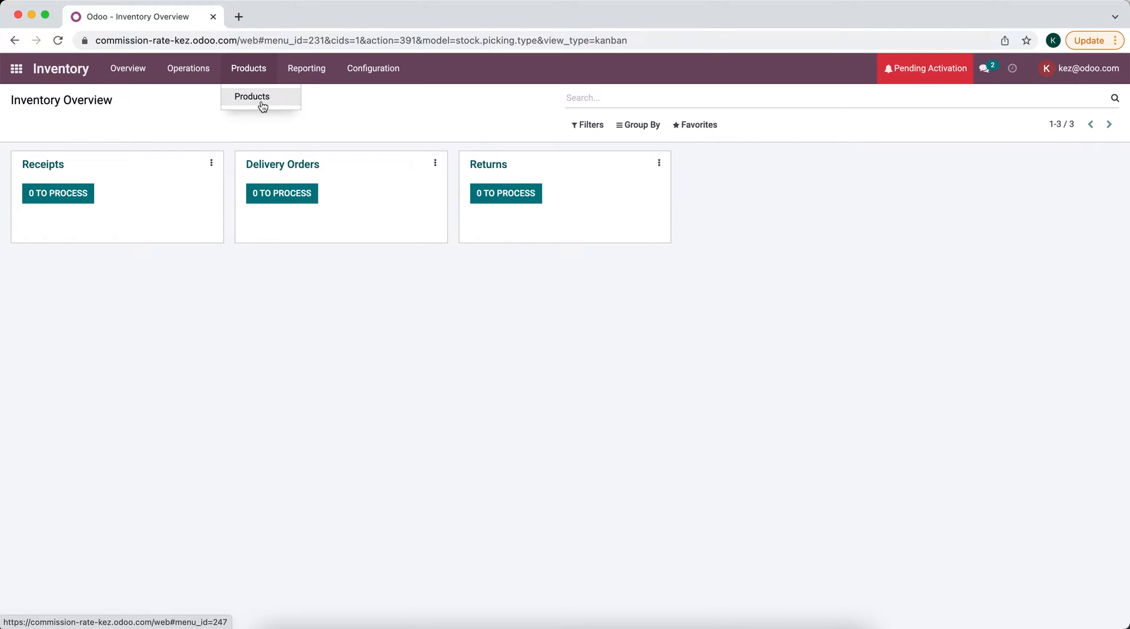
{"action": "left_click", "coordinate": [251, 97]}
{"action": "type", "text": "Produc"}
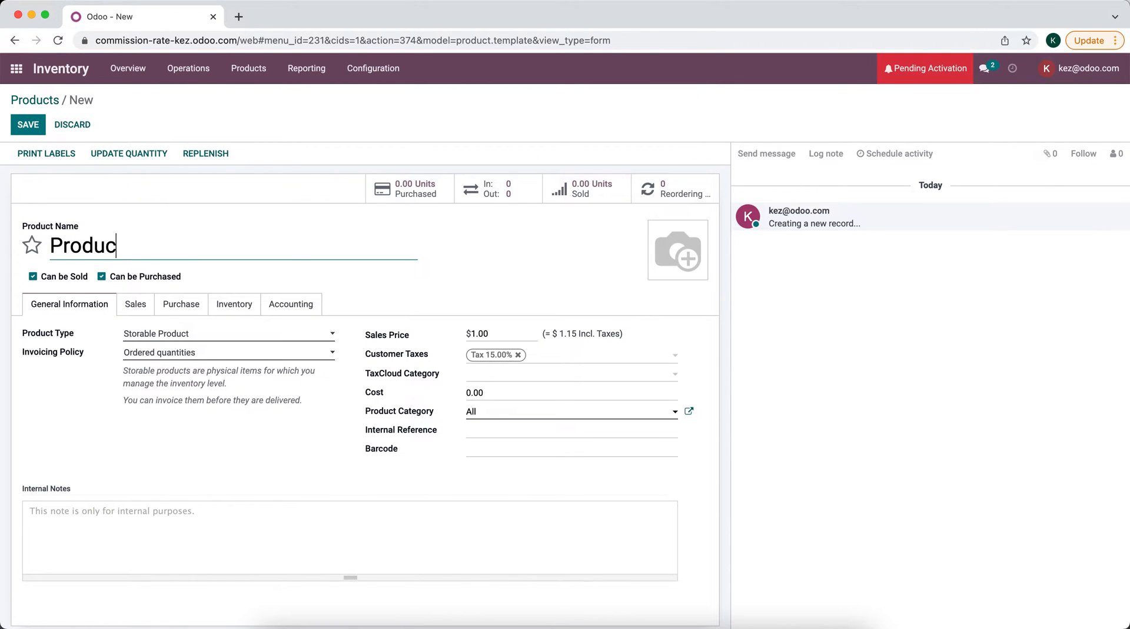
{"action": "left_click", "coordinate": [27, 125]}
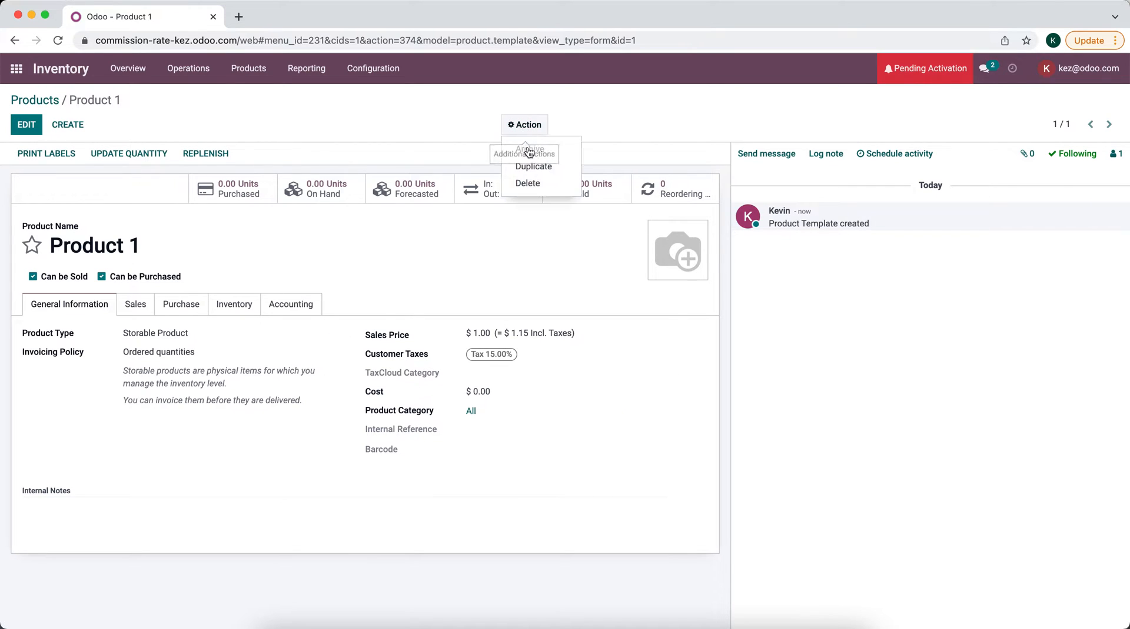
Duplicate Product 1, rename the copy Product 2, save, and return home.
{"action": "left_click", "coordinate": [533, 166]}
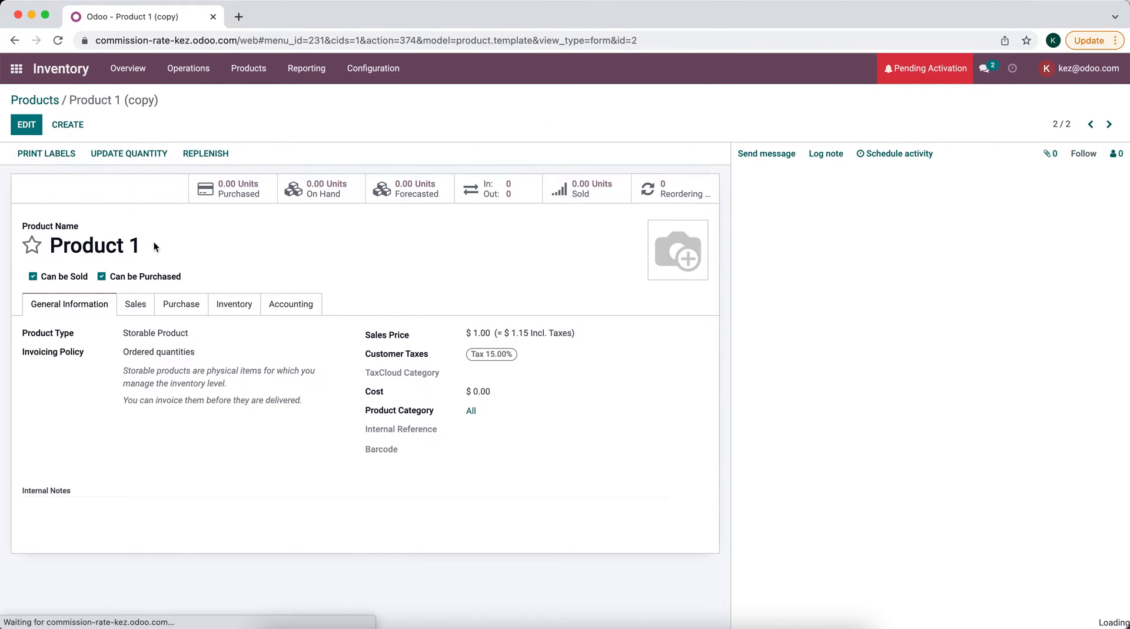
{"action": "type", "text": "Product 2"}
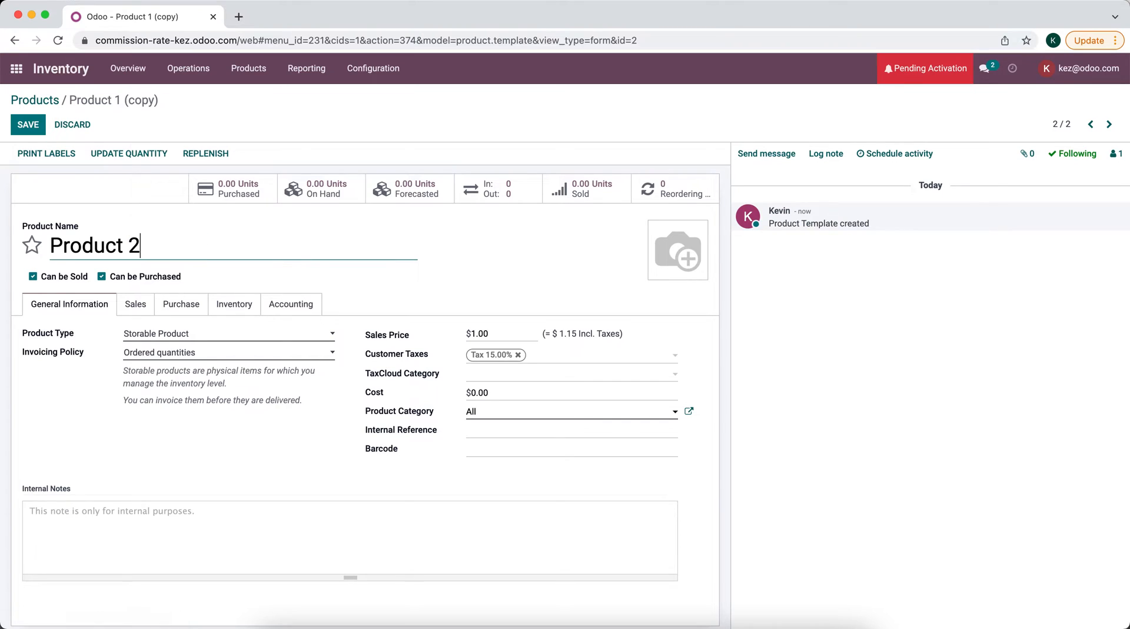
{"action": "left_click", "coordinate": [28, 125]}
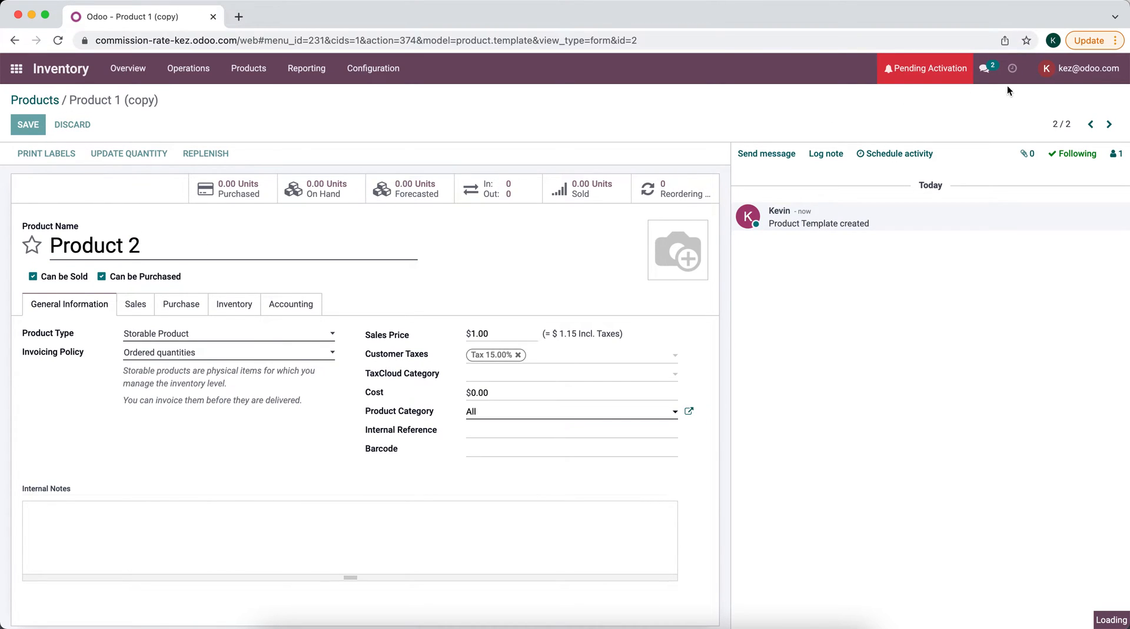
{"action": "left_click", "coordinate": [28, 125]}
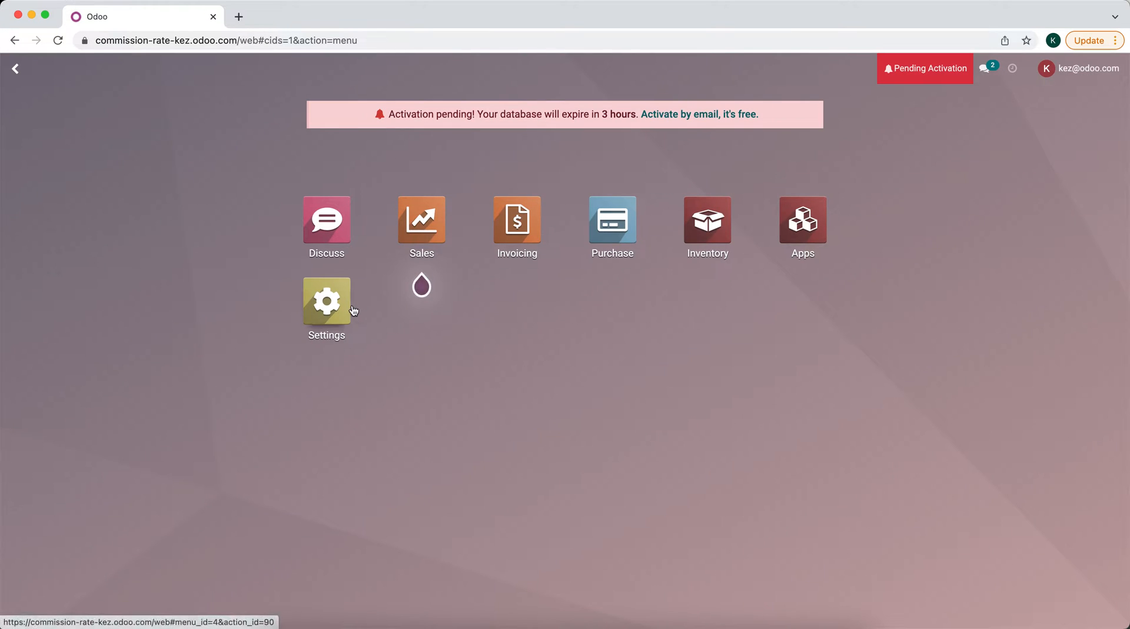
Search Apps for Studio, then install and confirm the Studio app.
{"action": "left_click", "coordinate": [325, 301]}
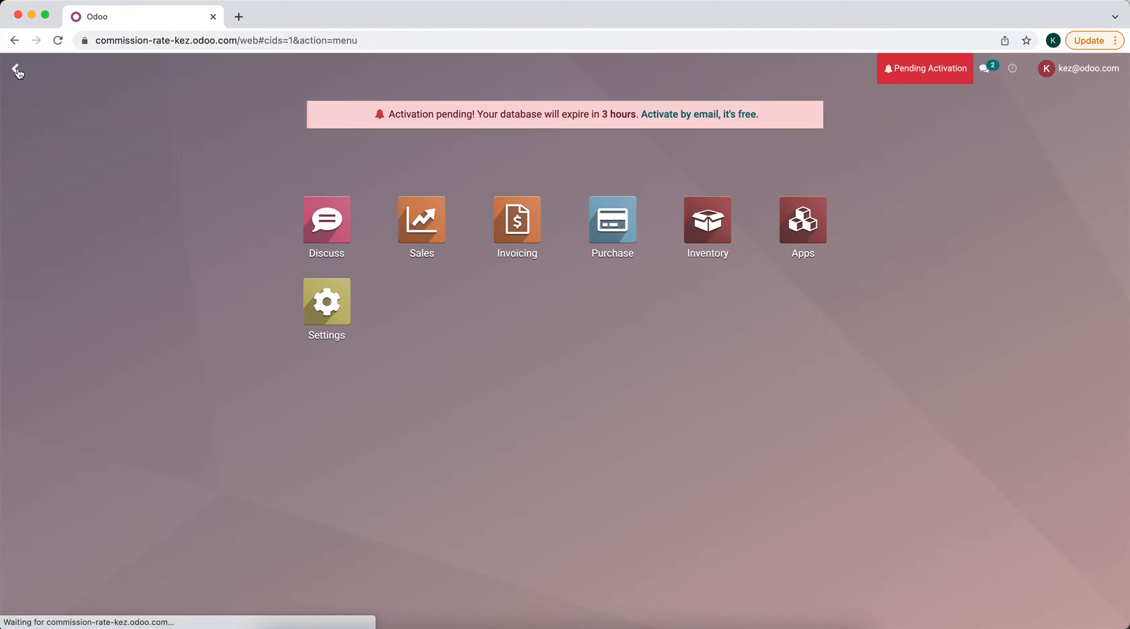
{"action": "left_click", "coordinate": [421, 219]}
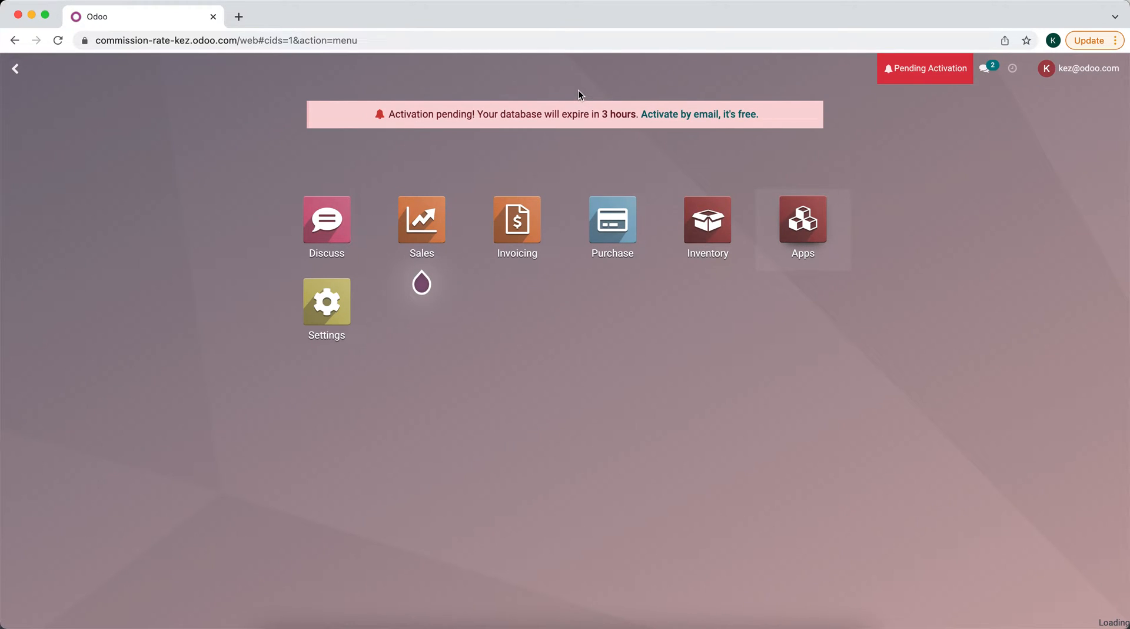
{"action": "left_click", "coordinate": [801, 219]}
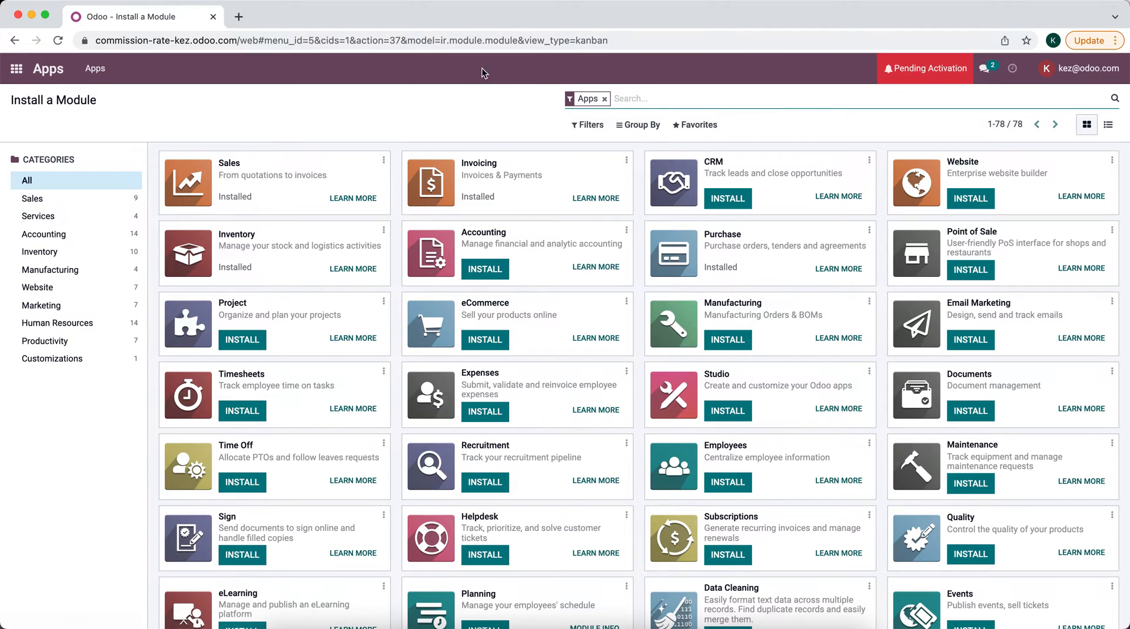
{"action": "type", "text": "std"}
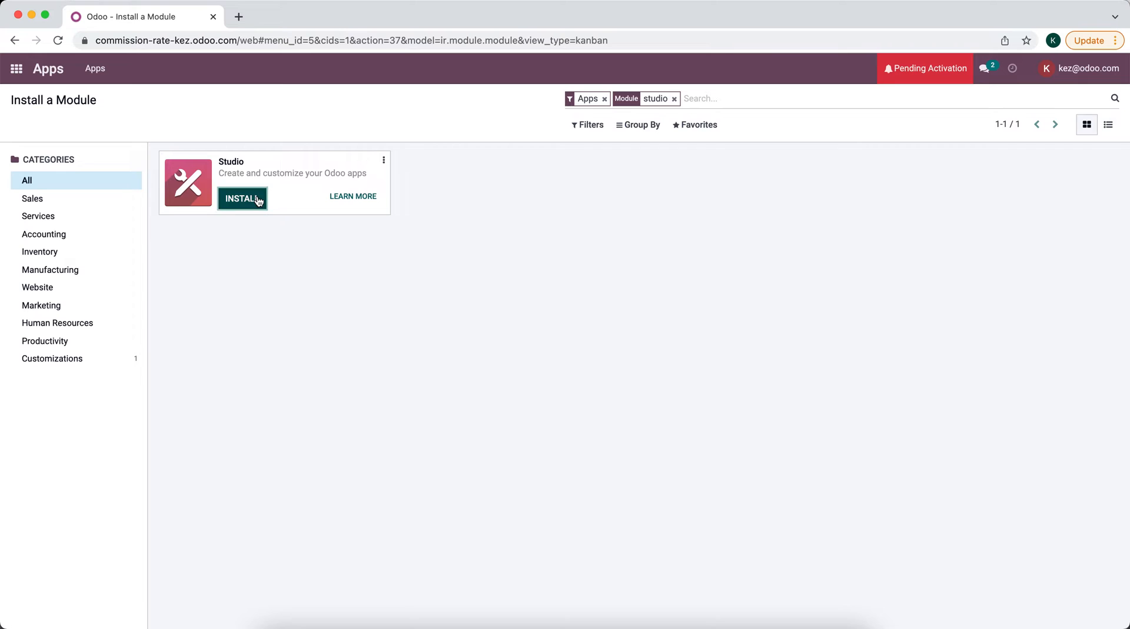
{"action": "left_click", "coordinate": [242, 199]}
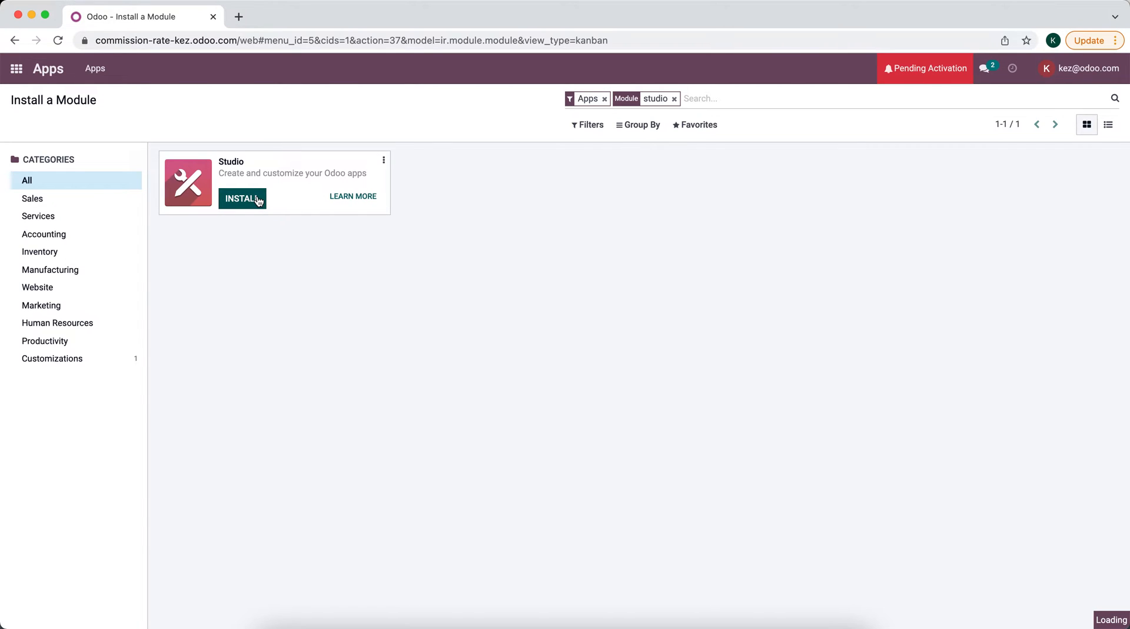
{"action": "left_click", "coordinate": [242, 198]}
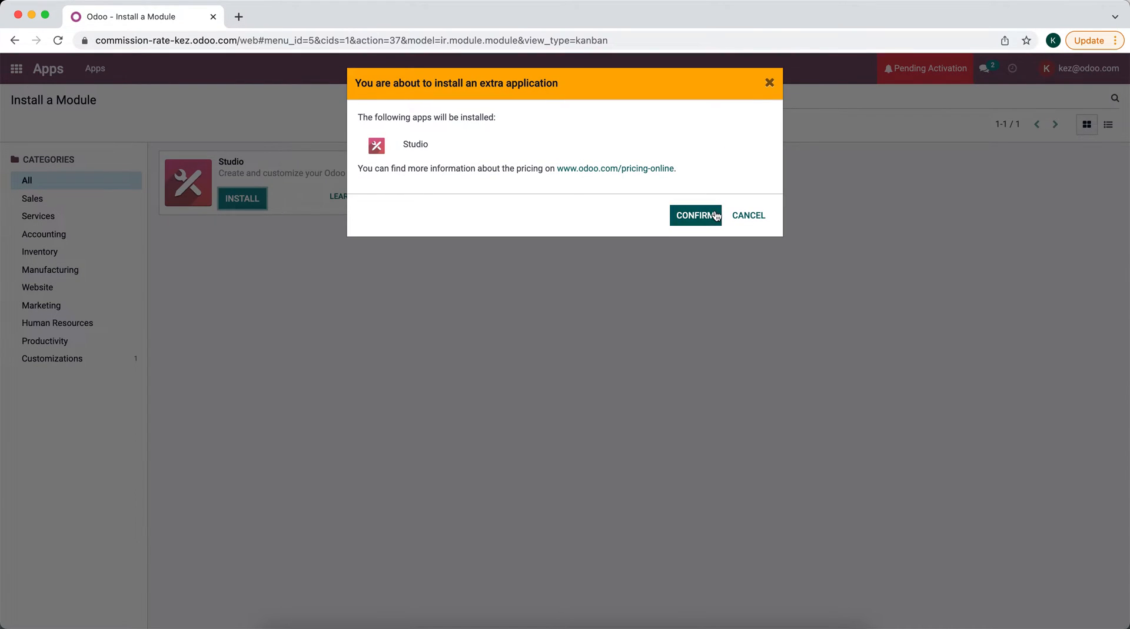
{"action": "left_click", "coordinate": [693, 215]}
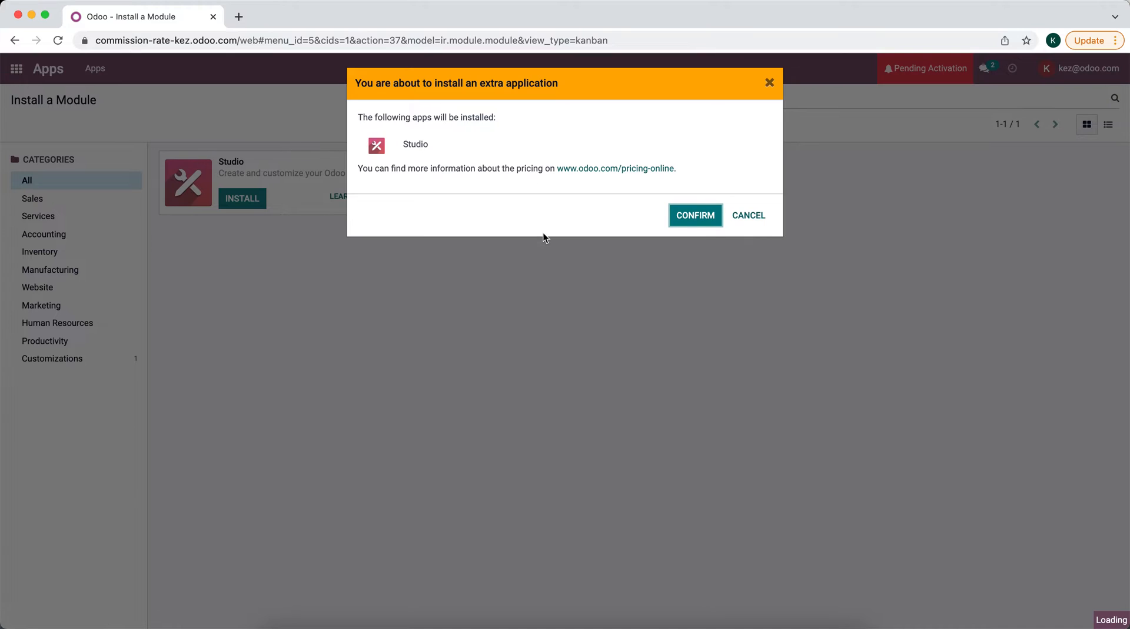
{"action": "left_click", "coordinate": [693, 215]}
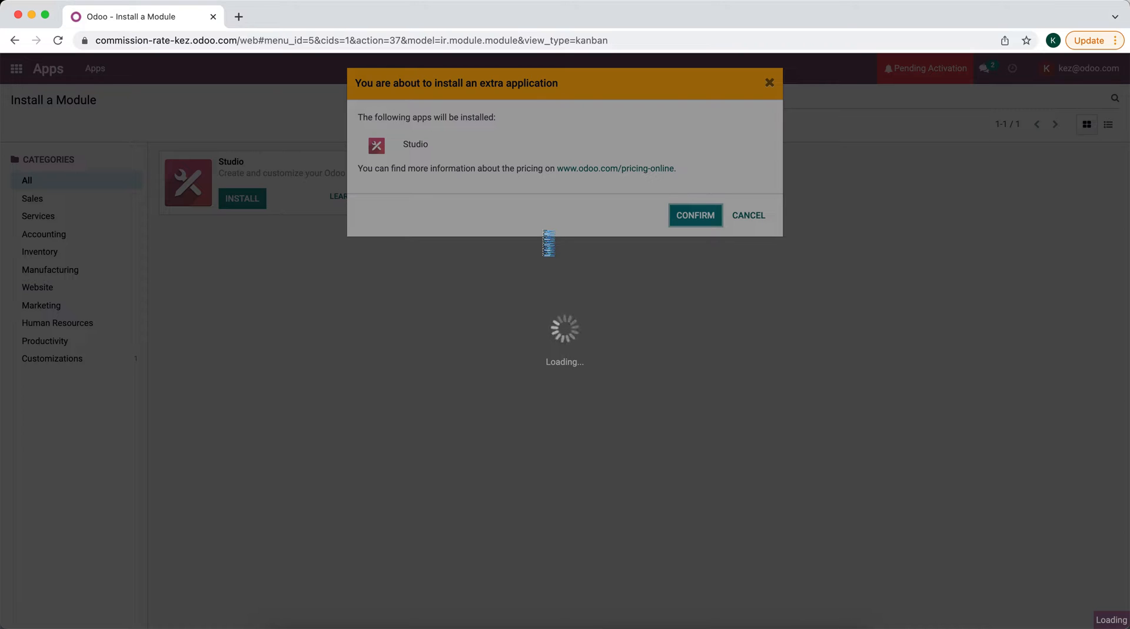
{"action": "left_click", "coordinate": [694, 216]}
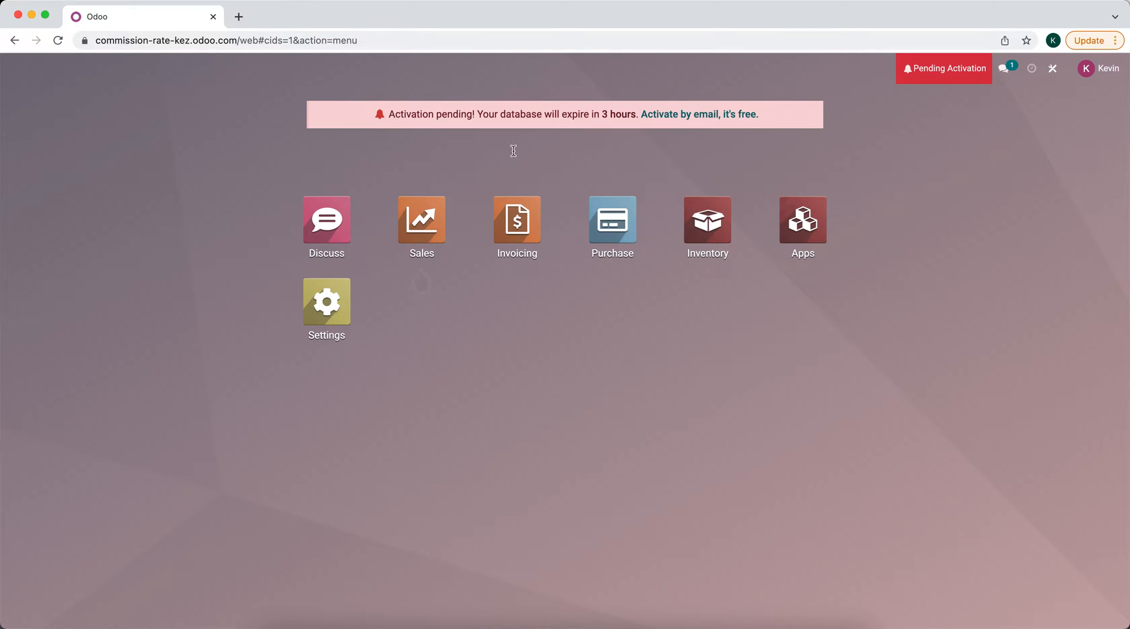
Open the Product 1 record from Inventory's product list.
{"action": "left_click", "coordinate": [706, 220]}
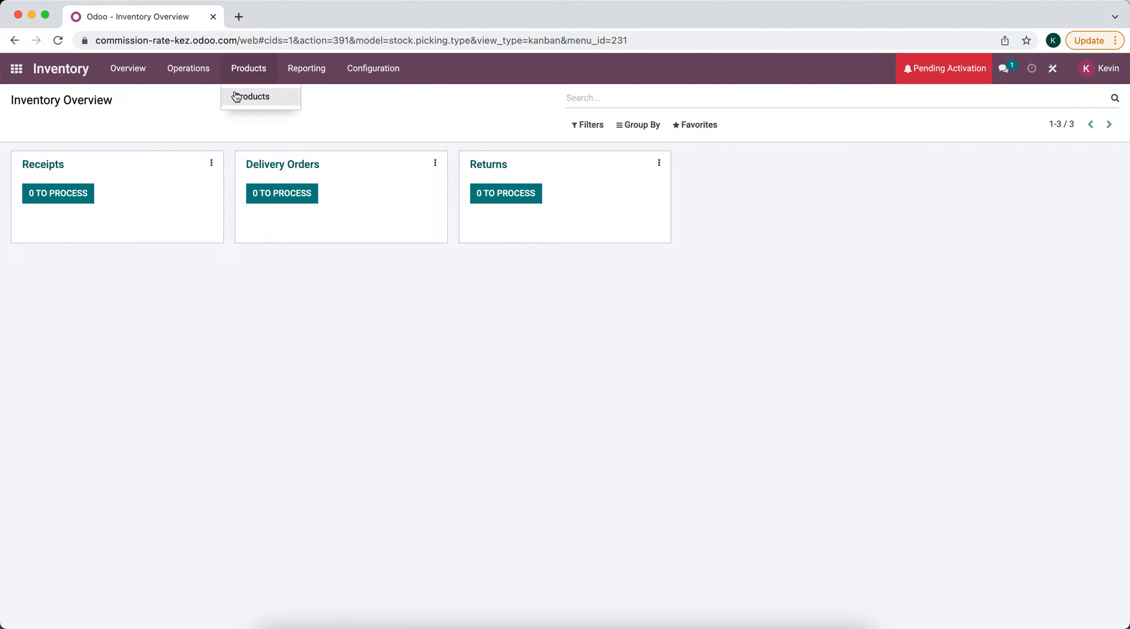
{"action": "left_click", "coordinate": [253, 96]}
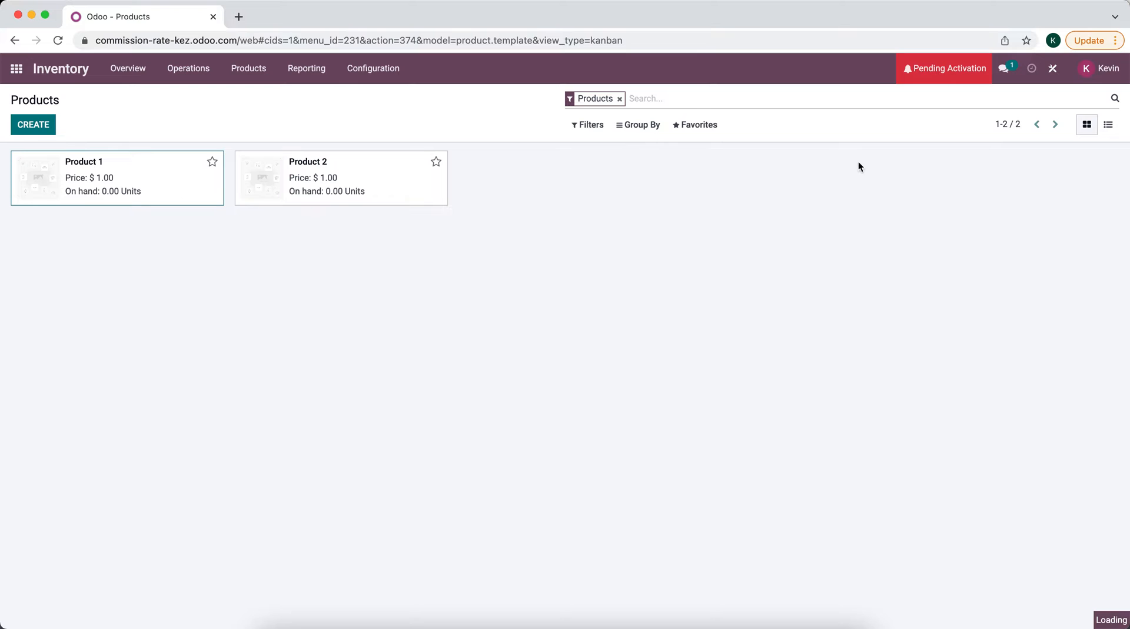
{"action": "left_click", "coordinate": [83, 178]}
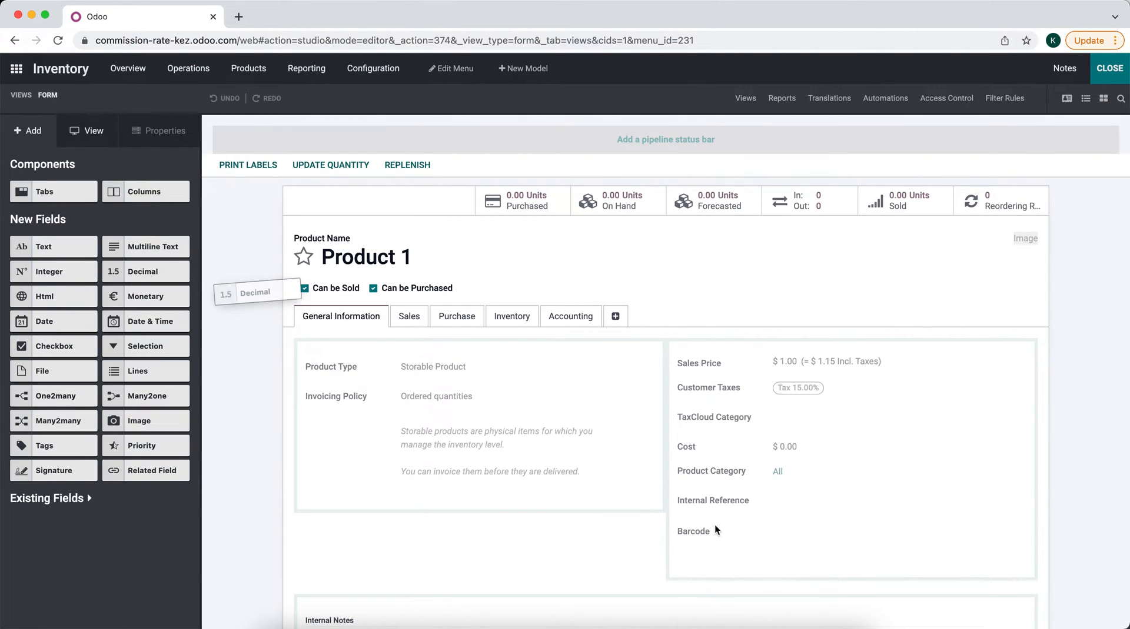
Add a decimal Commission Rate field below Barcode with Percentage widget, then close Studio.
{"action": "left_click_drag", "start_coordinate": [254, 291], "coordinate": [728, 569]}
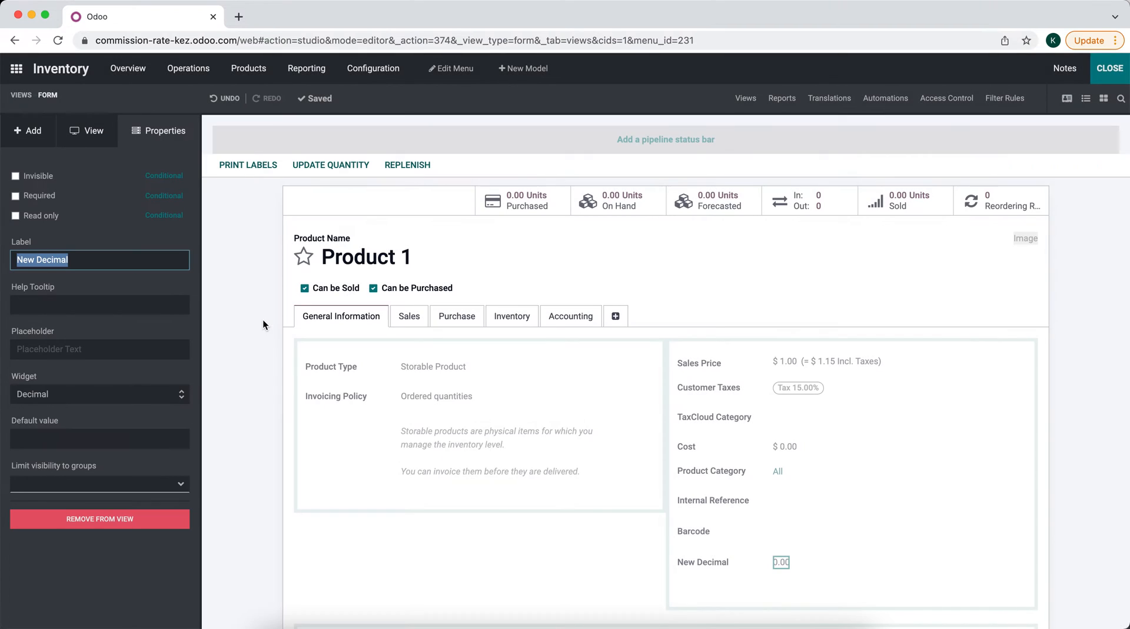
{"action": "type", "text": "Commission Rate"}
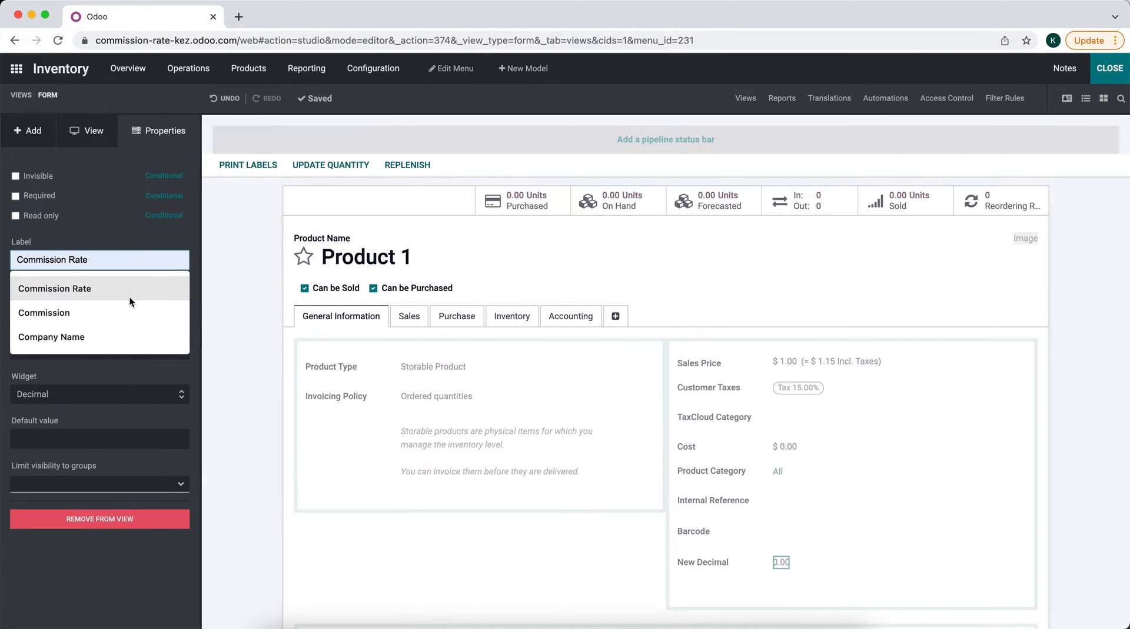
{"action": "left_click", "coordinate": [54, 288]}
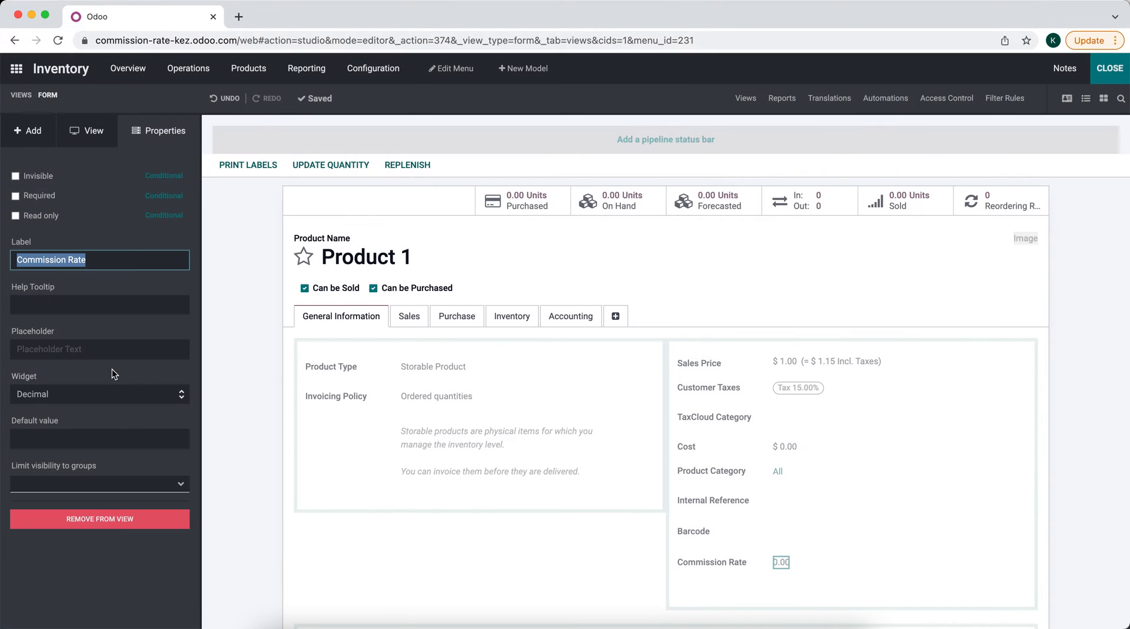
{"action": "left_click", "coordinate": [99, 394]}
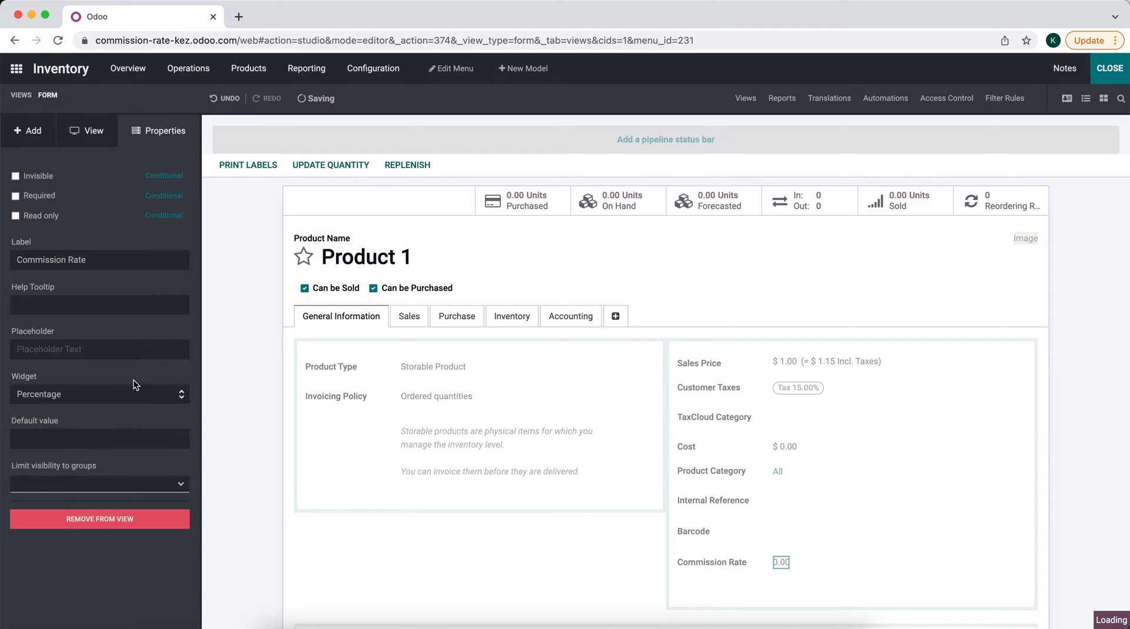
{"action": "mouse_move", "coordinate": [1079, 139]}
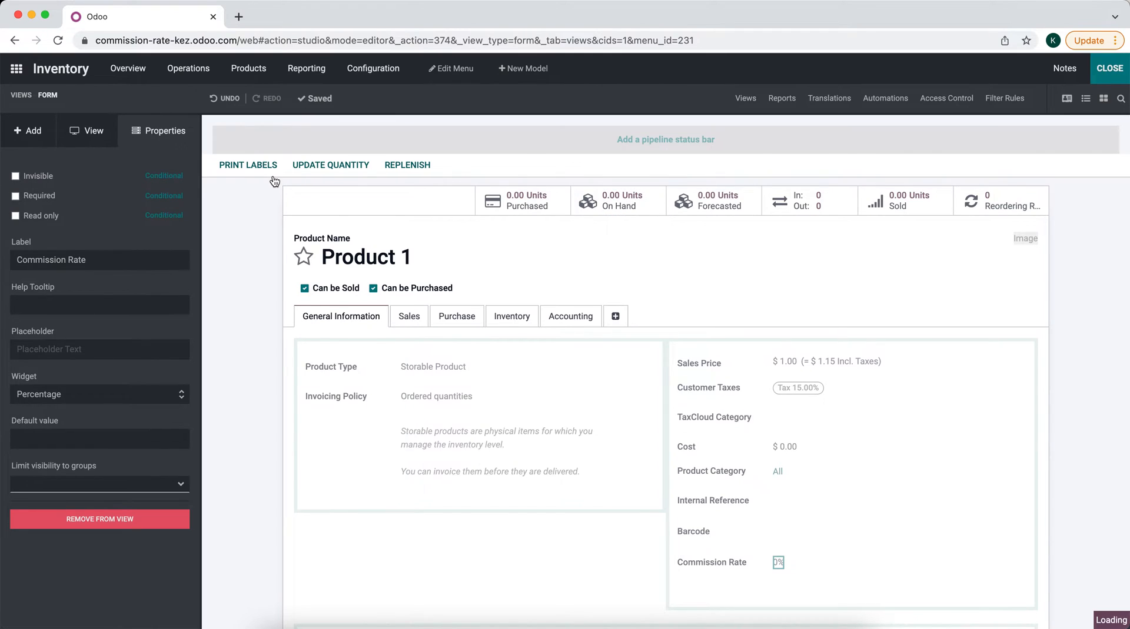
{"action": "left_click", "coordinate": [1108, 68]}
{"action": "type", "text": "5"}
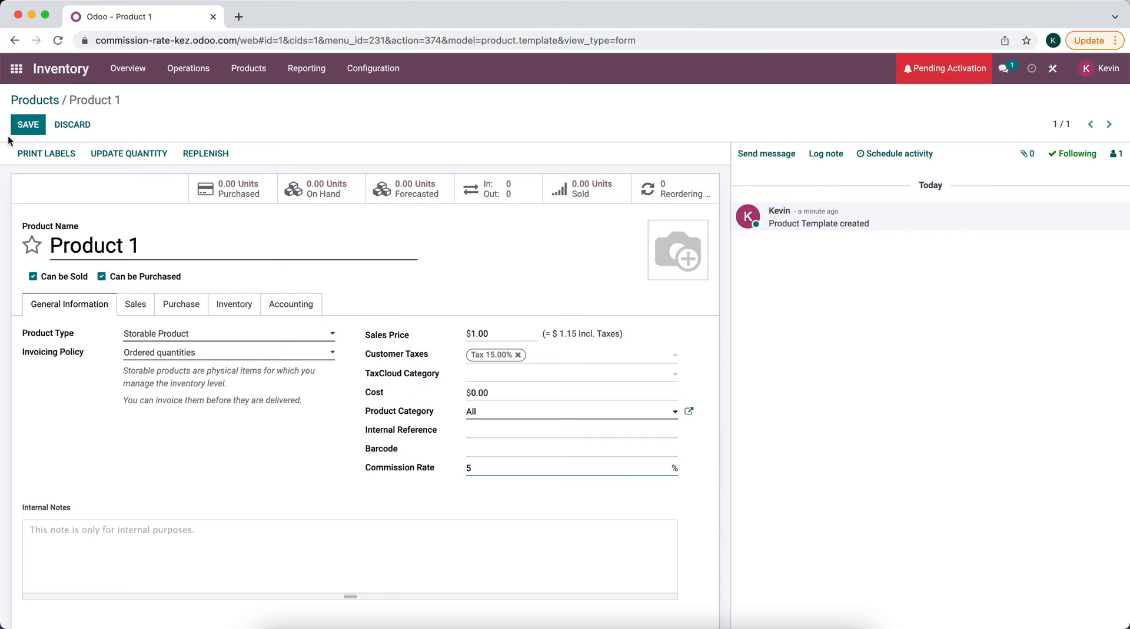
Save Product 1 at 5% commission and give Product 2 an 8% rate.
{"action": "left_click", "coordinate": [27, 125]}
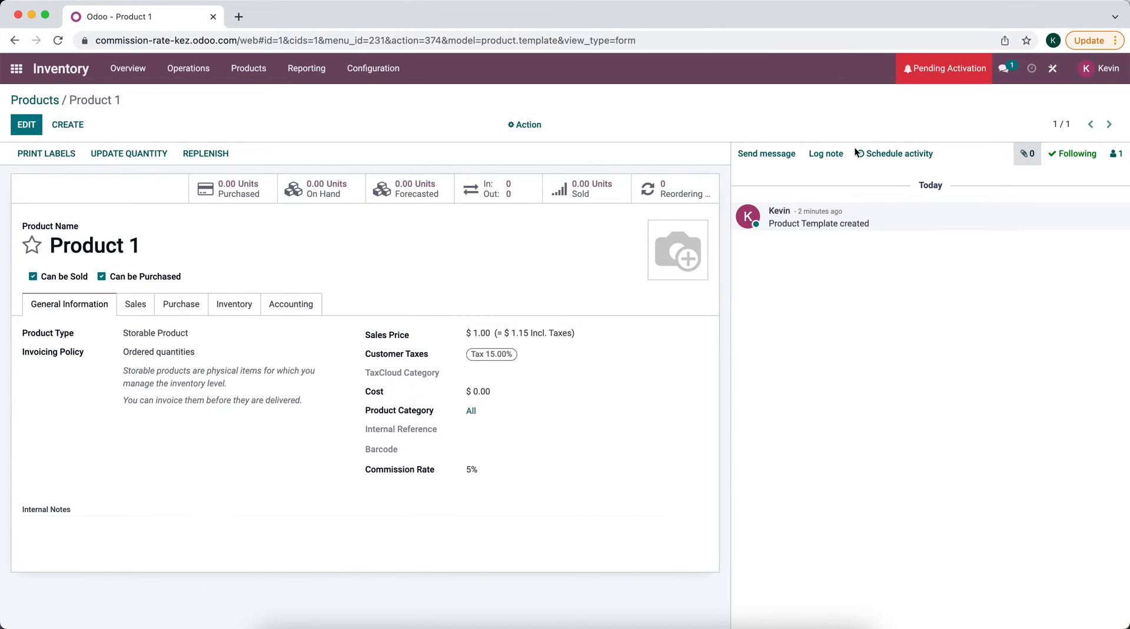
{"action": "left_click", "coordinate": [34, 99]}
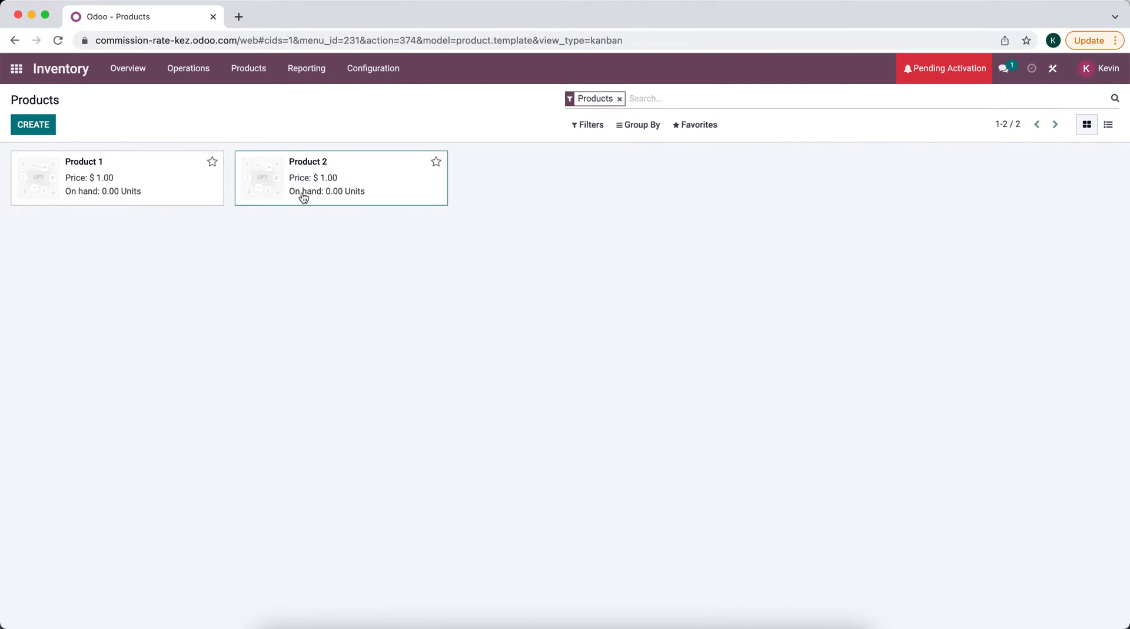
{"action": "left_click", "coordinate": [307, 161]}
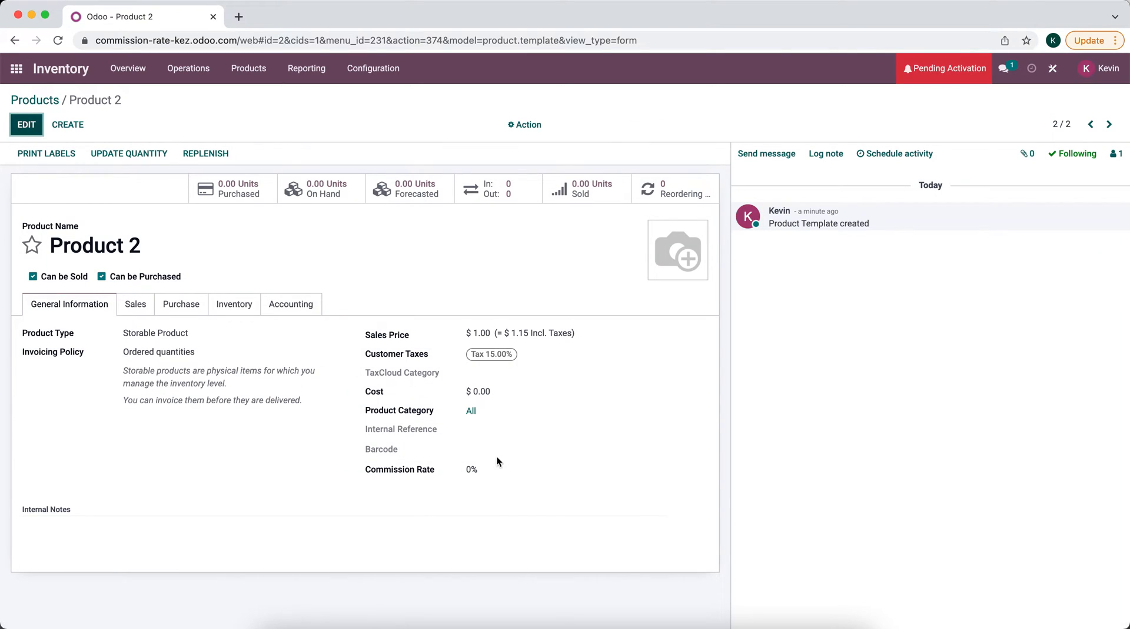
{"action": "type", "text": "8"}
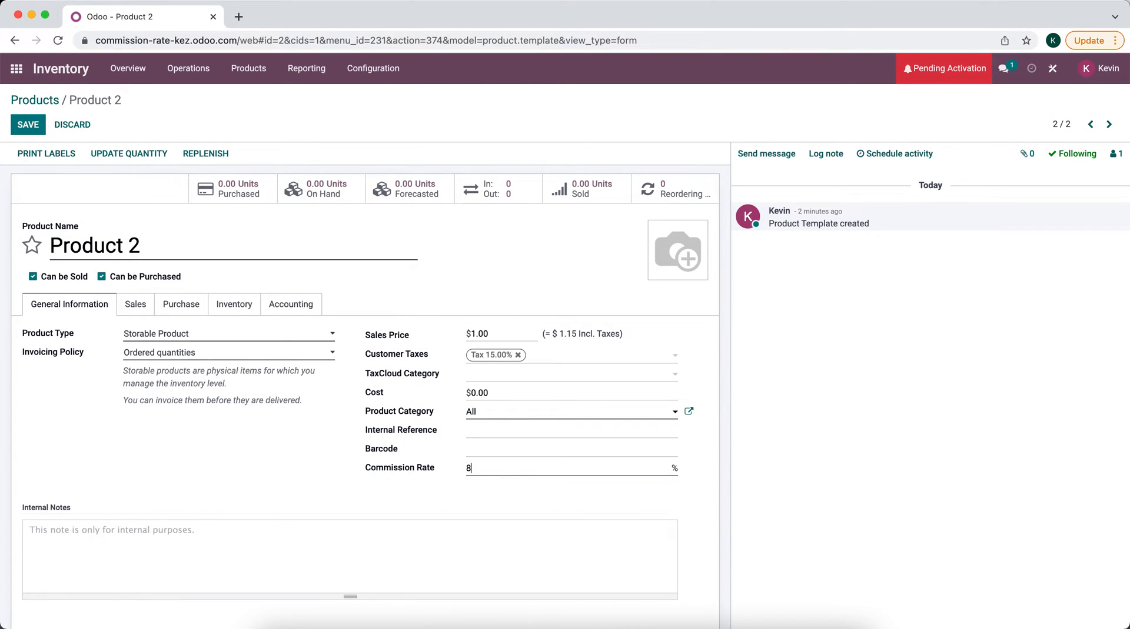
{"action": "left_click", "coordinate": [27, 124]}
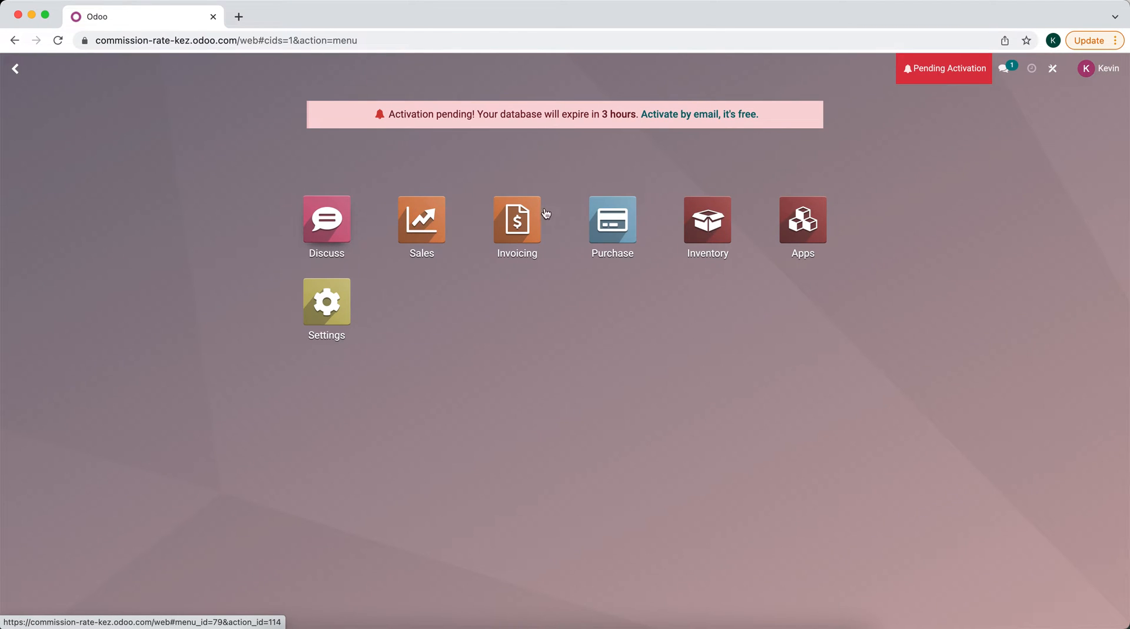
Start a new quotation in Sales and enter Customer1 as the customer.
{"action": "left_click", "coordinate": [421, 220]}
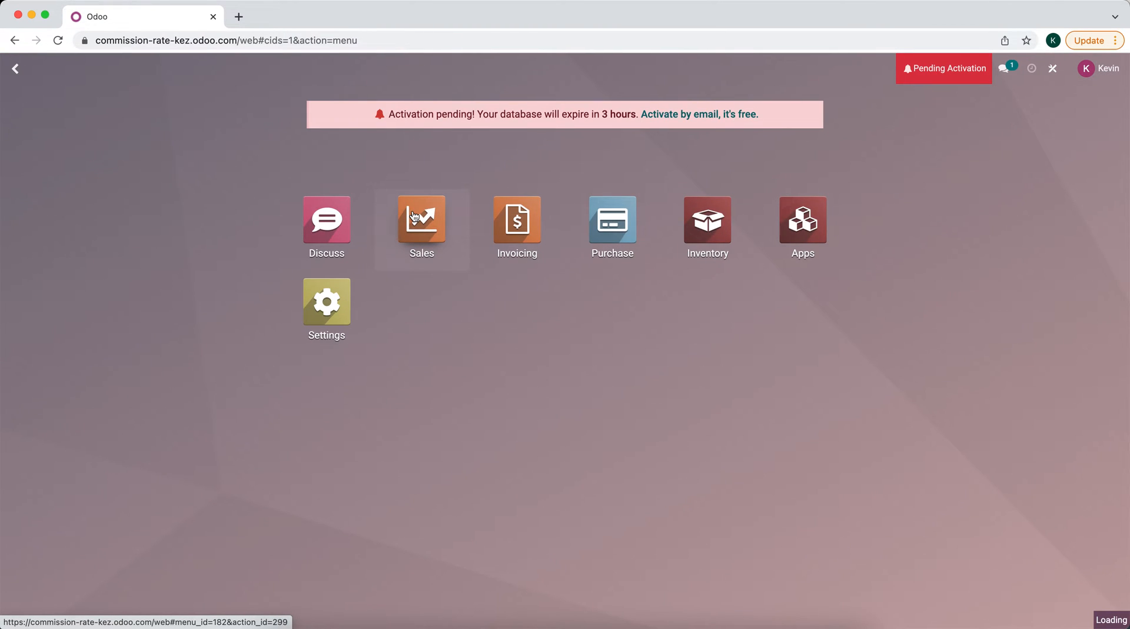
{"action": "left_click", "coordinate": [421, 218]}
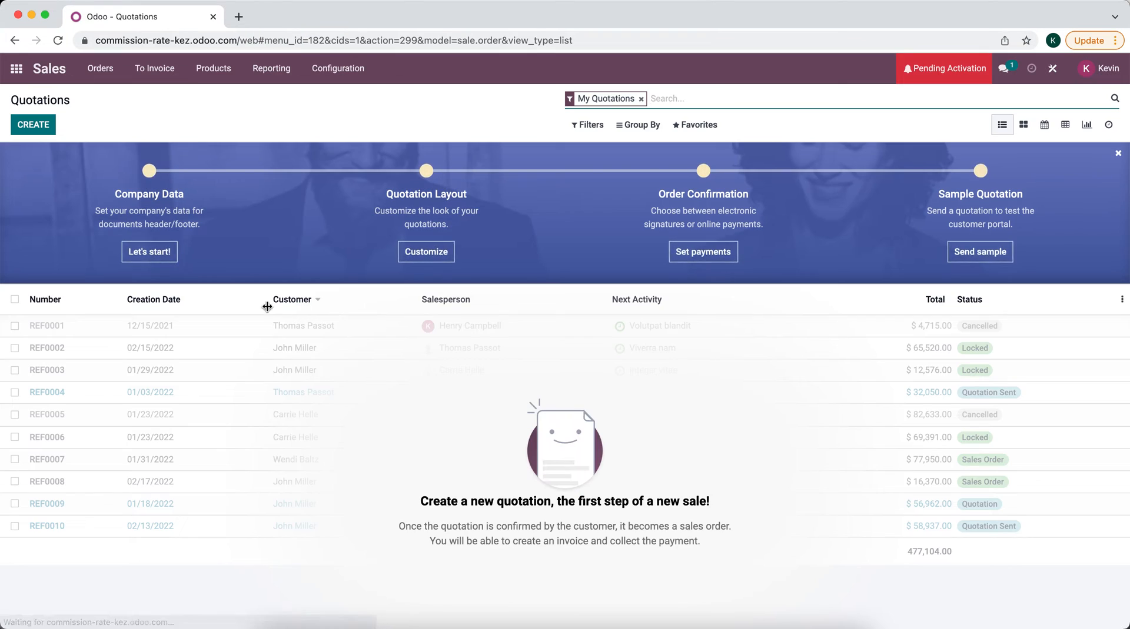
{"action": "left_click", "coordinate": [33, 125]}
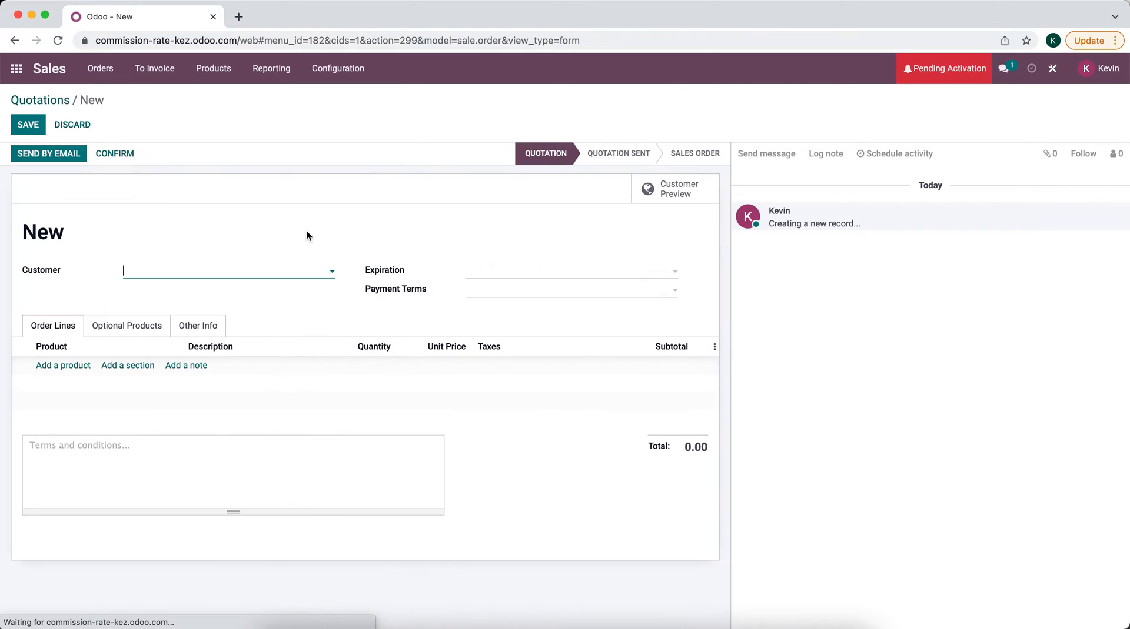
{"action": "left_click", "coordinate": [227, 270]}
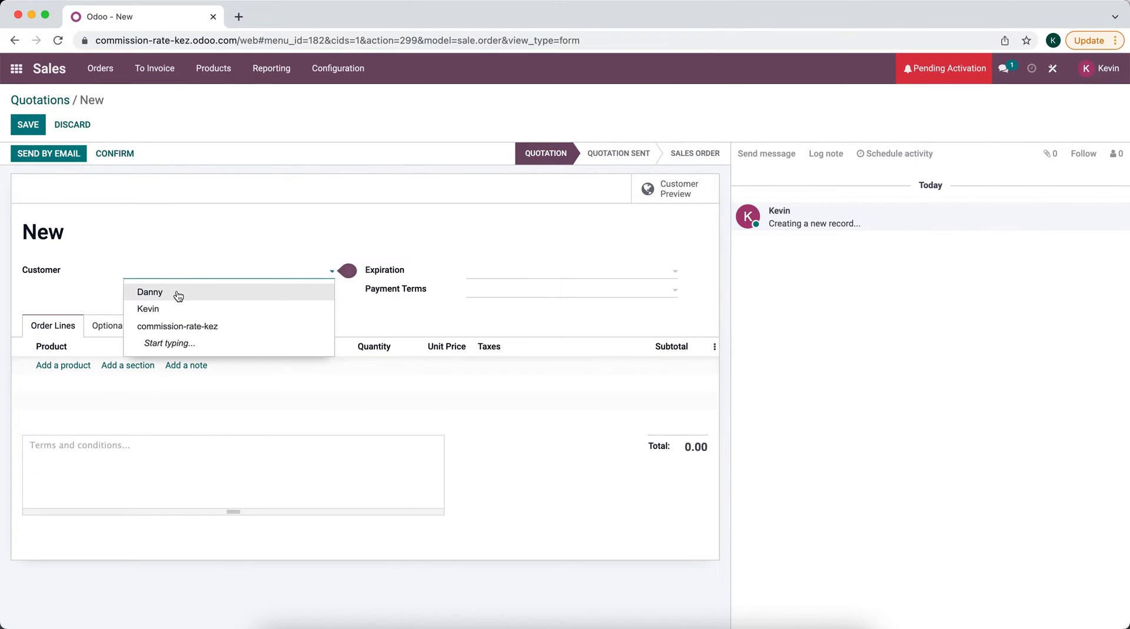
{"action": "type", "text": "Ciust"}
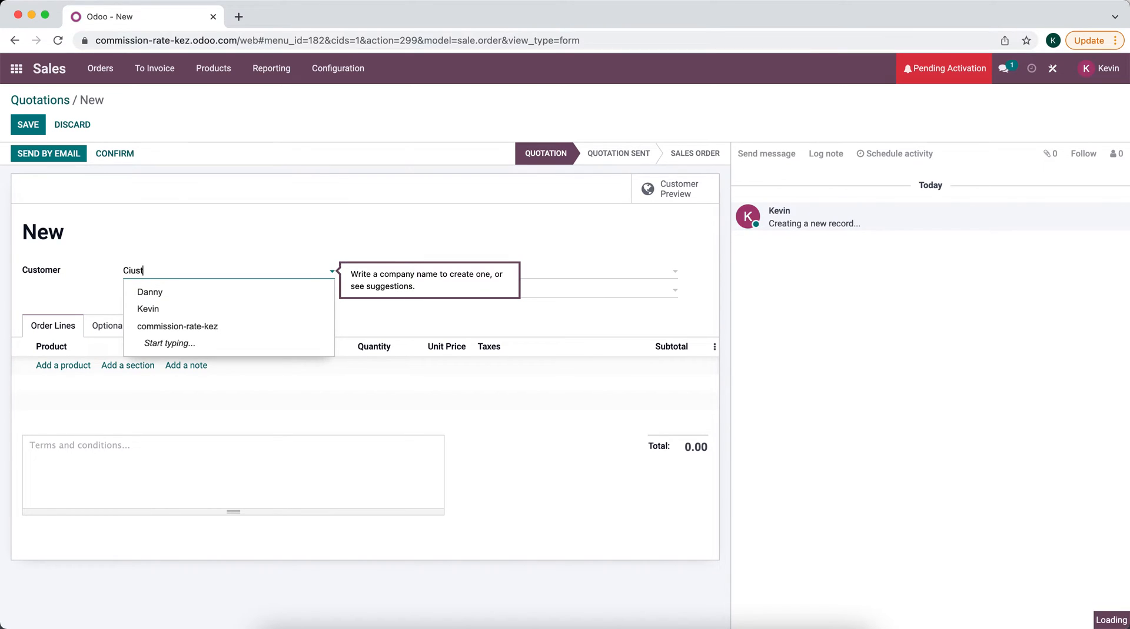
{"action": "type", "text": "Customer1"}
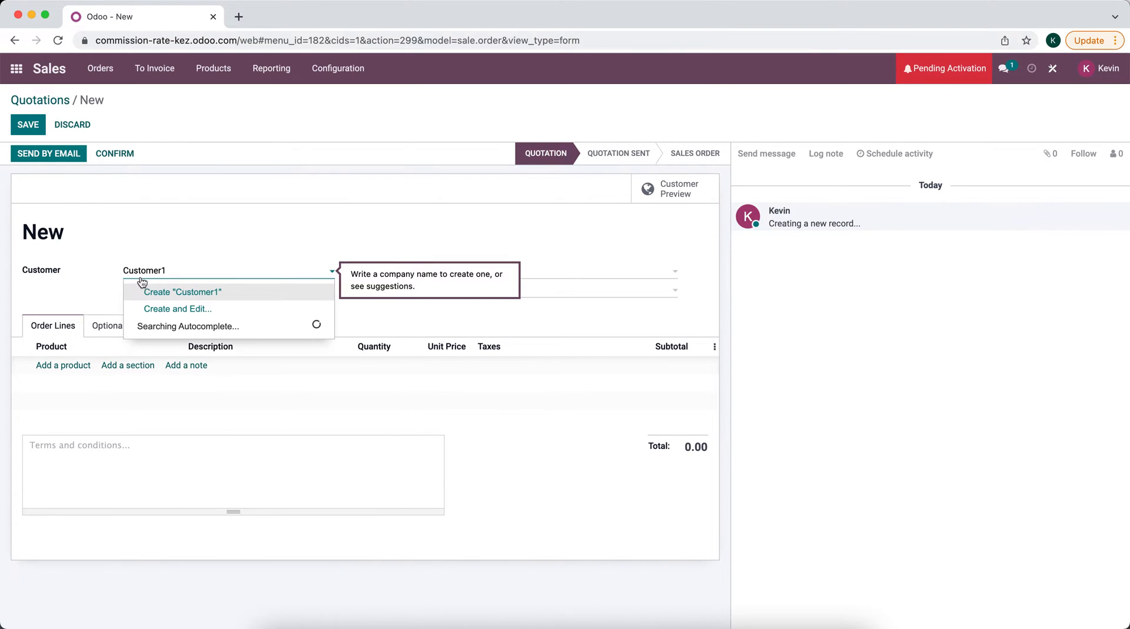
Create customer Customer1, save quotation S00001, and switch into Studio.
{"action": "left_click", "coordinate": [182, 293]}
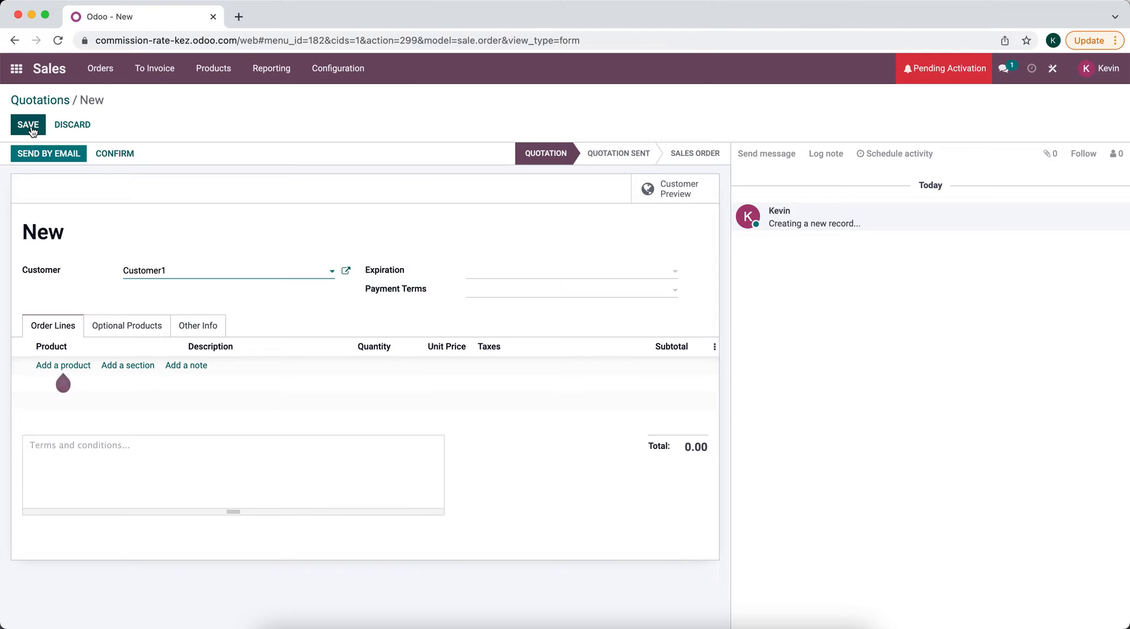
{"action": "left_click", "coordinate": [28, 125]}
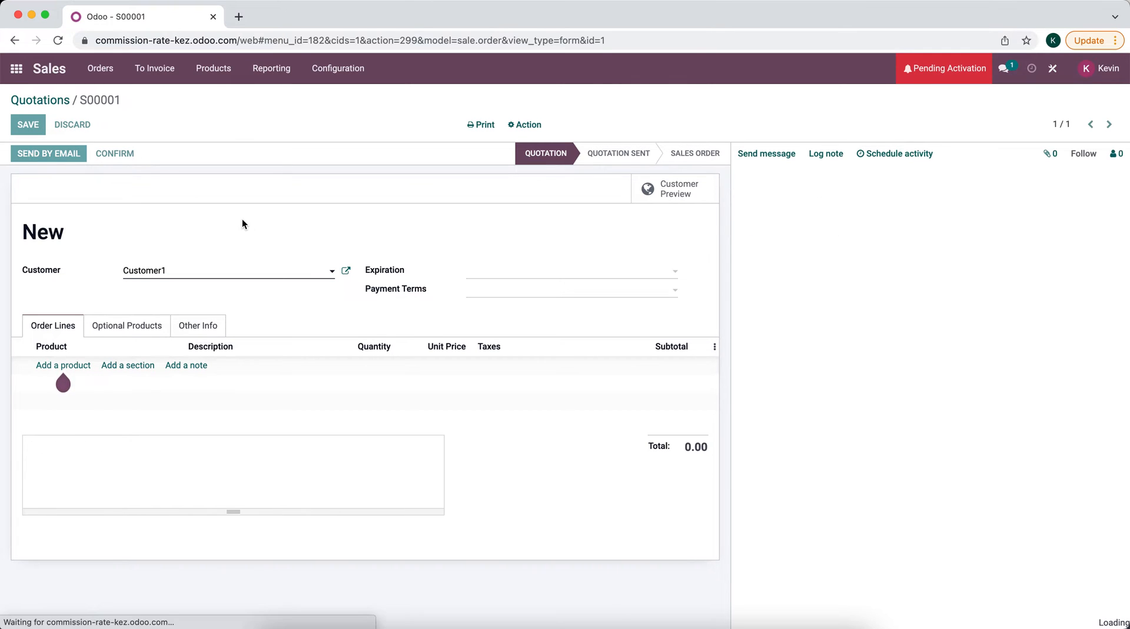
{"action": "left_click", "coordinate": [28, 125]}
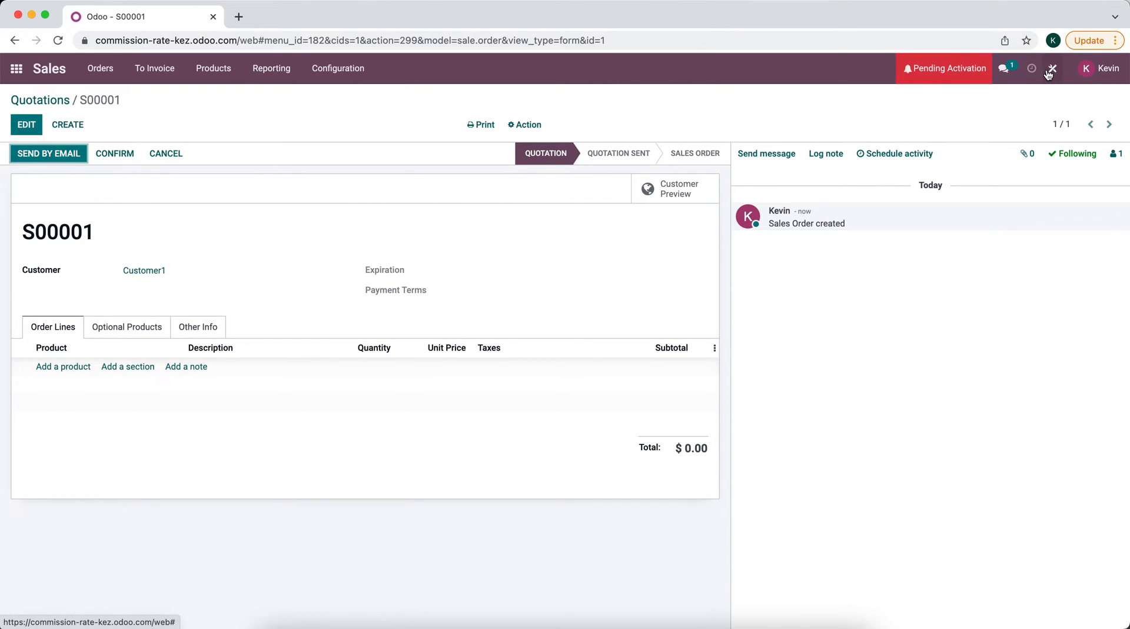
{"action": "left_click", "coordinate": [1051, 68]}
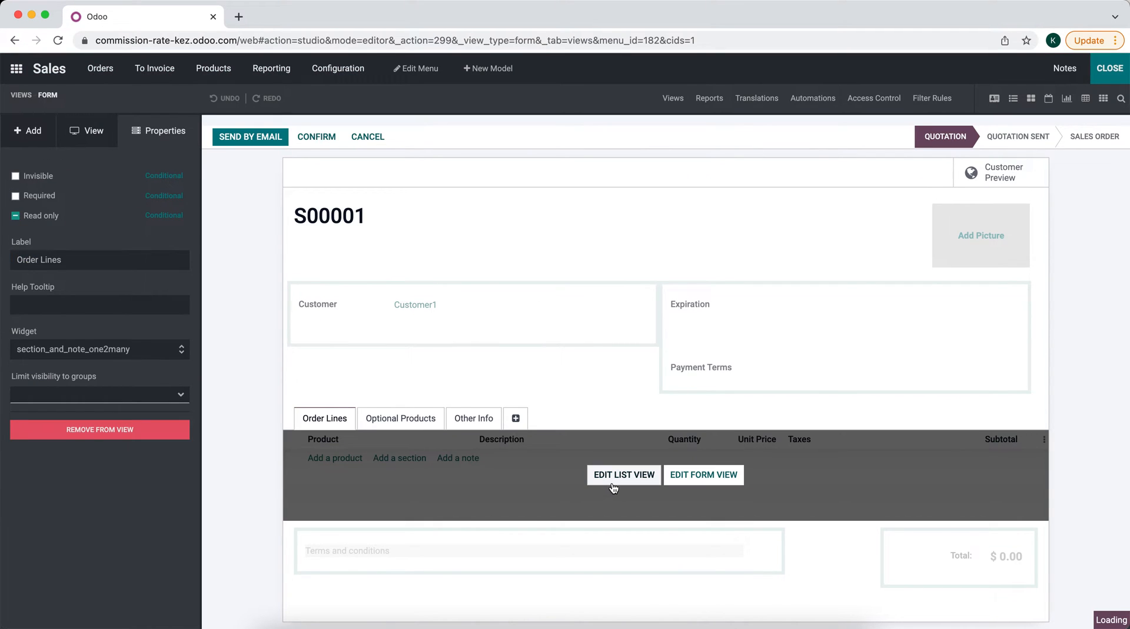
Add a Monetary column labelled Commission after Subtotal in the order lines list.
{"action": "left_click", "coordinate": [623, 475]}
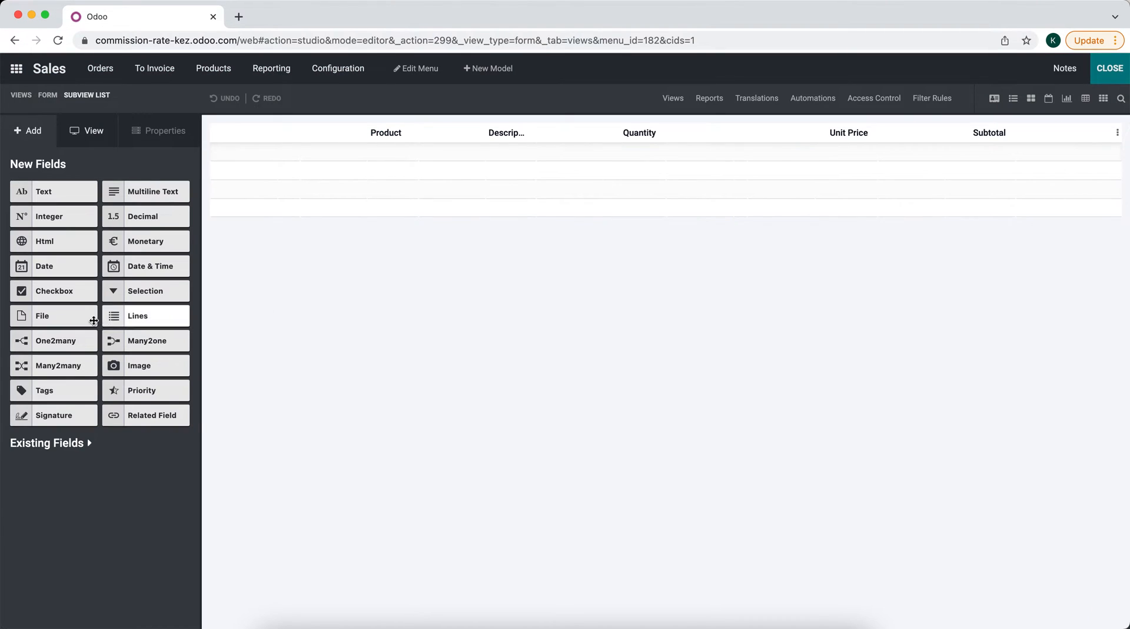
{"action": "mouse_move", "coordinate": [111, 390]}
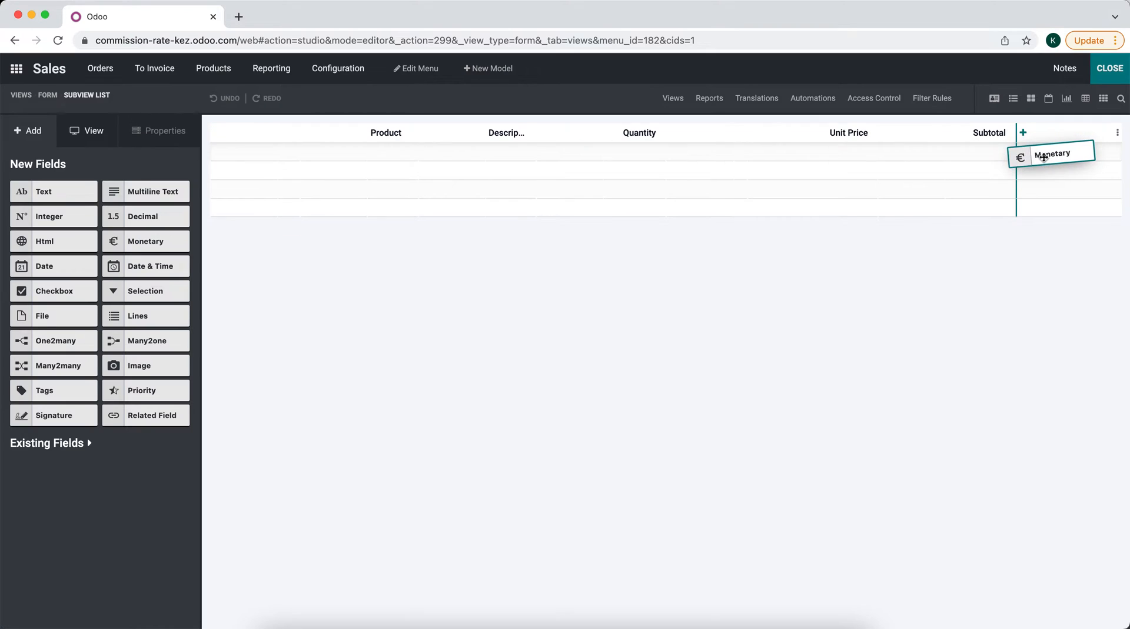
{"action": "left_click_drag", "start_coordinate": [1050, 153], "coordinate": [1001, 133]}
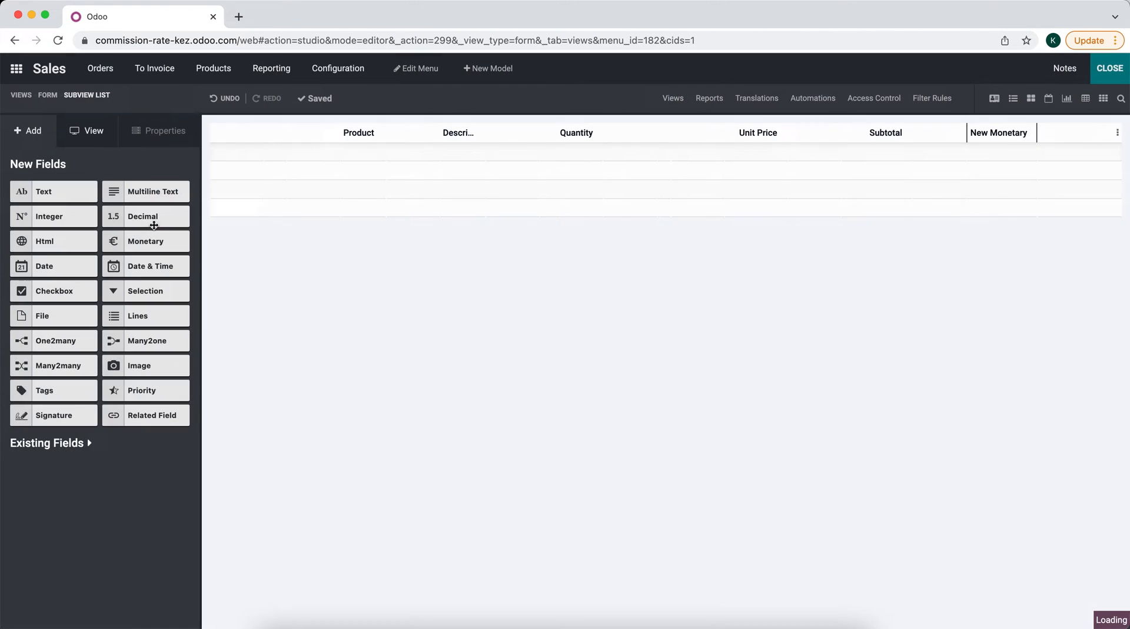
{"action": "type", "text": "Com"}
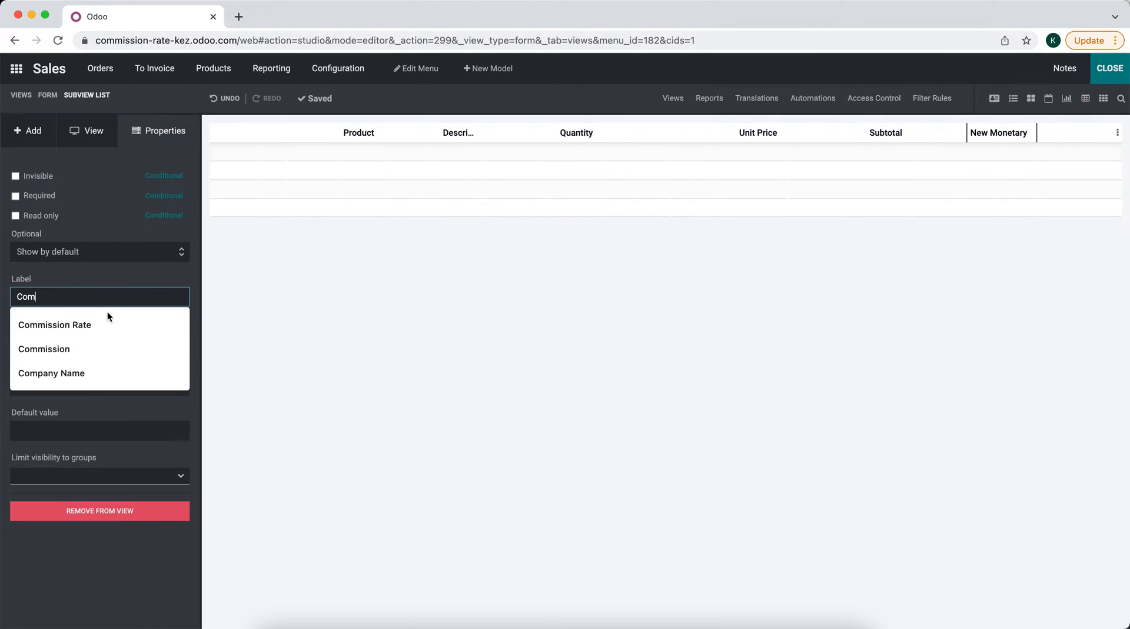
{"action": "left_click", "coordinate": [44, 349]}
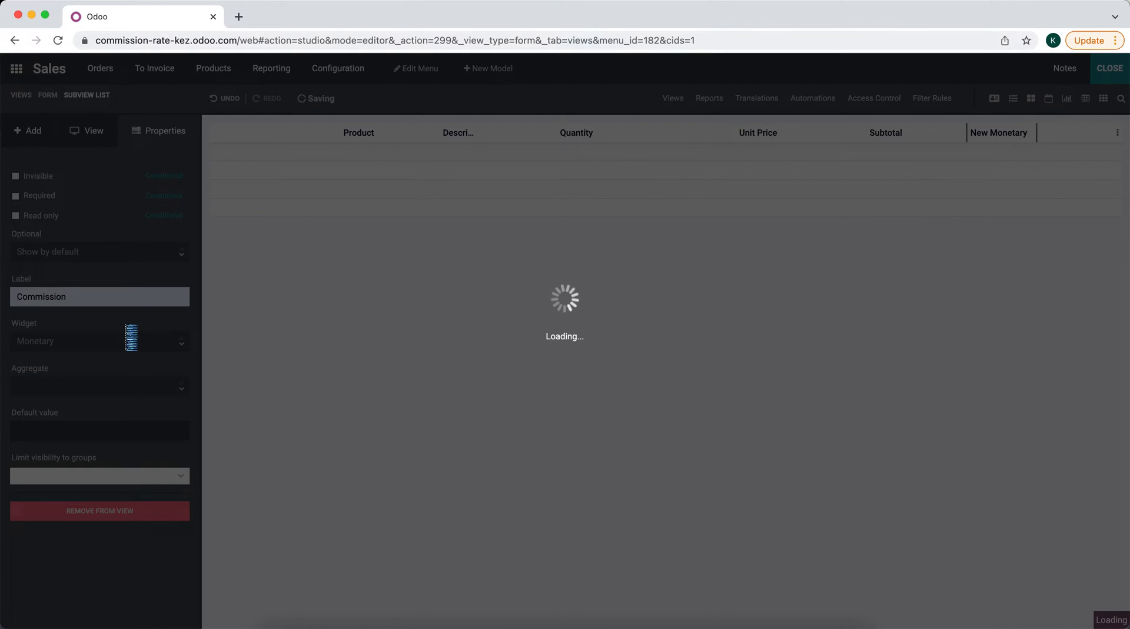
{"action": "type", "text": "Commission"}
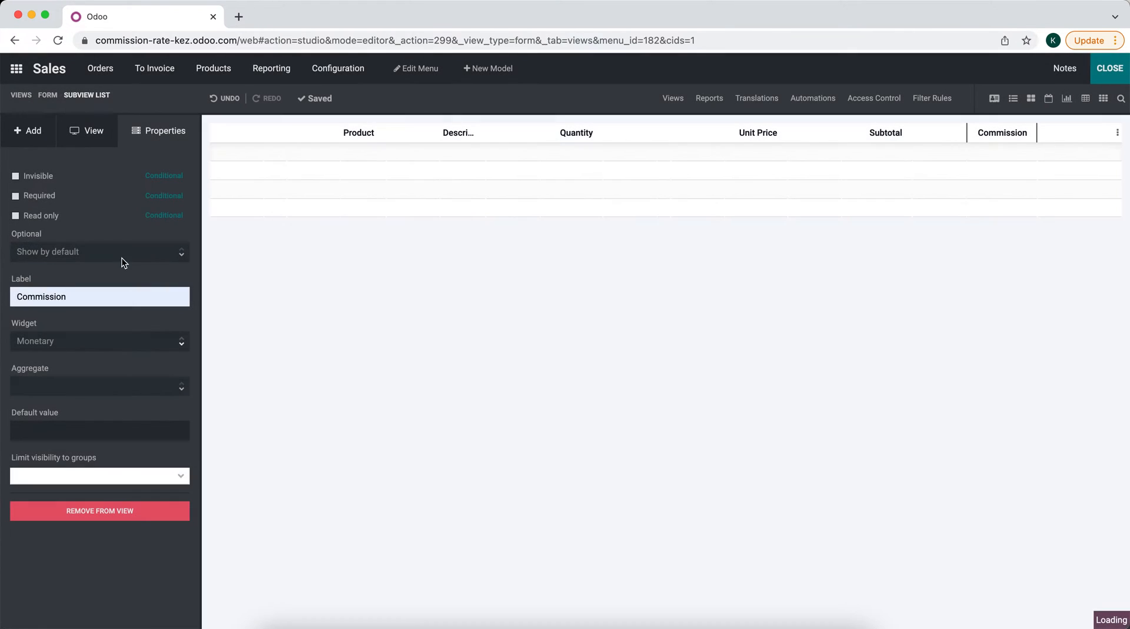
{"action": "left_click", "coordinate": [28, 131]}
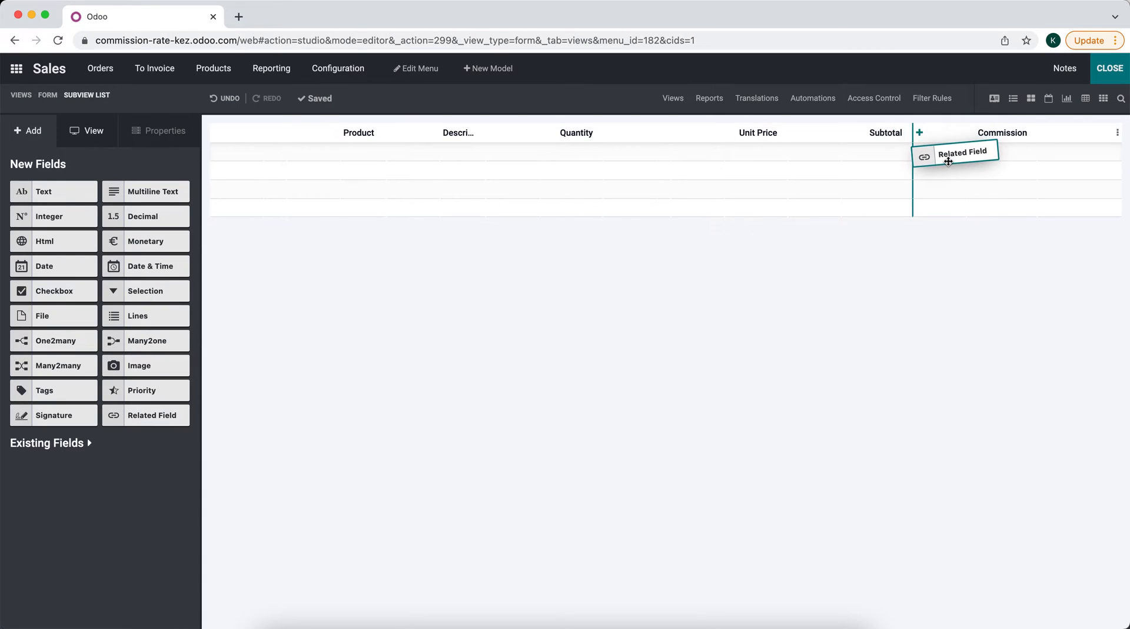
Add a related Commission Rate column from Product Template's Commission Rate before Commission.
{"action": "left_click", "coordinate": [953, 151]}
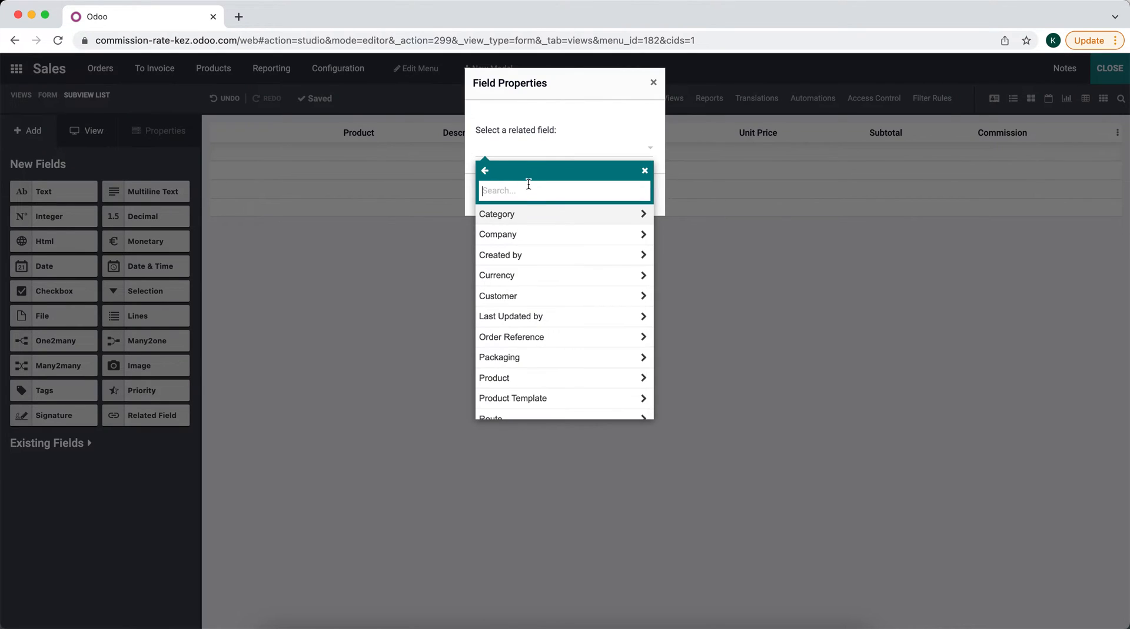
{"action": "left_click", "coordinate": [513, 399]}
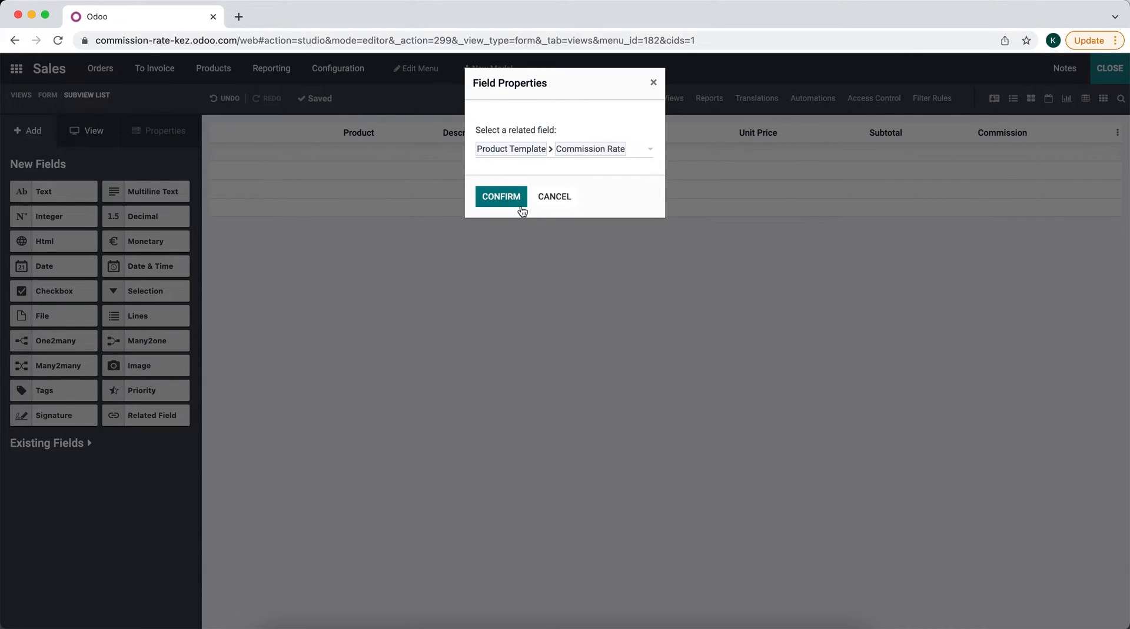
{"action": "left_click", "coordinate": [500, 196]}
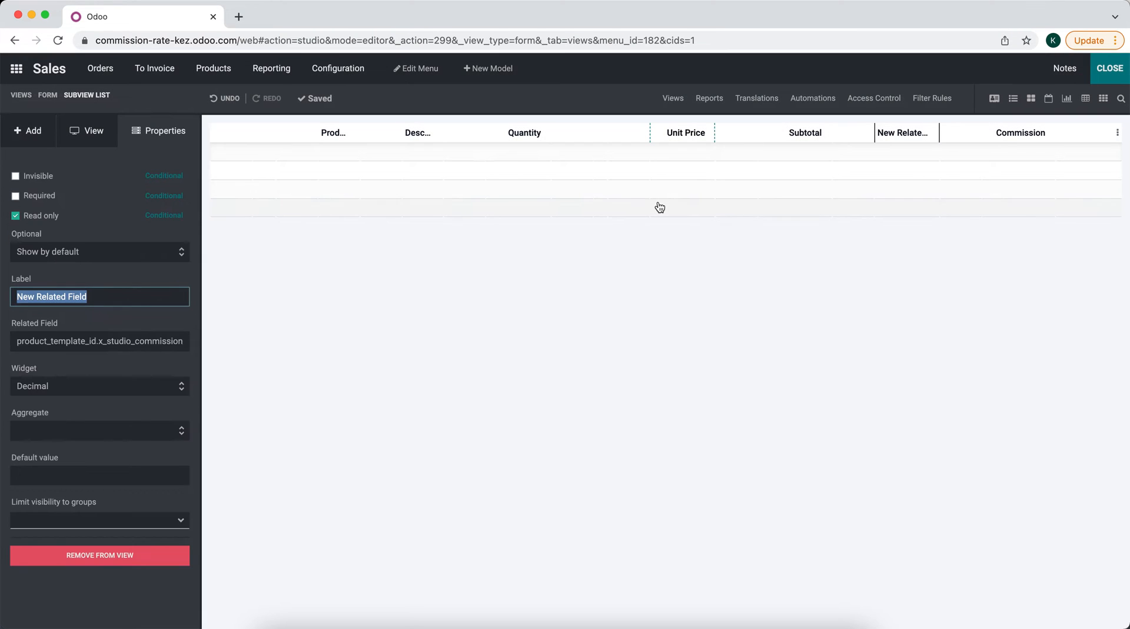
{"action": "type", "text": "Commission Rate"}
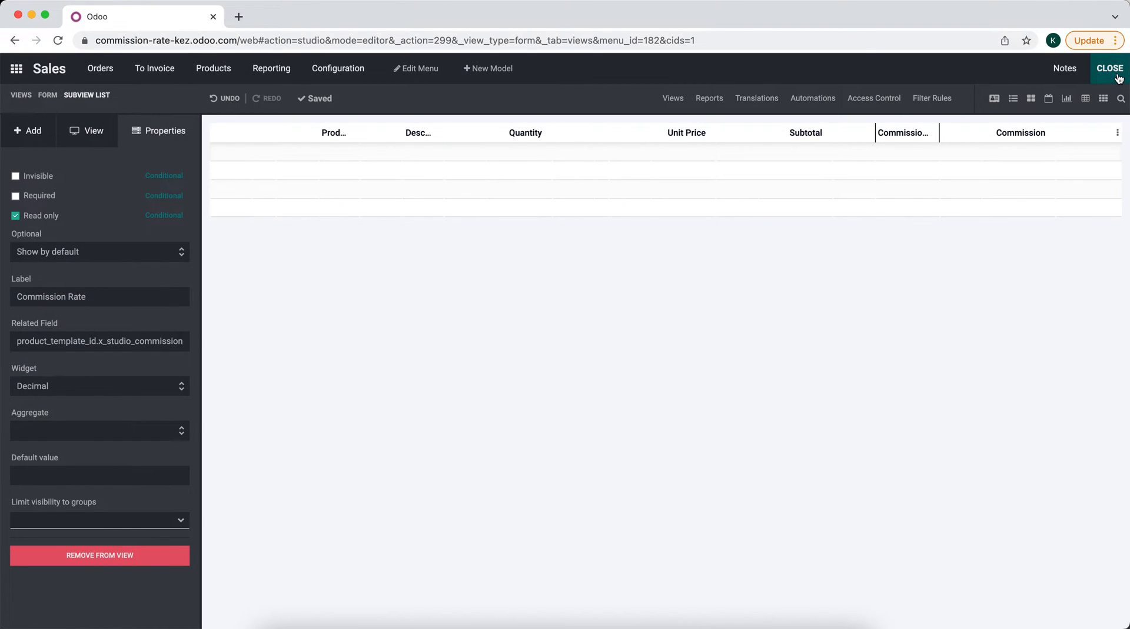
Close Studio and leave the quotation for the apps overview.
{"action": "left_click", "coordinate": [1109, 68]}
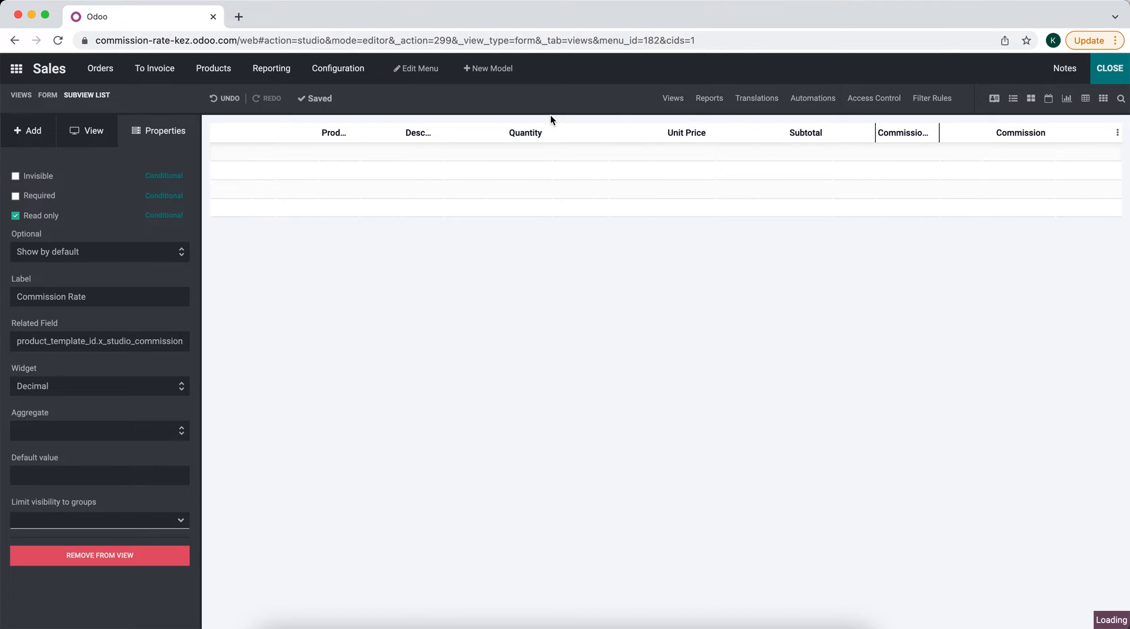
{"action": "left_click", "coordinate": [1107, 67]}
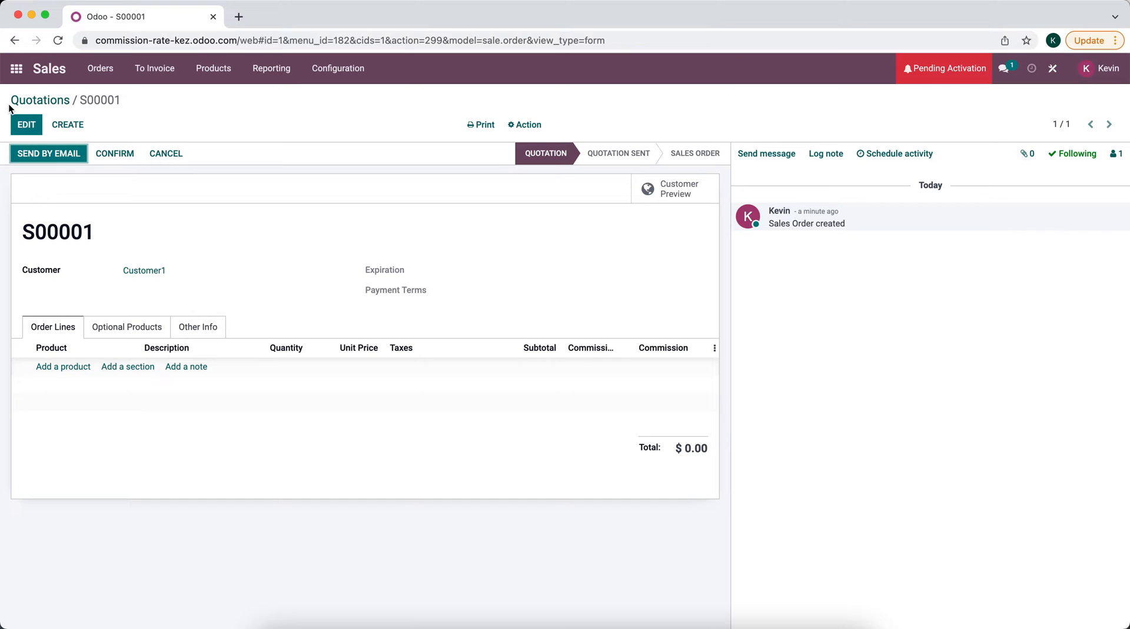
{"action": "left_click", "coordinate": [16, 68]}
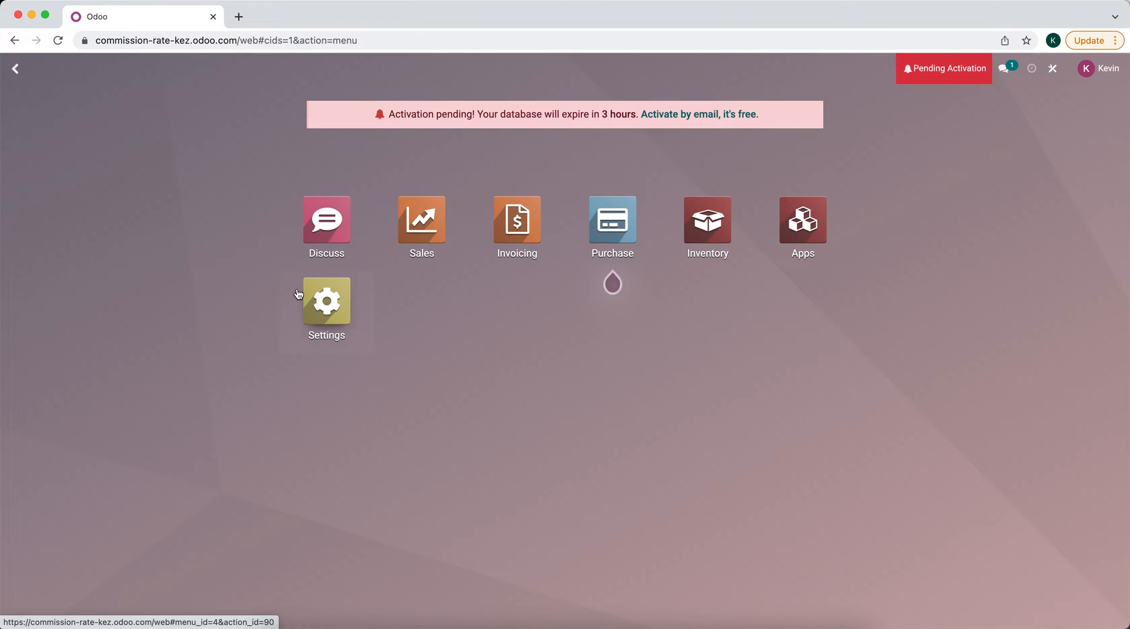
Activate developer mode in Settings and return to the apps overview.
{"action": "left_click", "coordinate": [325, 299]}
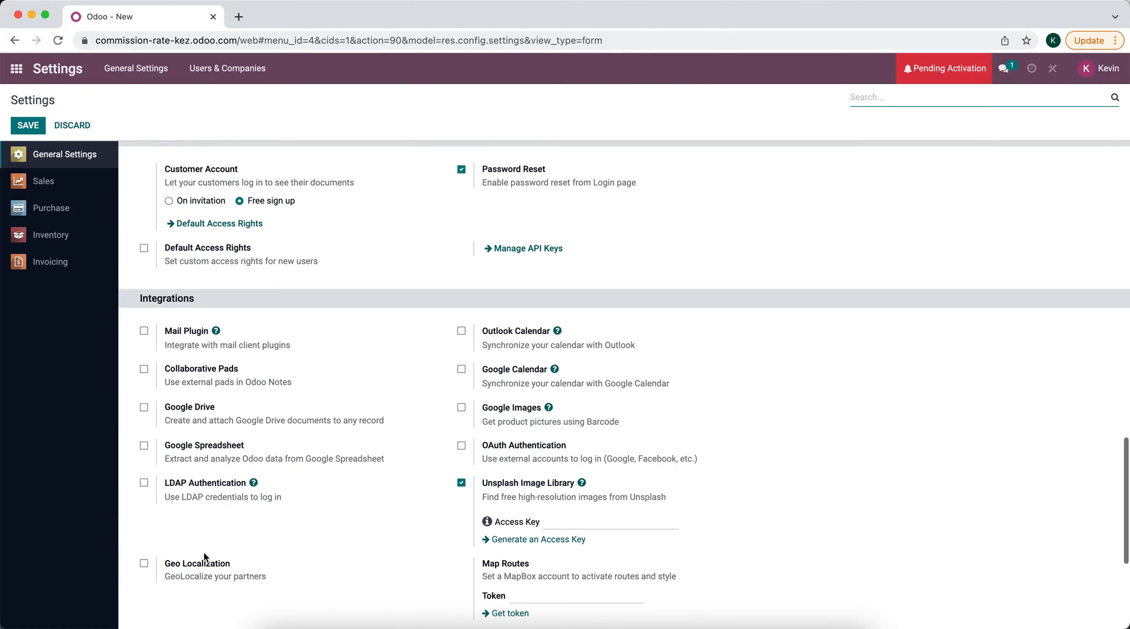
{"action": "scroll", "scroll_direction": "down", "scroll_amount": 3}
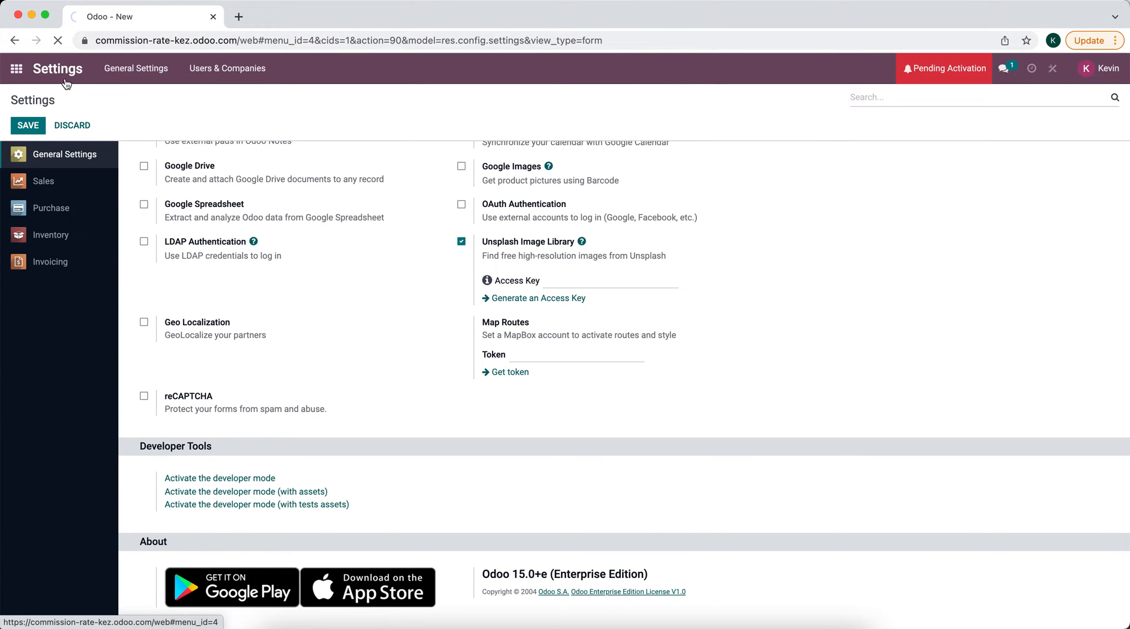
{"action": "left_click", "coordinate": [219, 478]}
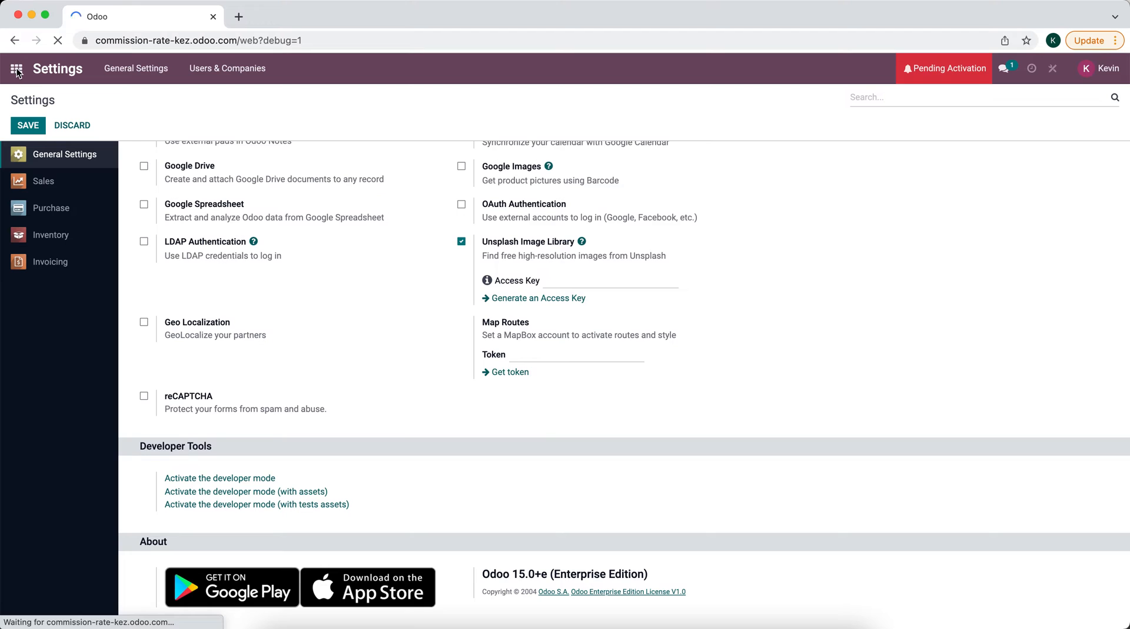
{"action": "left_click", "coordinate": [16, 68]}
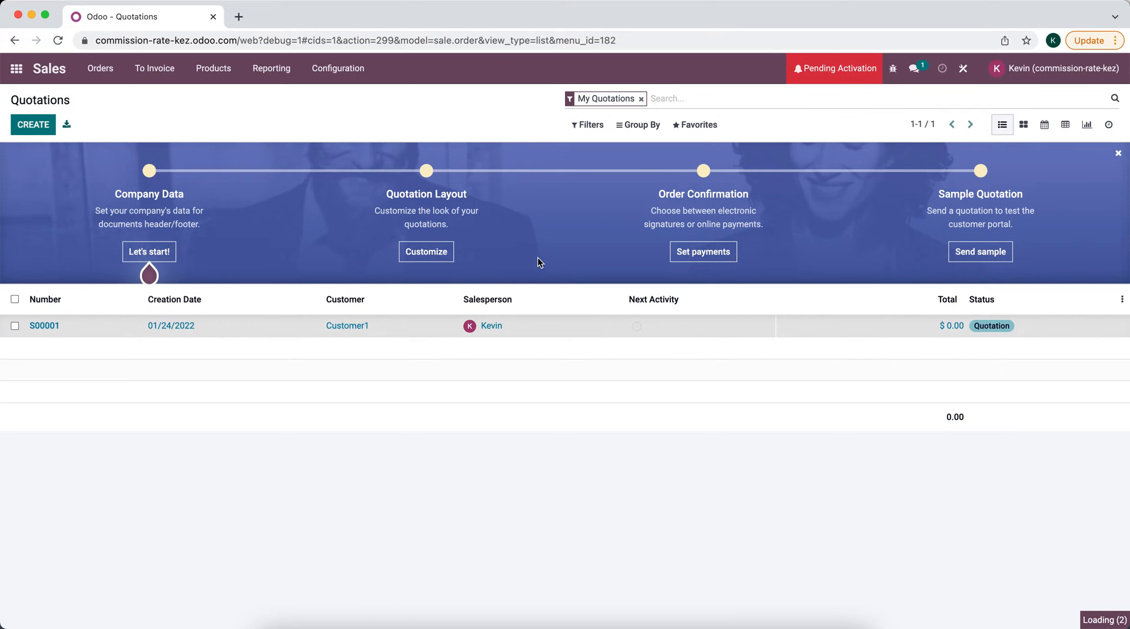
In Studio on S00001's order lines list, inspect the Commission Rate, Subtotal and Commission columns.
{"action": "left_click", "coordinate": [44, 325]}
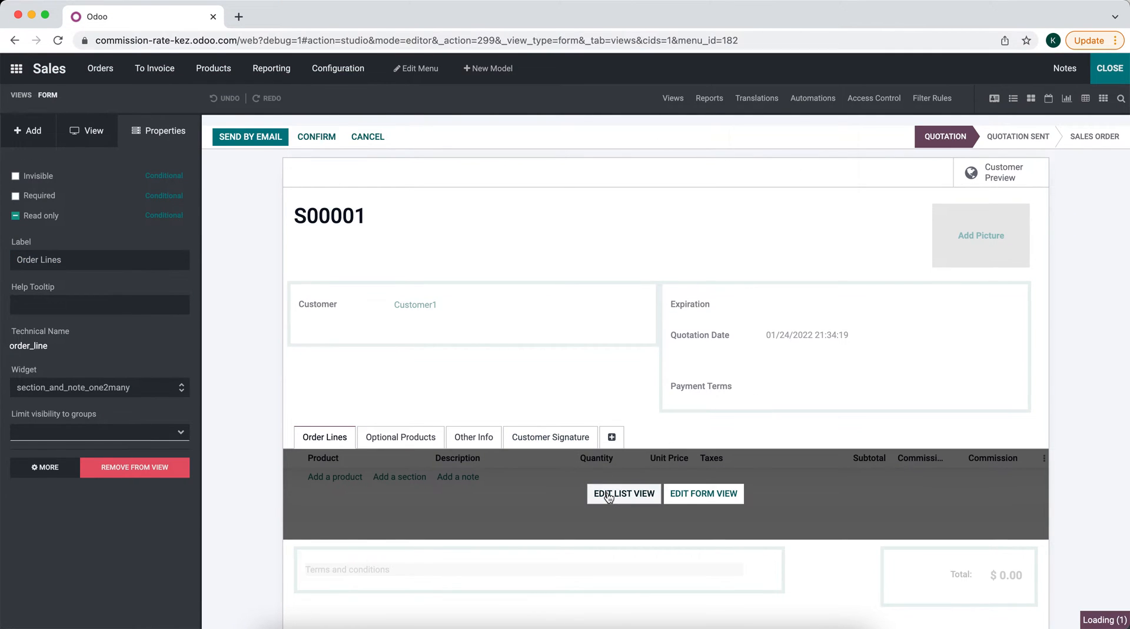
{"action": "left_click", "coordinate": [623, 494]}
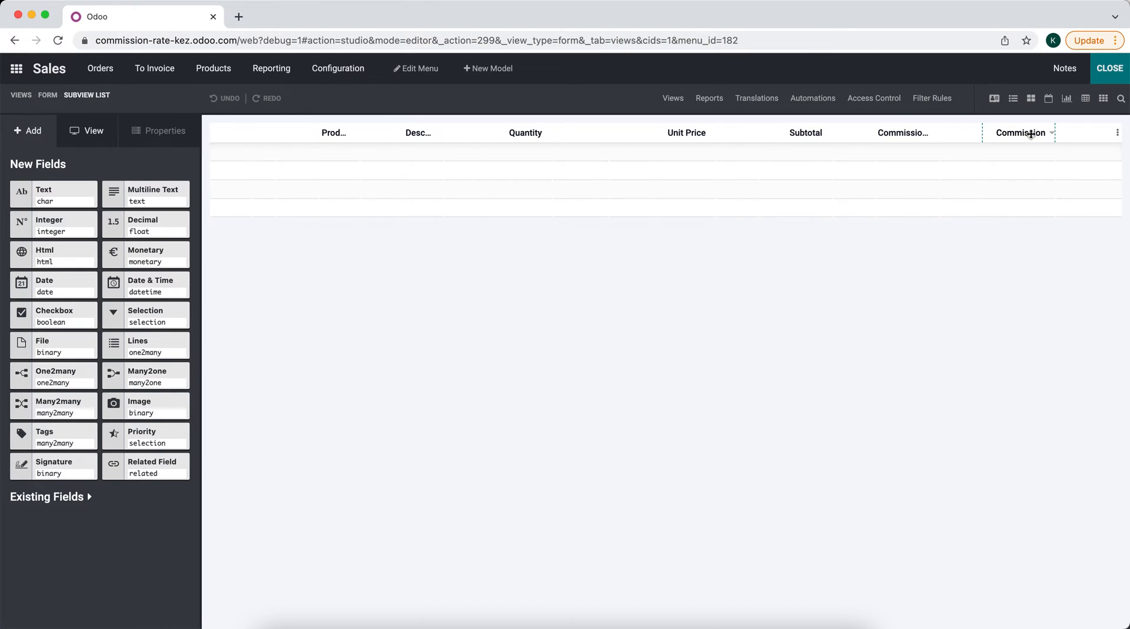
{"action": "left_click", "coordinate": [1019, 132]}
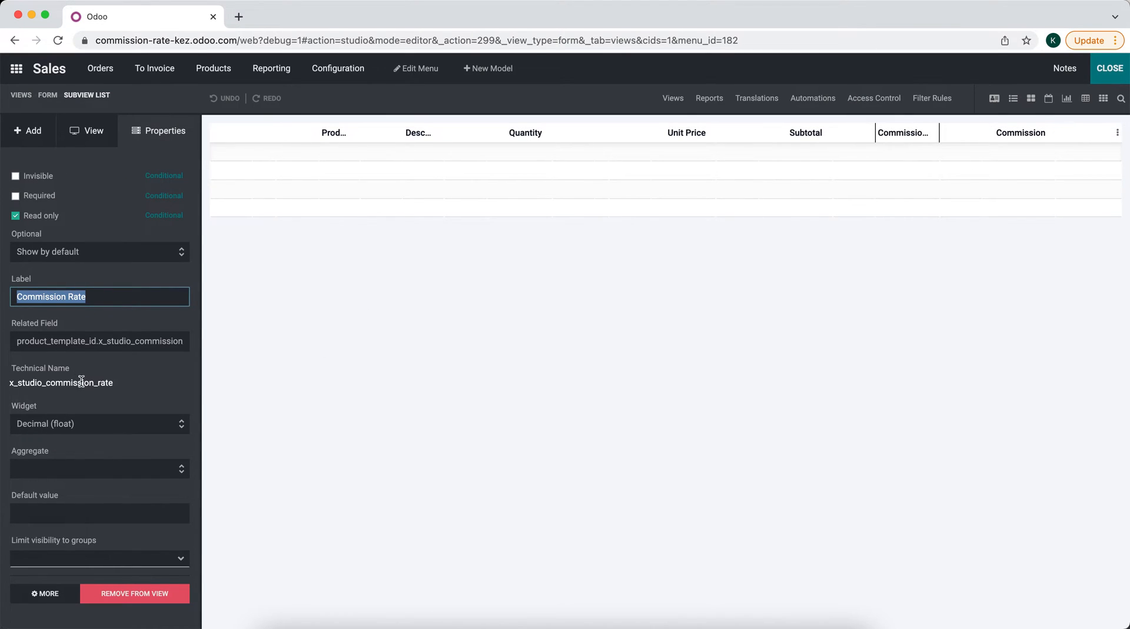
{"action": "mouse_move", "coordinate": [1078, 132]}
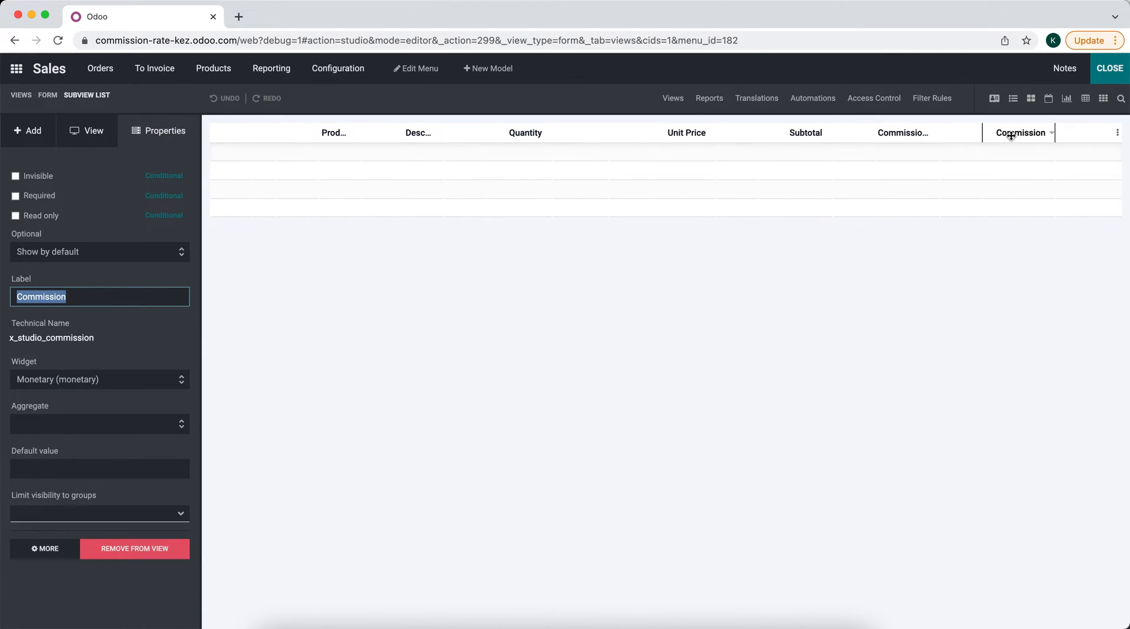
{"action": "left_click", "coordinate": [806, 132]}
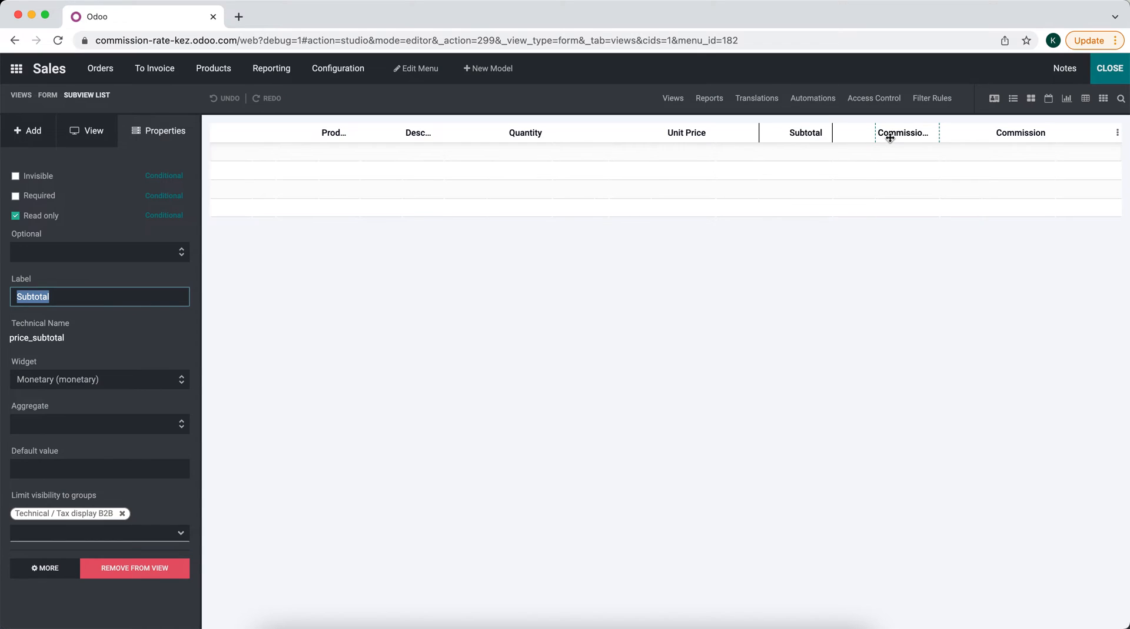
{"action": "mouse_move", "coordinate": [902, 132]}
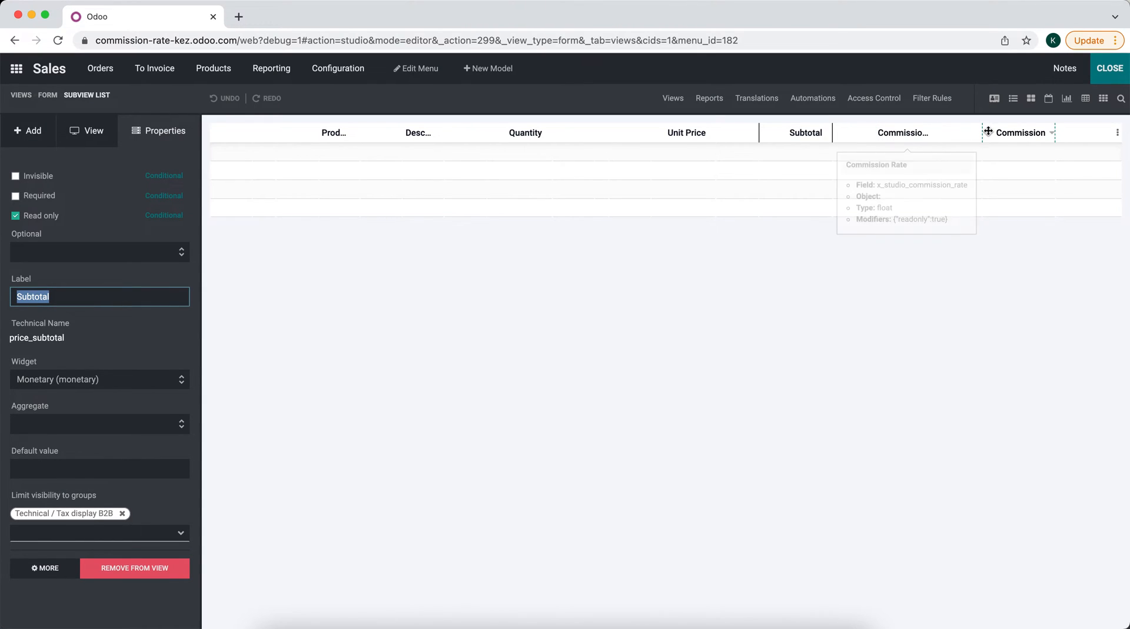
{"action": "left_click", "coordinate": [1019, 132]}
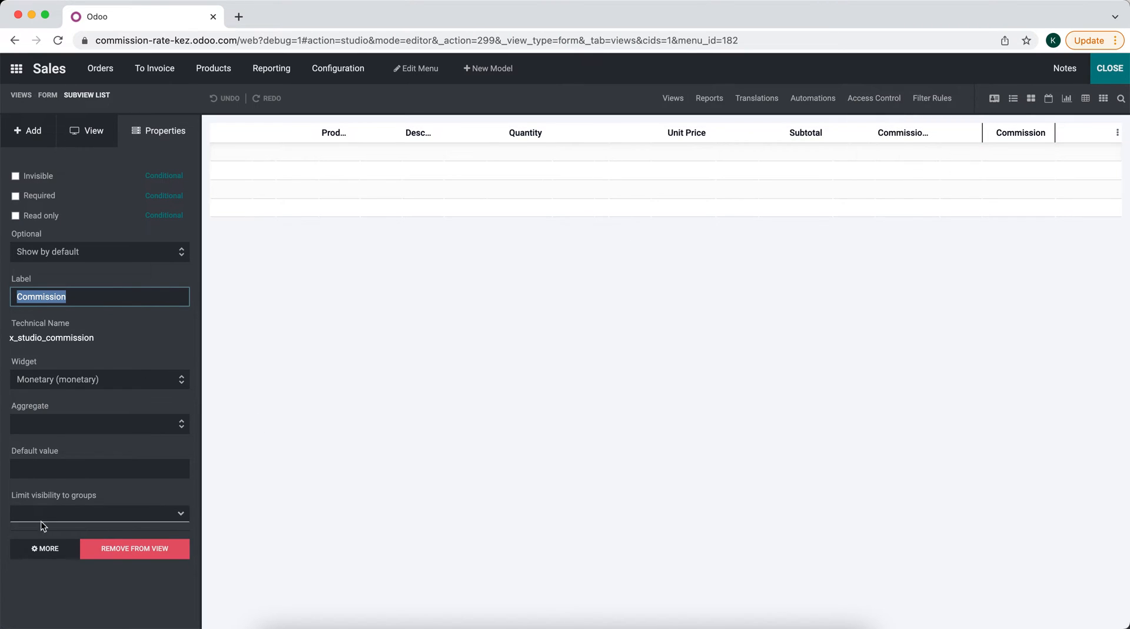
Make the Commission field's definition editable and begin the 'for record' compute loop.
{"action": "left_click", "coordinate": [45, 549]}
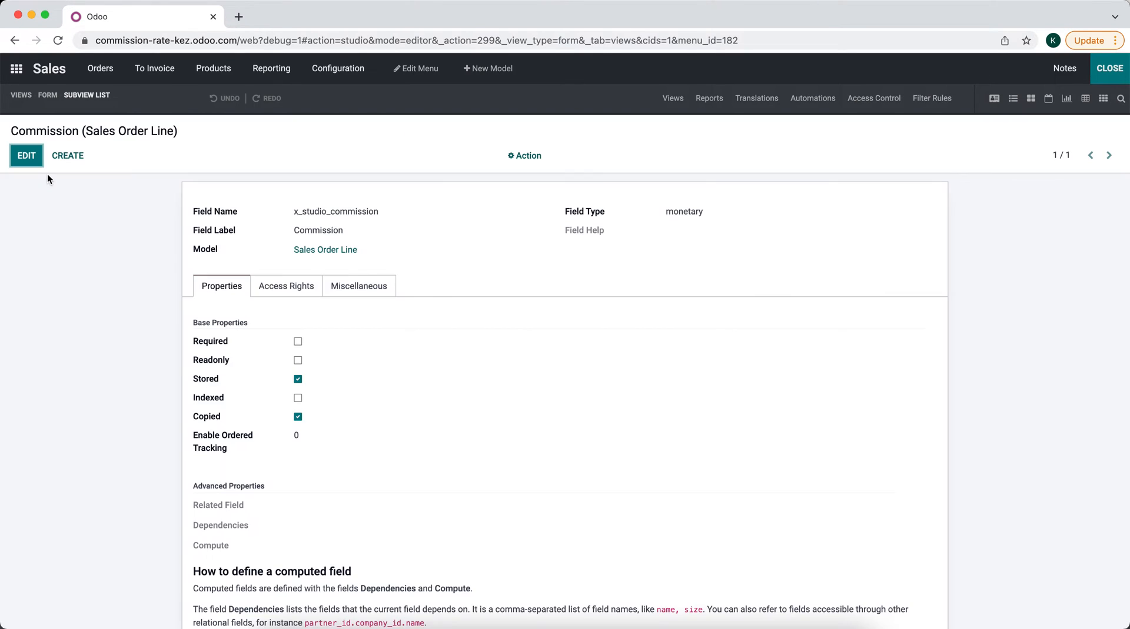
{"action": "left_click", "coordinate": [25, 155]}
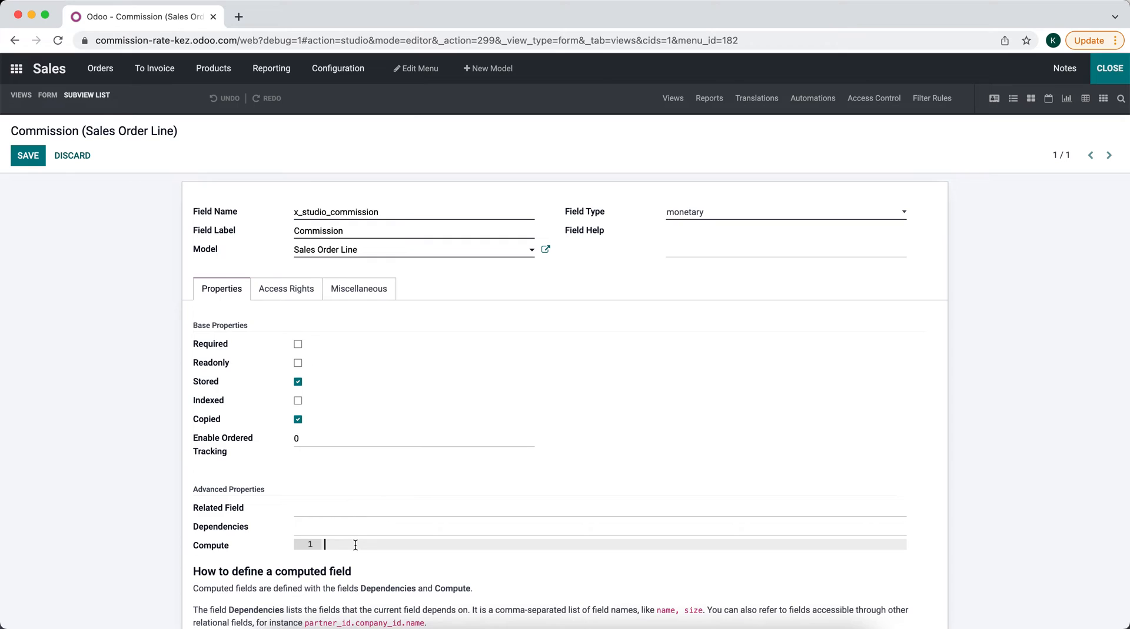
{"action": "type", "text": "for record in self"}
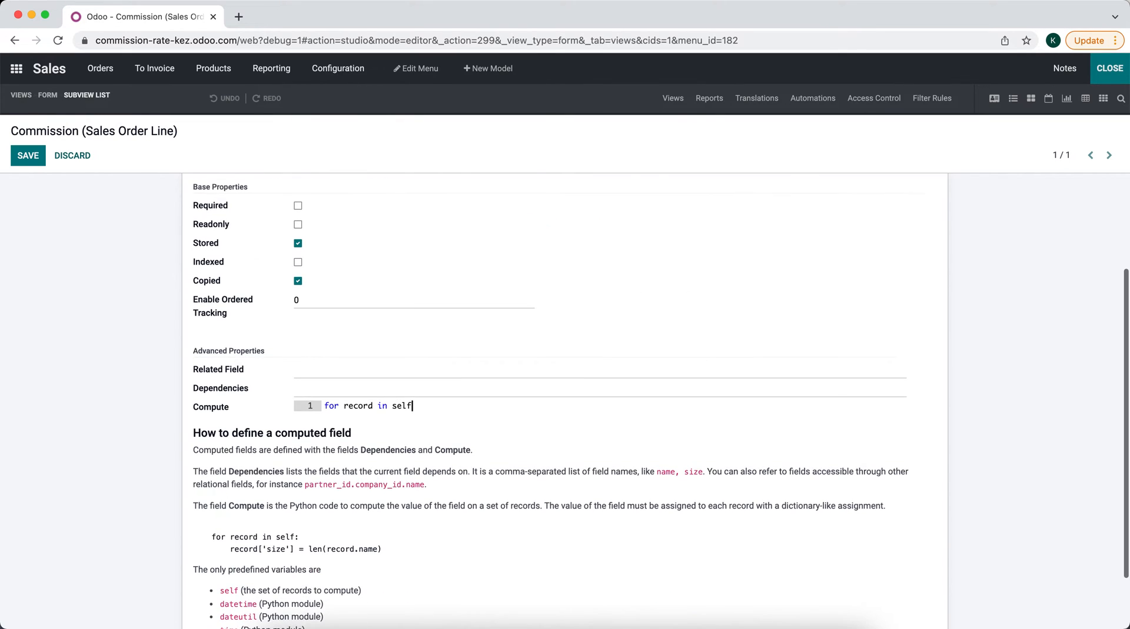
{"action": "key", "text": "Enter"}
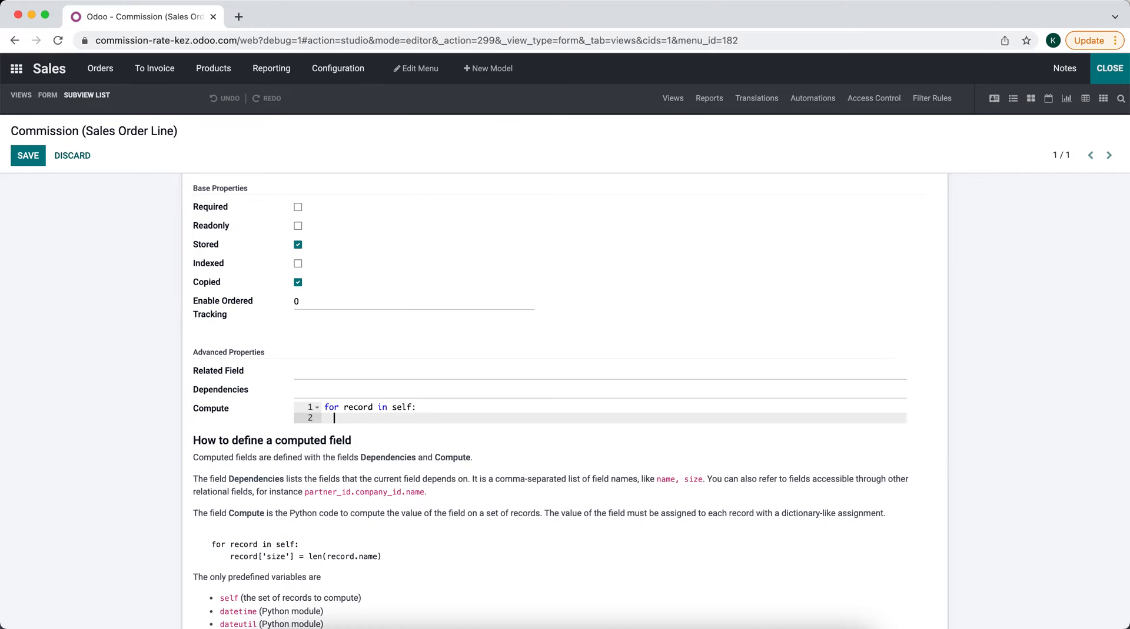
{"action": "mouse_move", "coordinate": [434, 579]}
{"action": "type", "text": "r"}
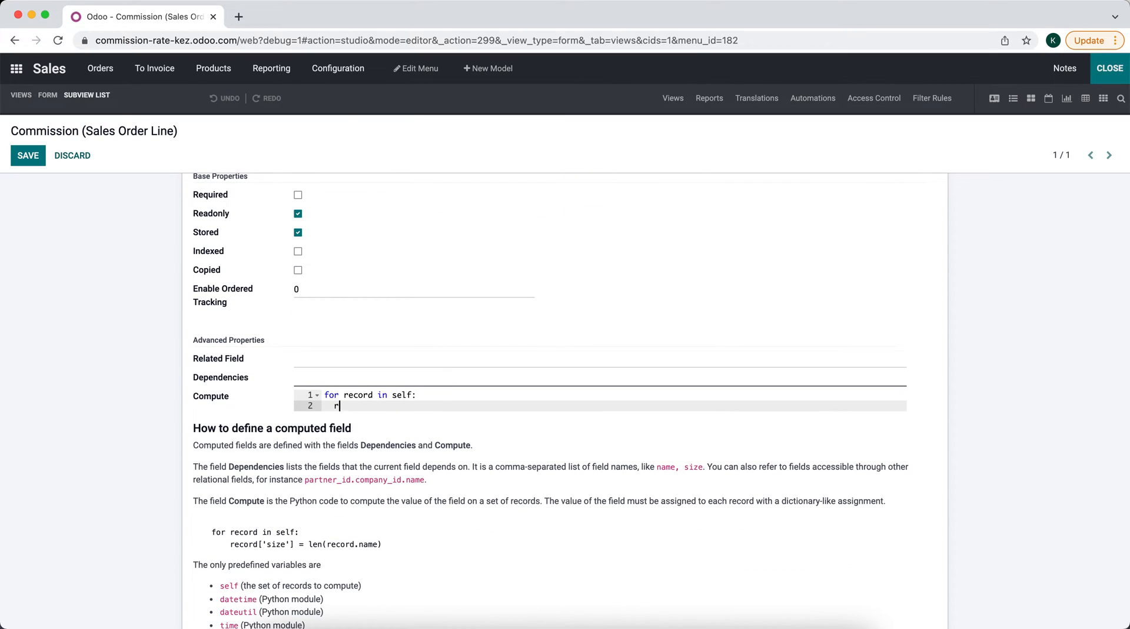
{"action": "type", "text": "ecord['x_studio_commission']"}
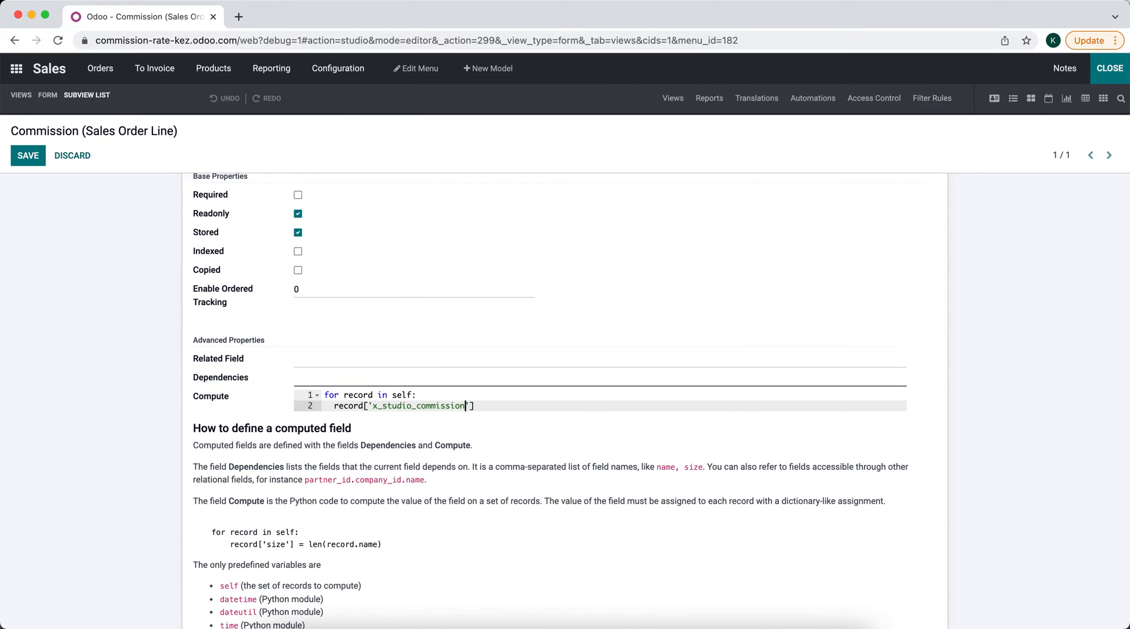
{"action": "type", "text": "="}
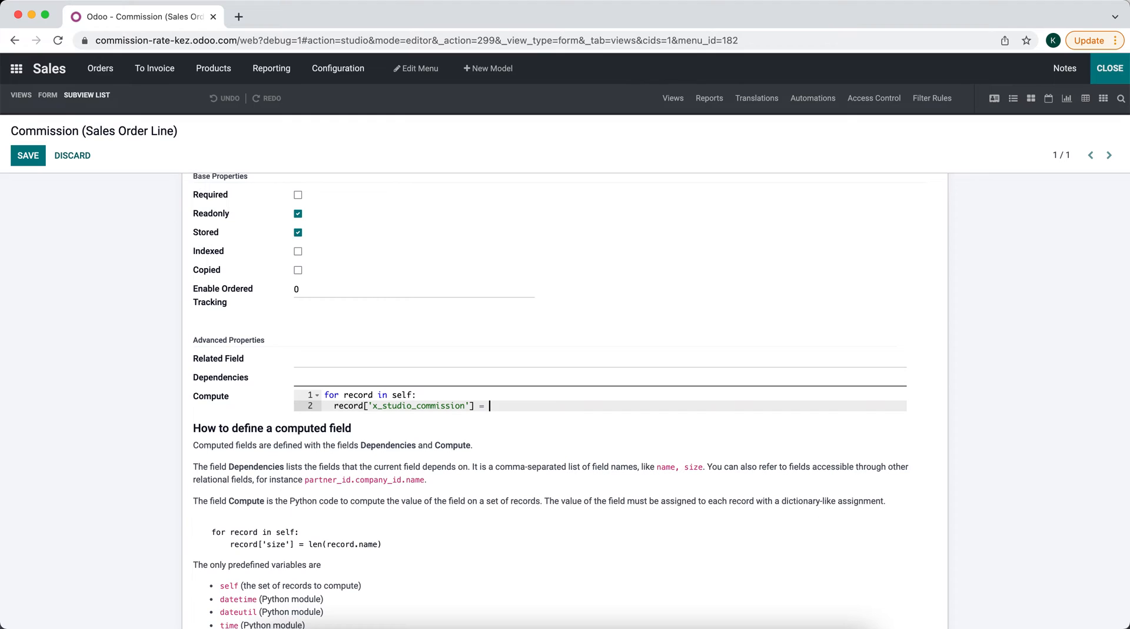
Finish the compute as x_studio_commission_rate times price_subtotal, set dependencies, and save.
{"action": "type", "text": "record['x_studio_commission']"}
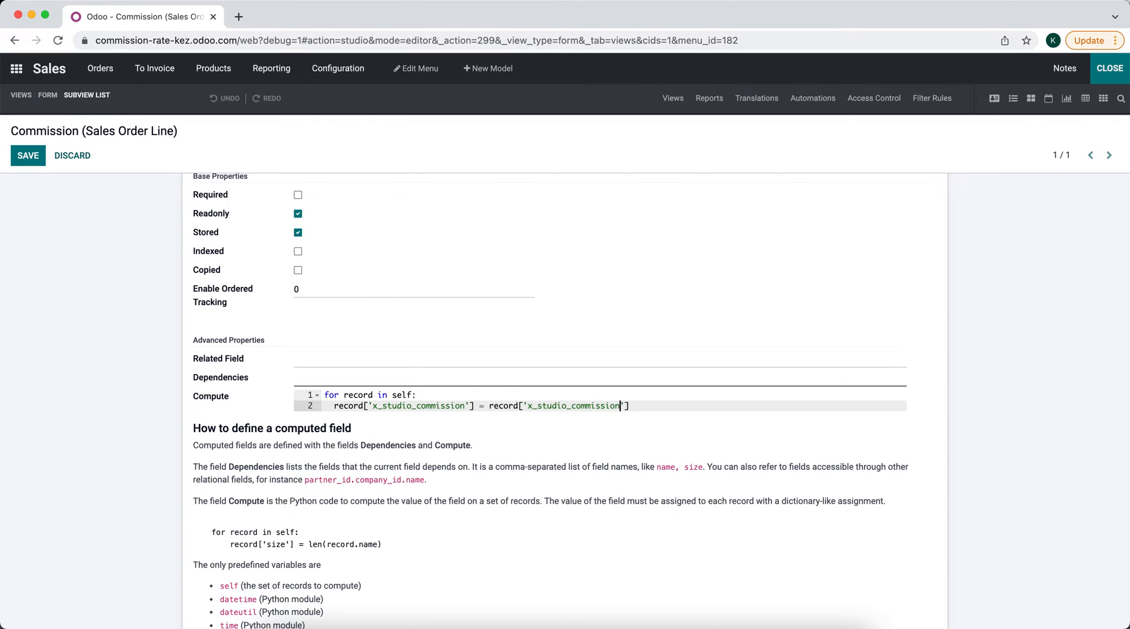
{"action": "type", "text": "_rate"}
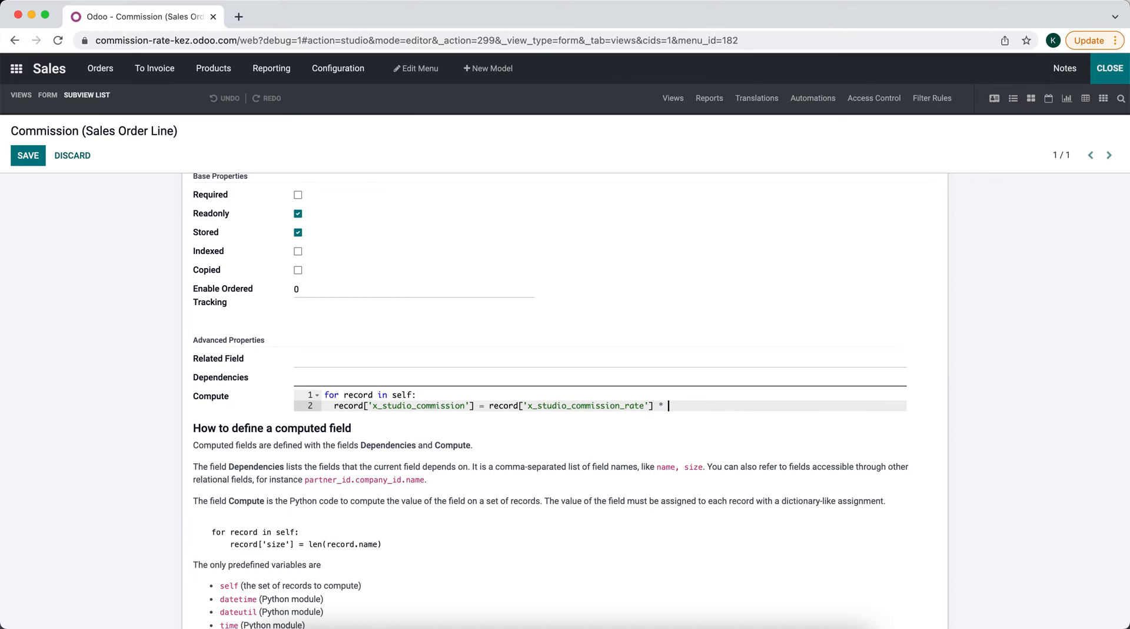
{"action": "type", "text": "record[]"}
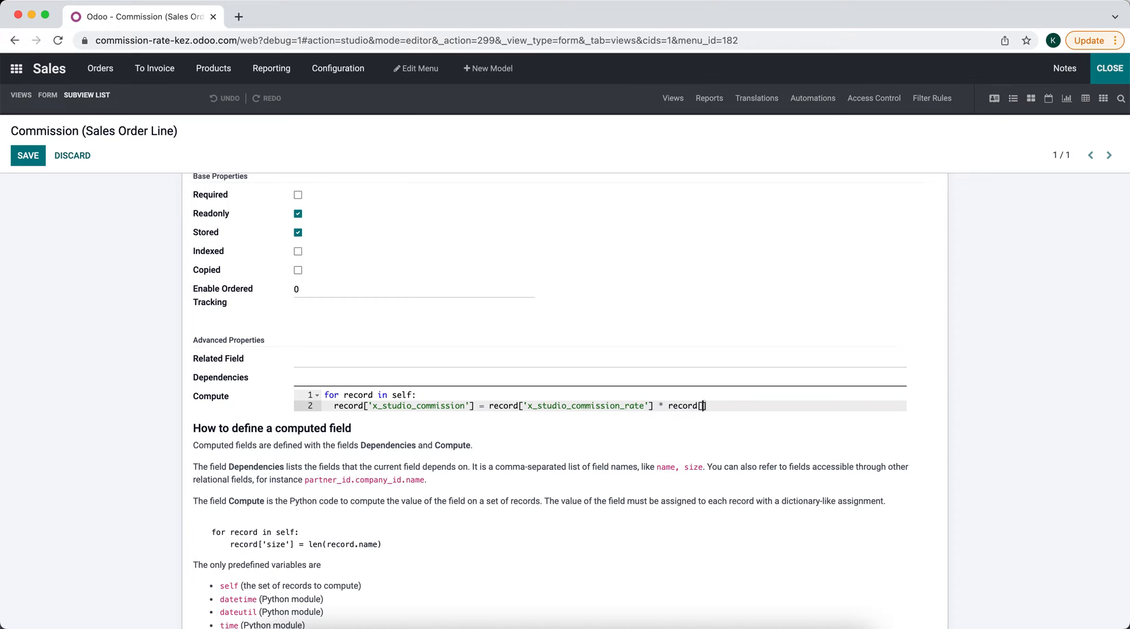
{"action": "type", "text": "'"}
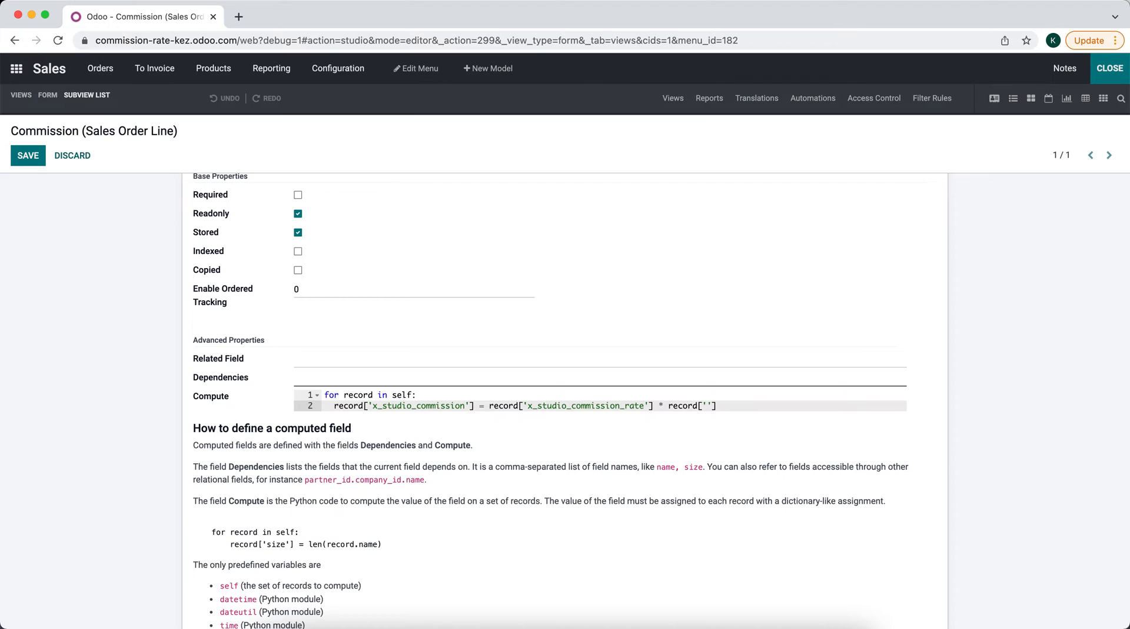
{"action": "type", "text": "price_subt"}
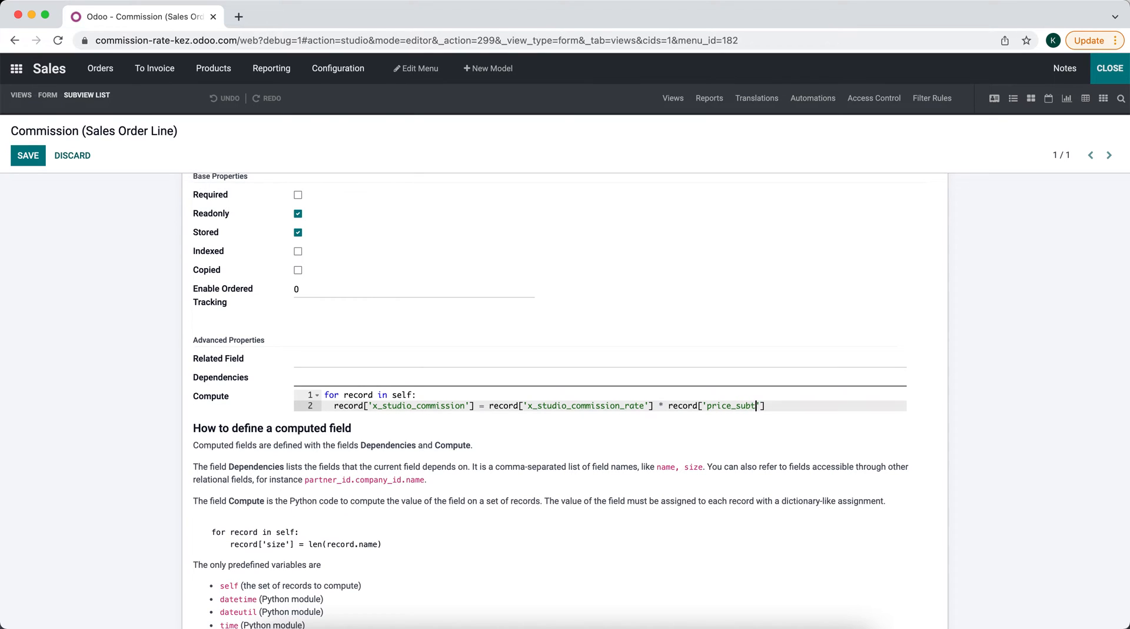
{"action": "type", "text": "otal"}
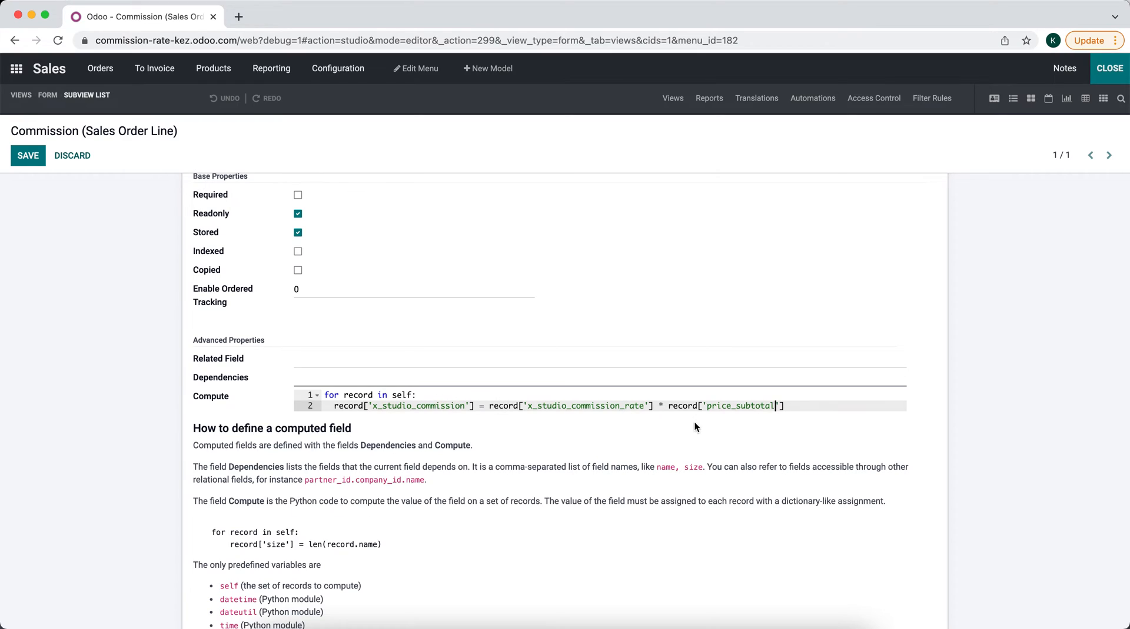
{"action": "double_click", "coordinate": [584, 405]}
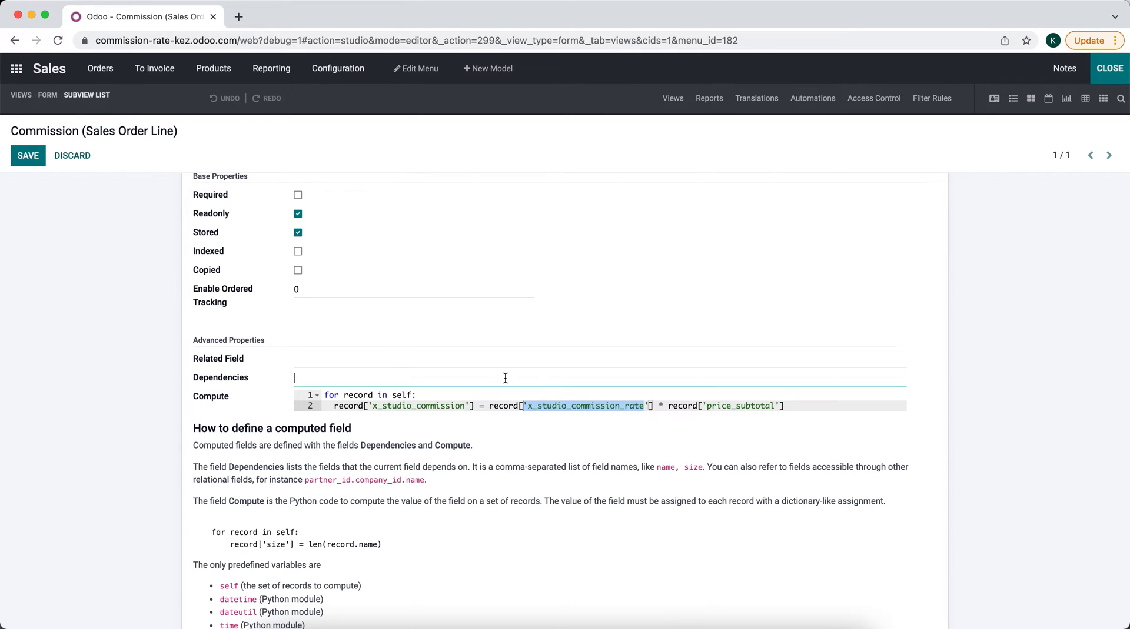
{"action": "type", "text": "x_studio_commission_rate"}
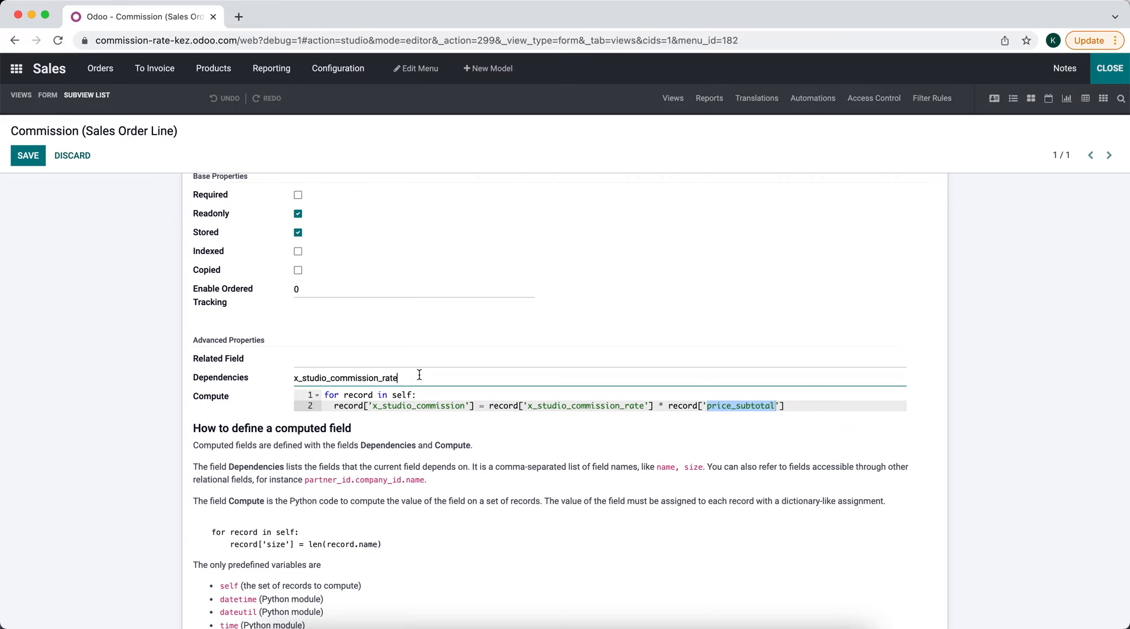
{"action": "left_click", "coordinate": [28, 155]}
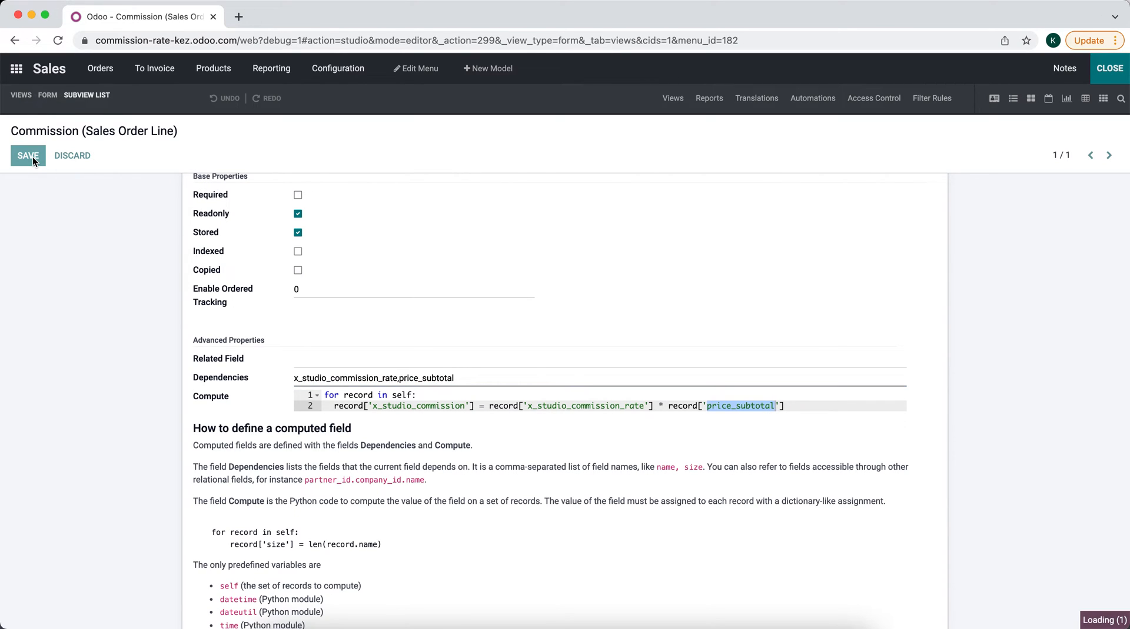
{"action": "left_click", "coordinate": [27, 156]}
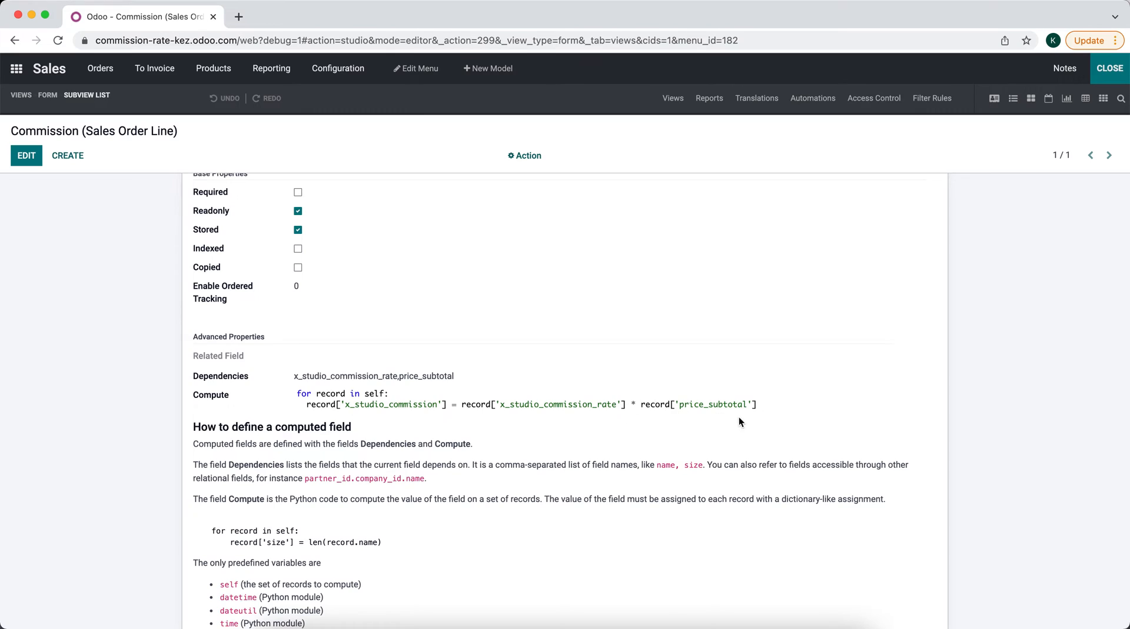
{"action": "mouse_move", "coordinate": [1090, 140]}
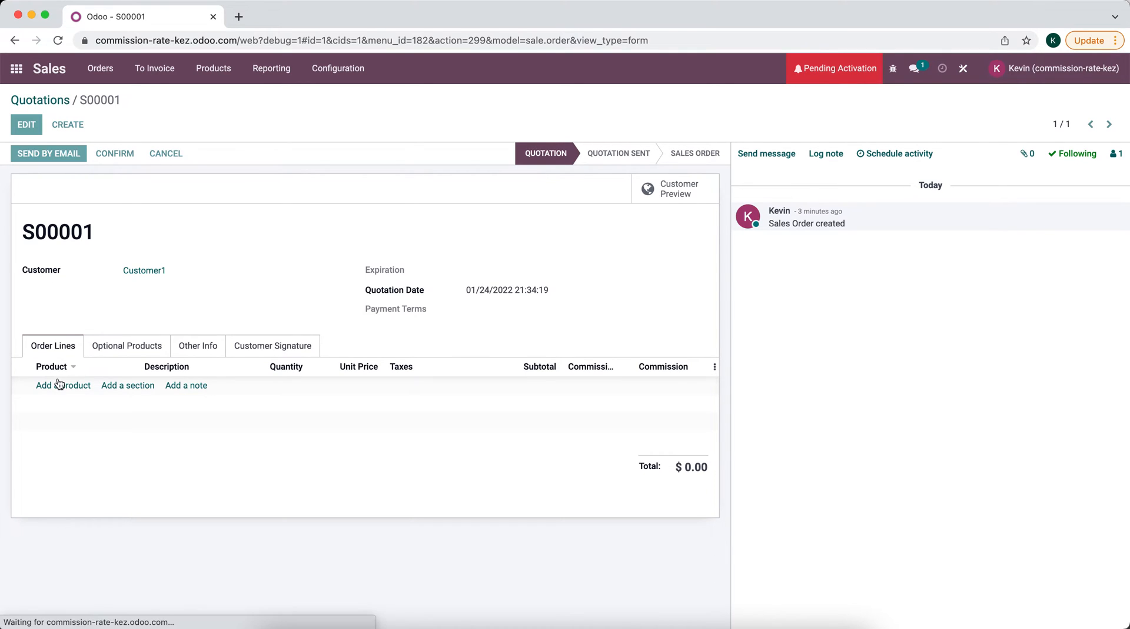
Add Product 1 and Product 2 order lines to quotation S00001.
{"action": "left_click", "coordinate": [63, 385]}
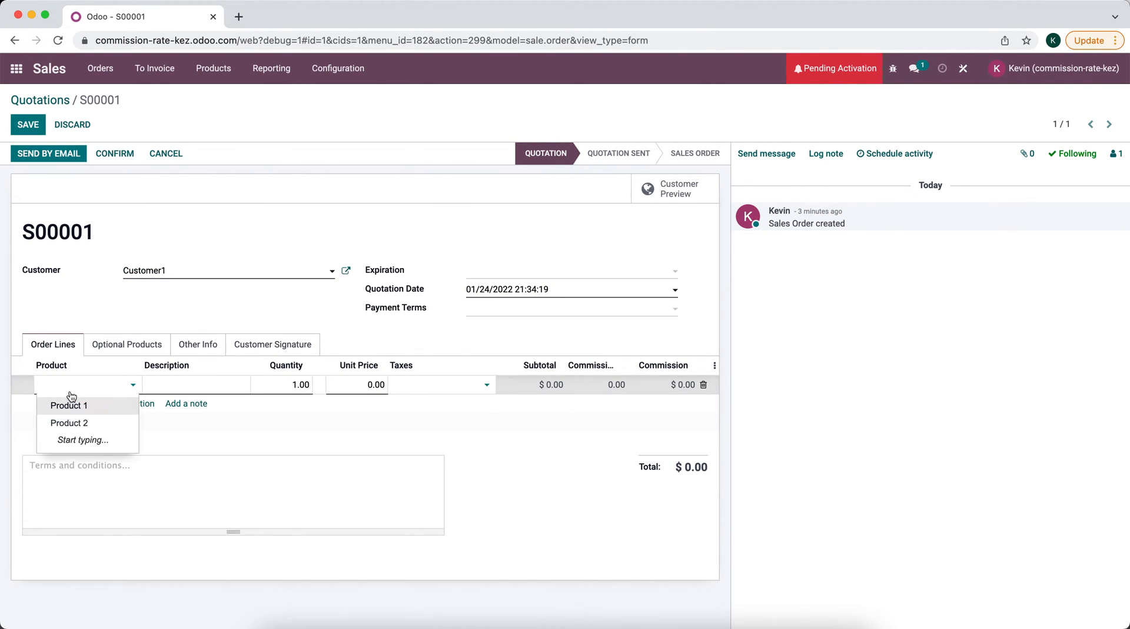
{"action": "left_click", "coordinate": [68, 405]}
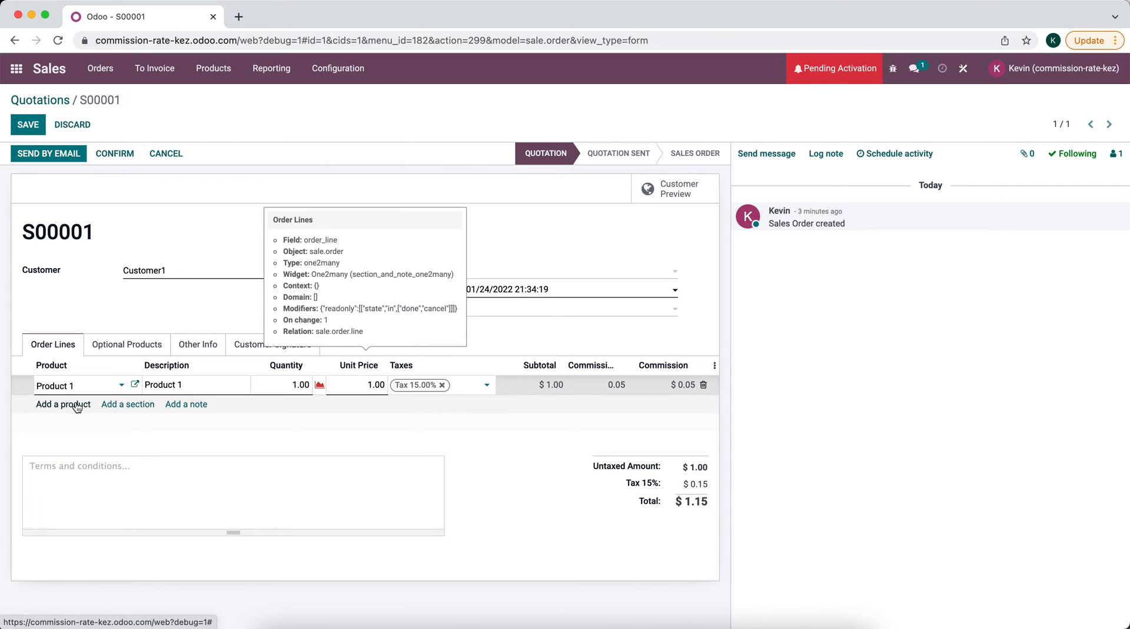
{"action": "left_click", "coordinate": [63, 404]}
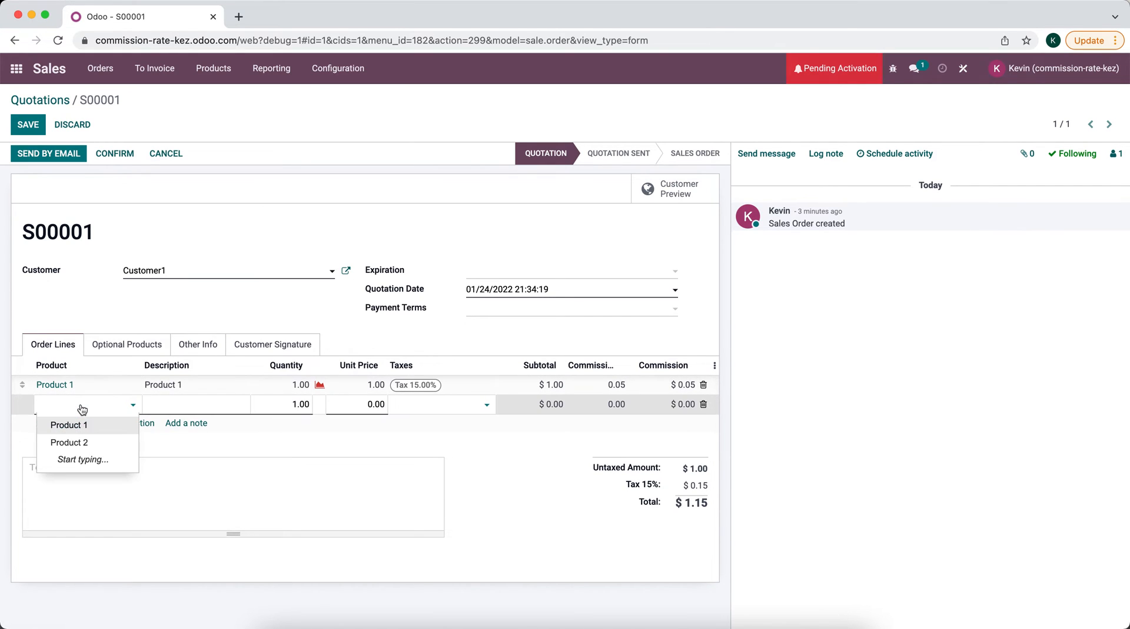
{"action": "left_click", "coordinate": [69, 442]}
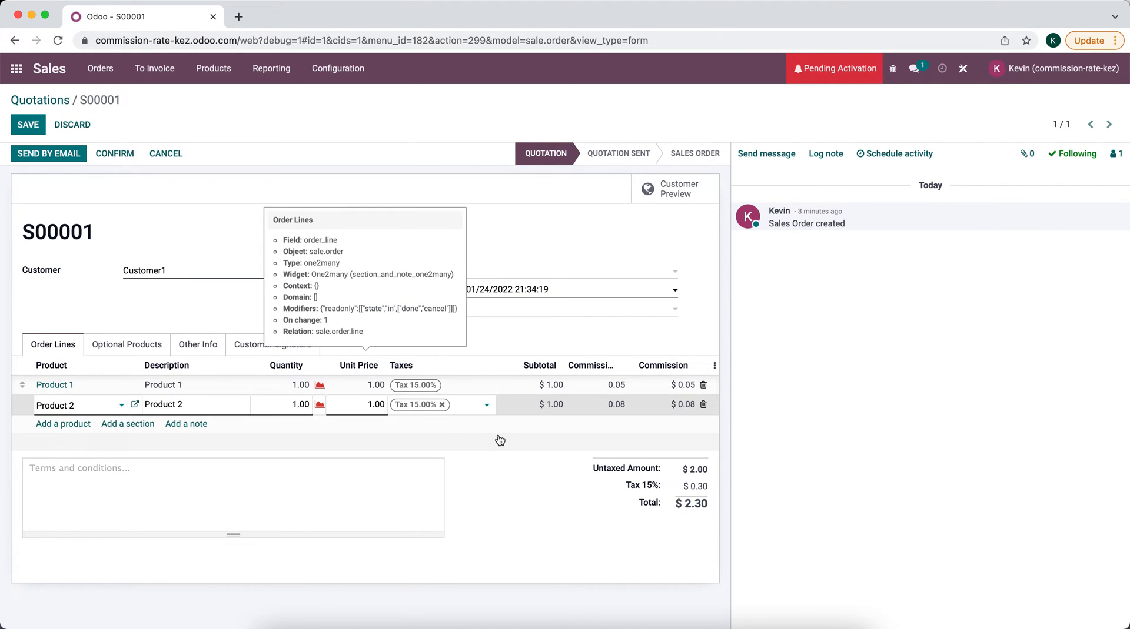
Set the unit prices to 50 and 100 and save the quotation.
{"action": "left_click", "coordinate": [364, 386]}
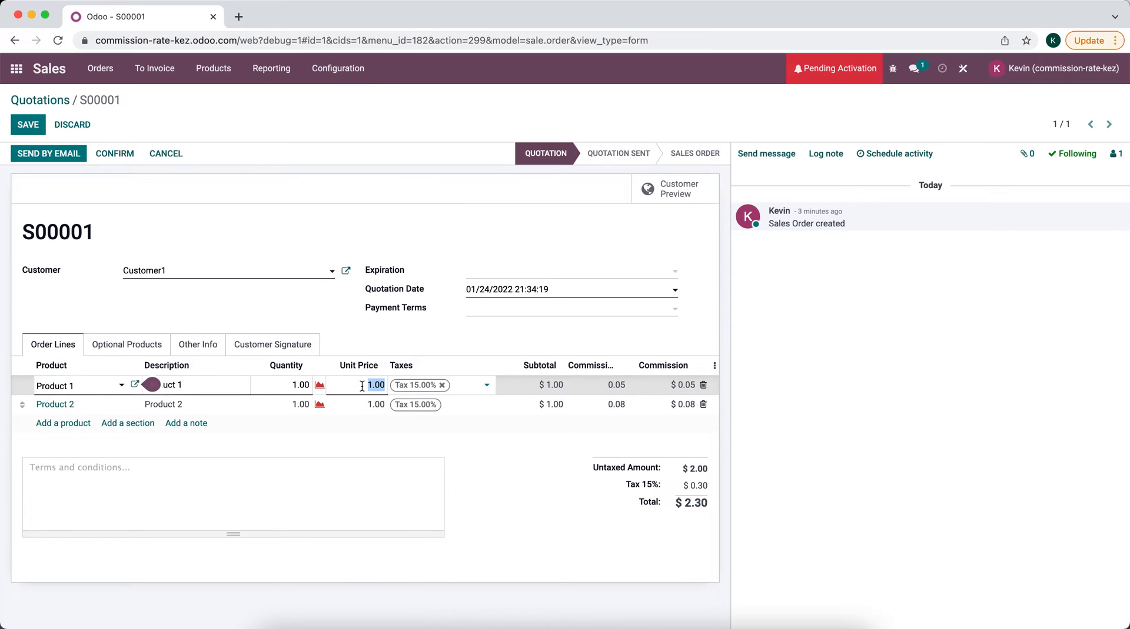
{"action": "type", "text": "50"}
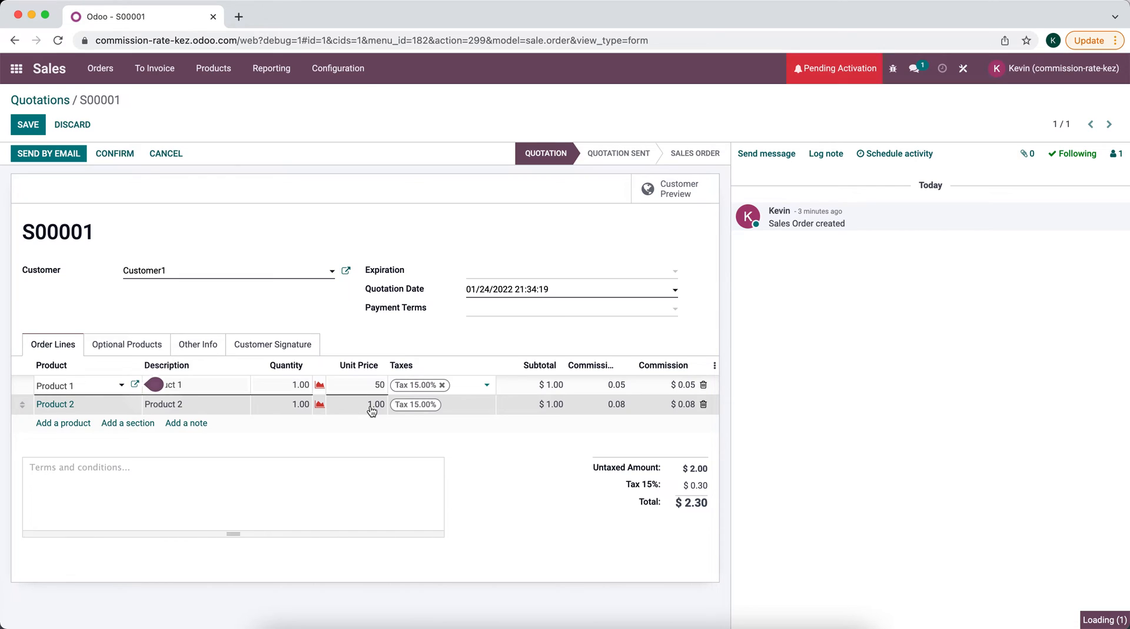
{"action": "type", "text": "100"}
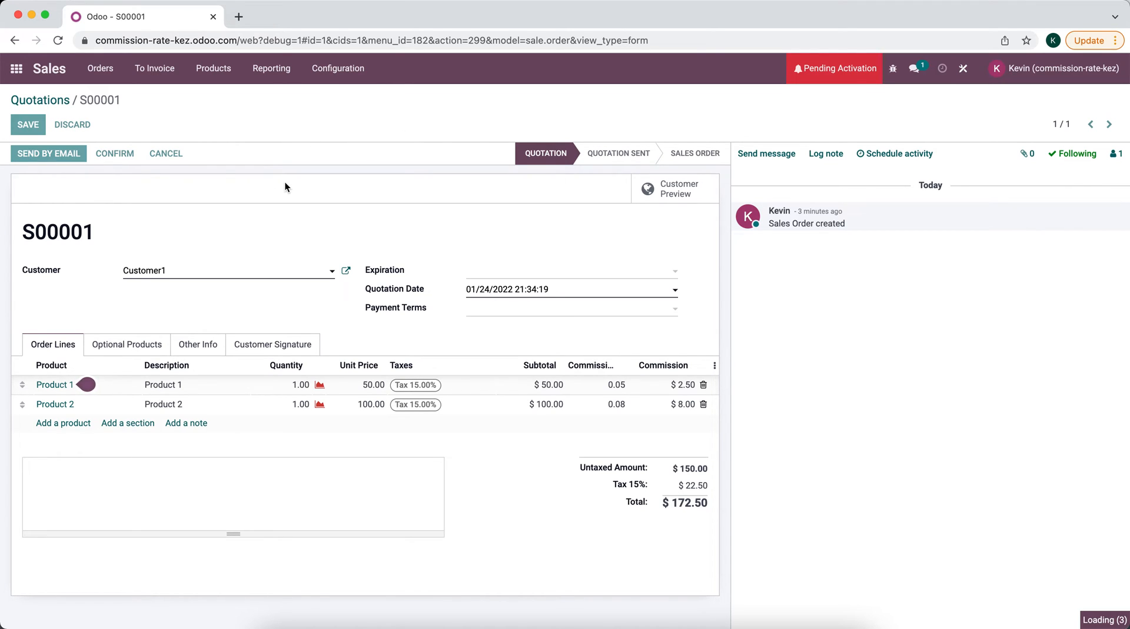
{"action": "left_click", "coordinate": [27, 125]}
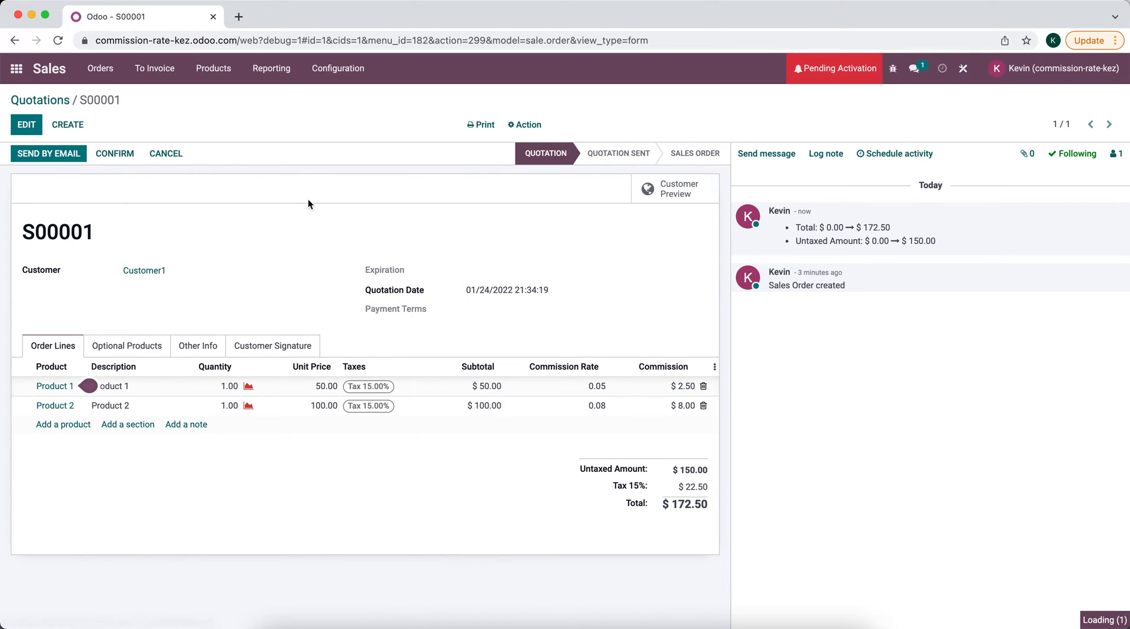
Duplicate S00001 as S00002, change its salesperson, and confirm it as a sales order.
{"action": "left_click", "coordinate": [1108, 124]}
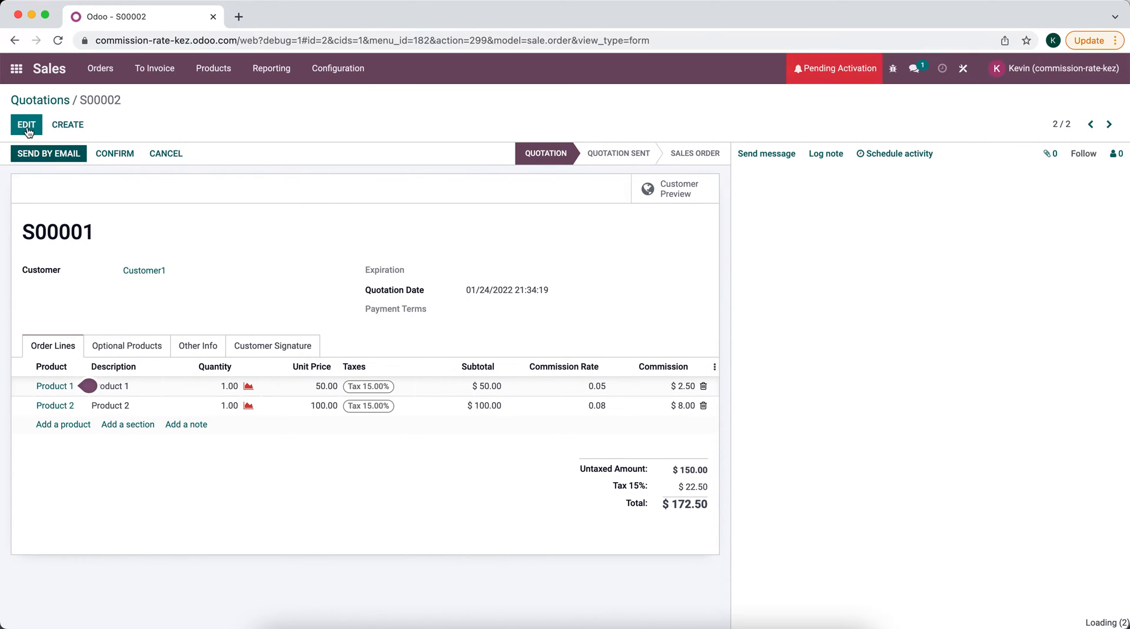
{"action": "left_click", "coordinate": [26, 124]}
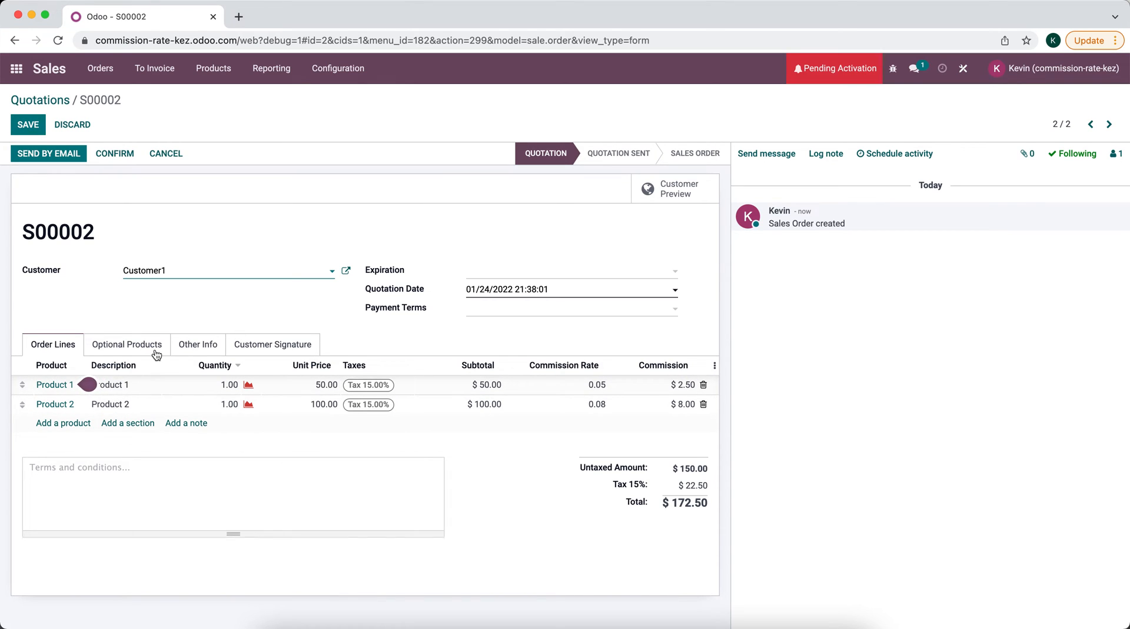
{"action": "left_click", "coordinate": [197, 344]}
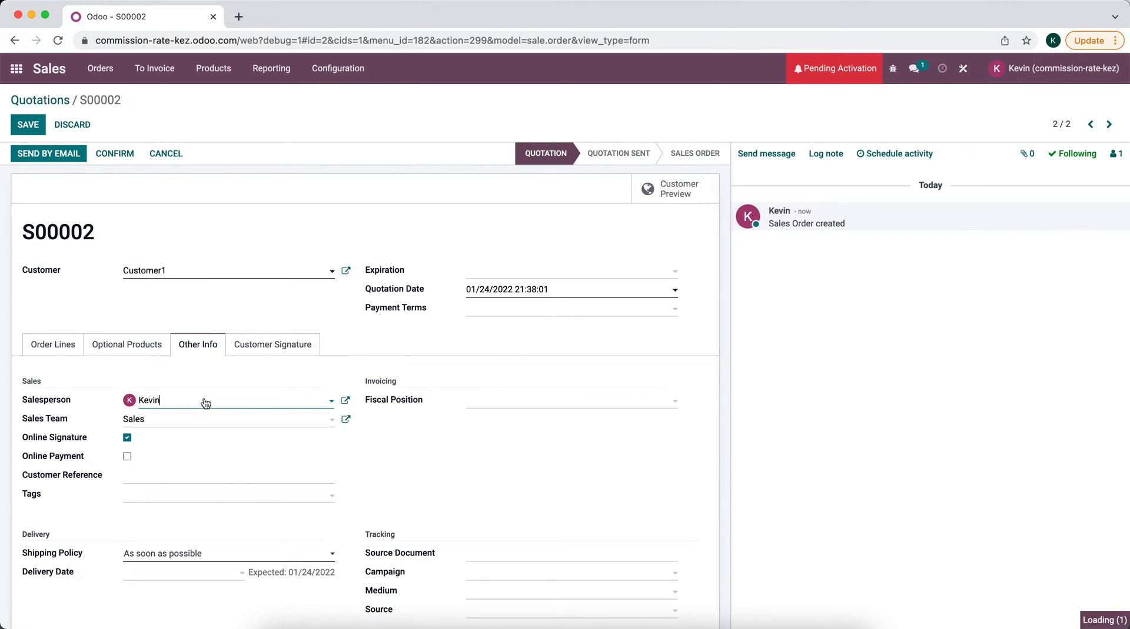
{"action": "left_click", "coordinate": [53, 344]}
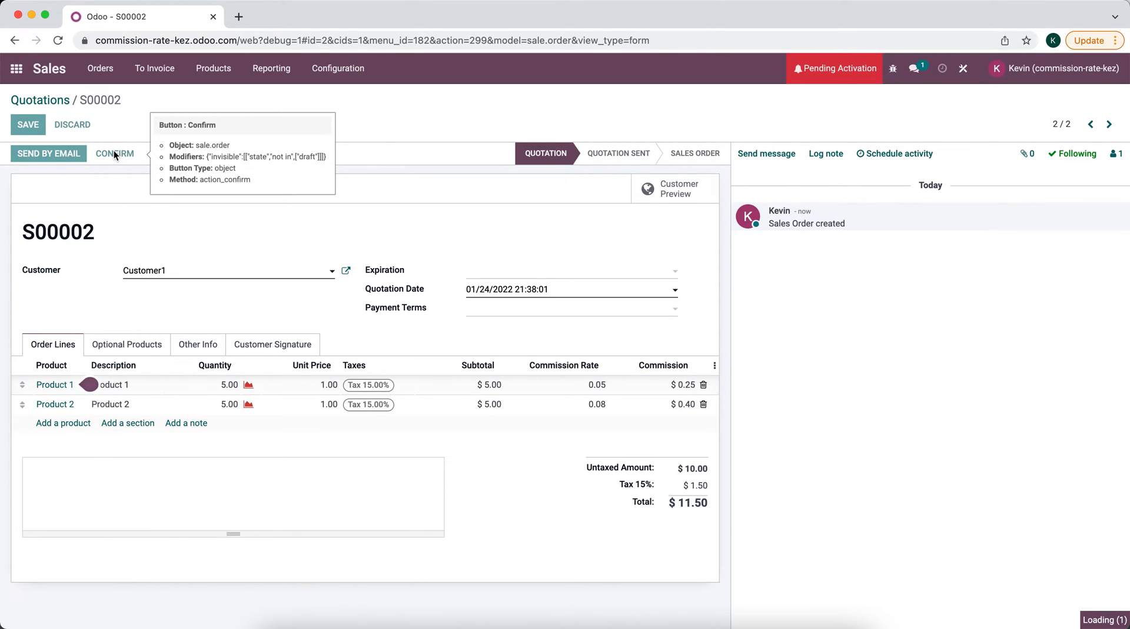
{"action": "left_click", "coordinate": [115, 154]}
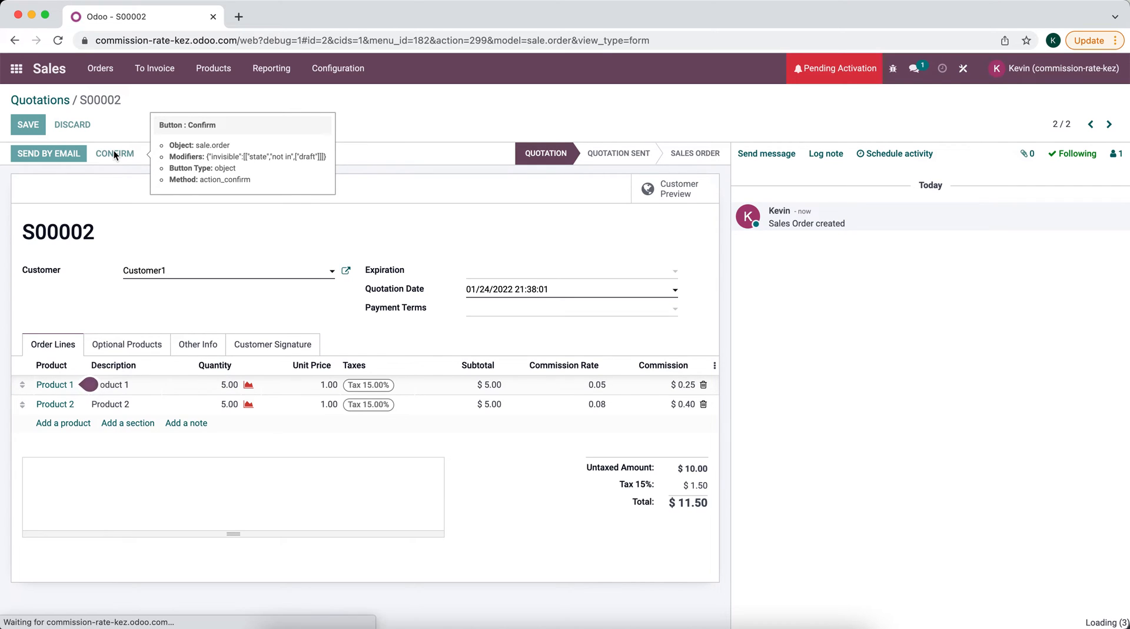
{"action": "left_click", "coordinate": [114, 153]}
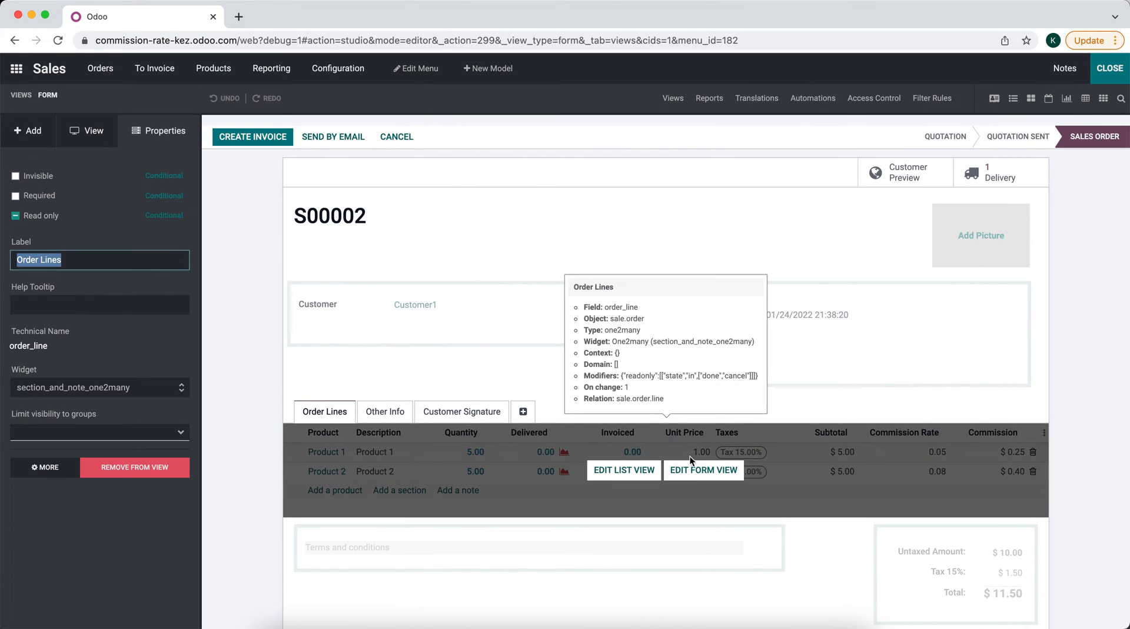
Make the Commission Rate and Commission order-line columns invisible, then close and reopen Studio on S00002.
{"action": "left_click", "coordinate": [622, 470]}
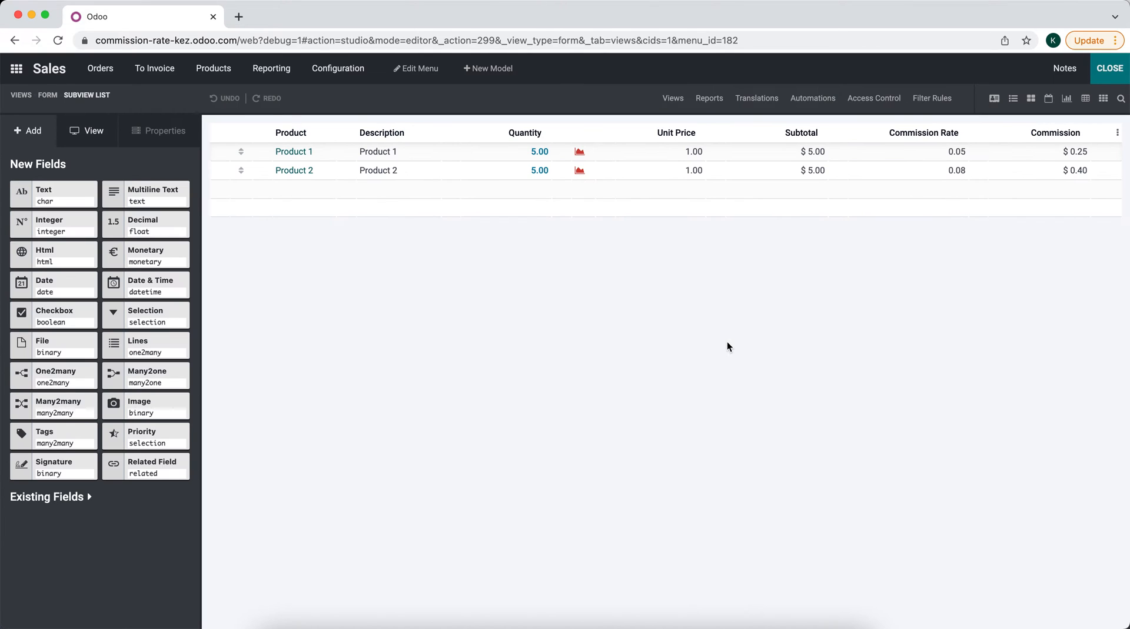
{"action": "left_click", "coordinate": [922, 132]}
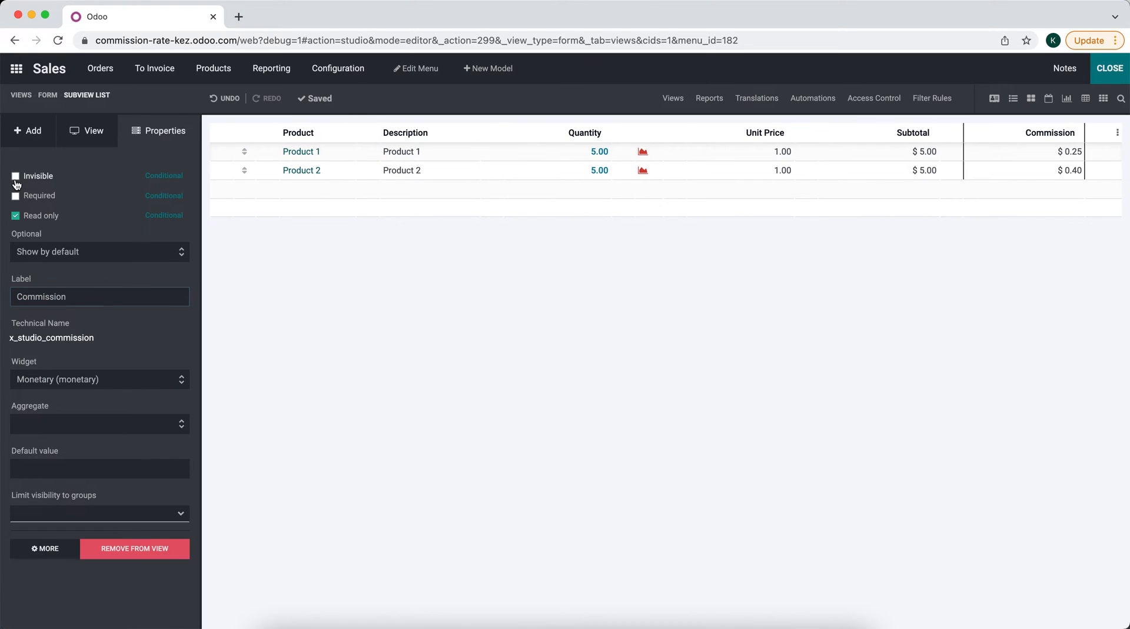
{"action": "left_click", "coordinate": [15, 176]}
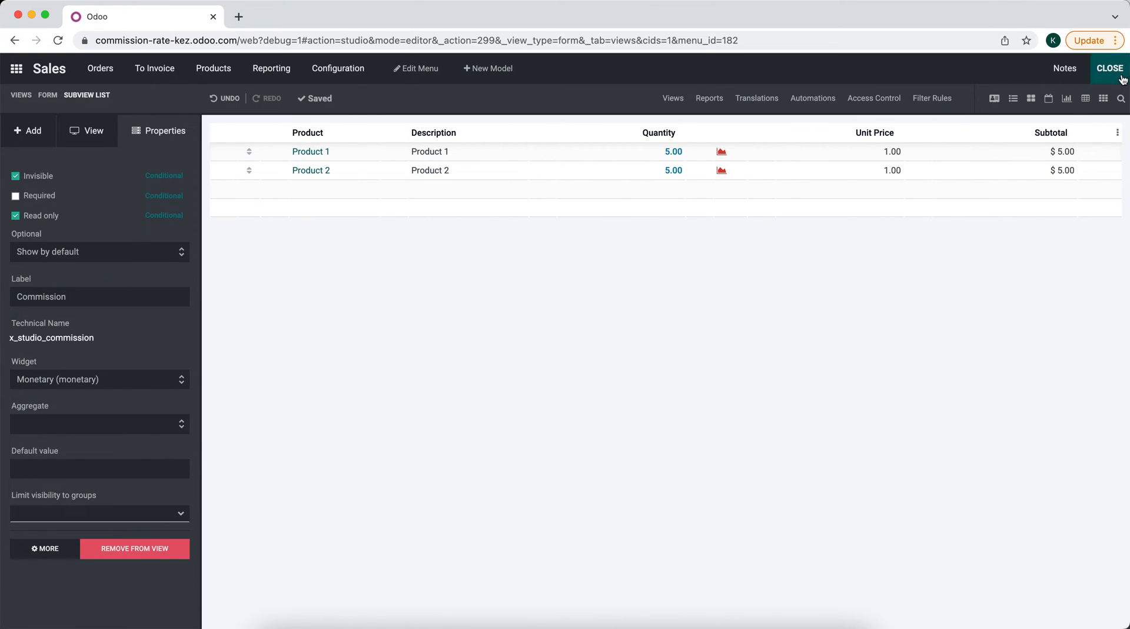
{"action": "left_click", "coordinate": [1108, 68]}
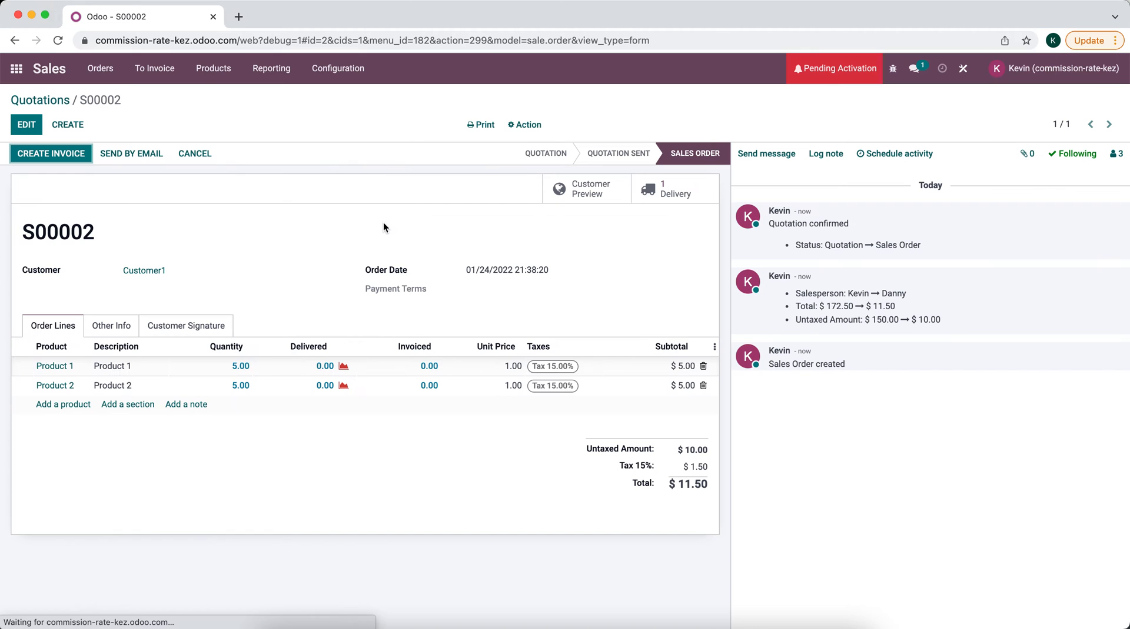
{"action": "left_click", "coordinate": [271, 67]}
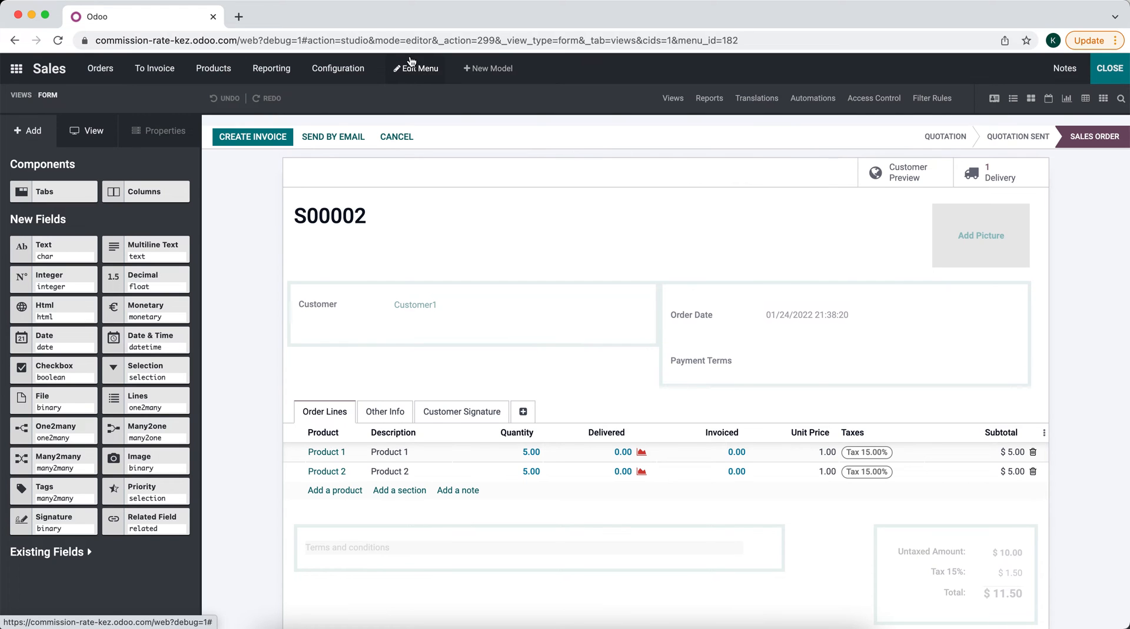
Create a 'commission' menu in Sales linked to the existing Sales Order Line model.
{"action": "left_click", "coordinate": [414, 69]}
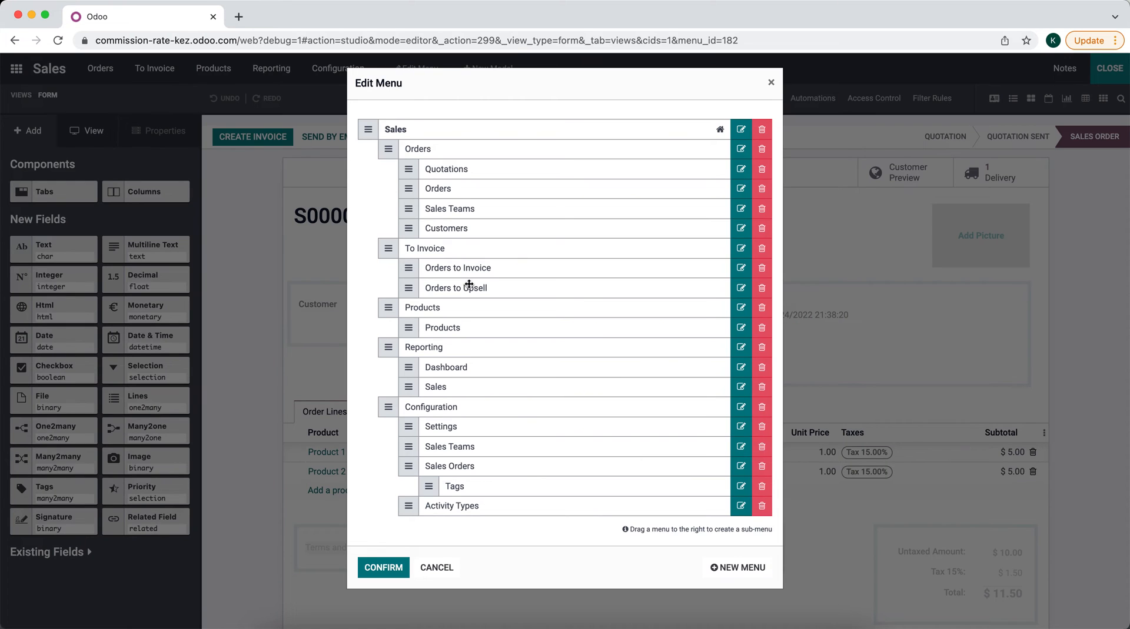
{"action": "left_click", "coordinate": [737, 567]}
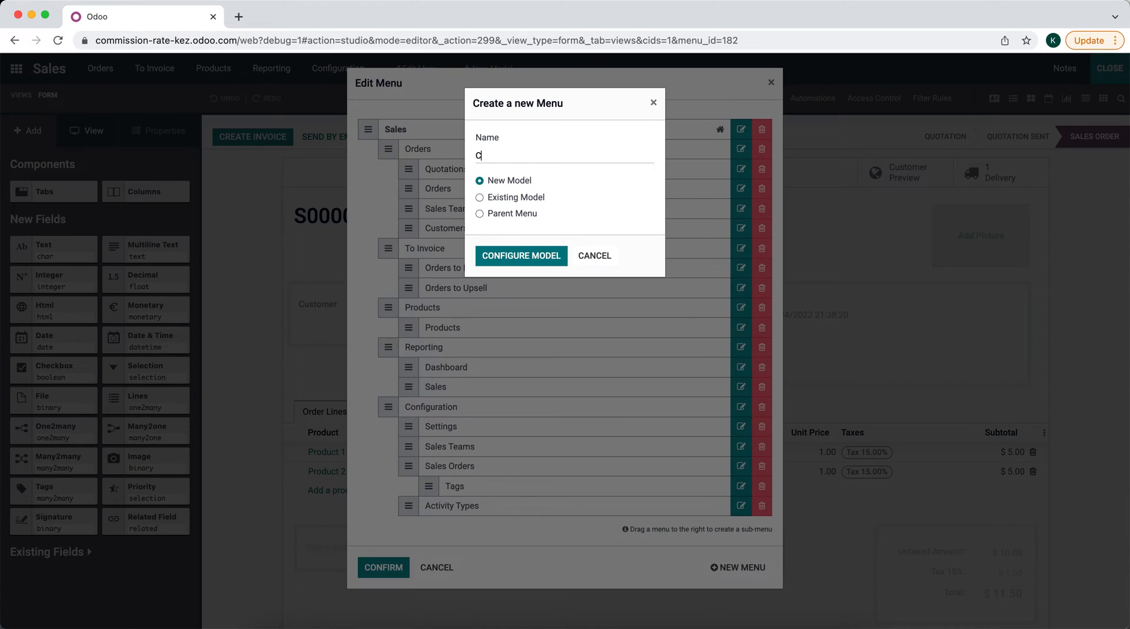
{"action": "type", "text": "ommission"}
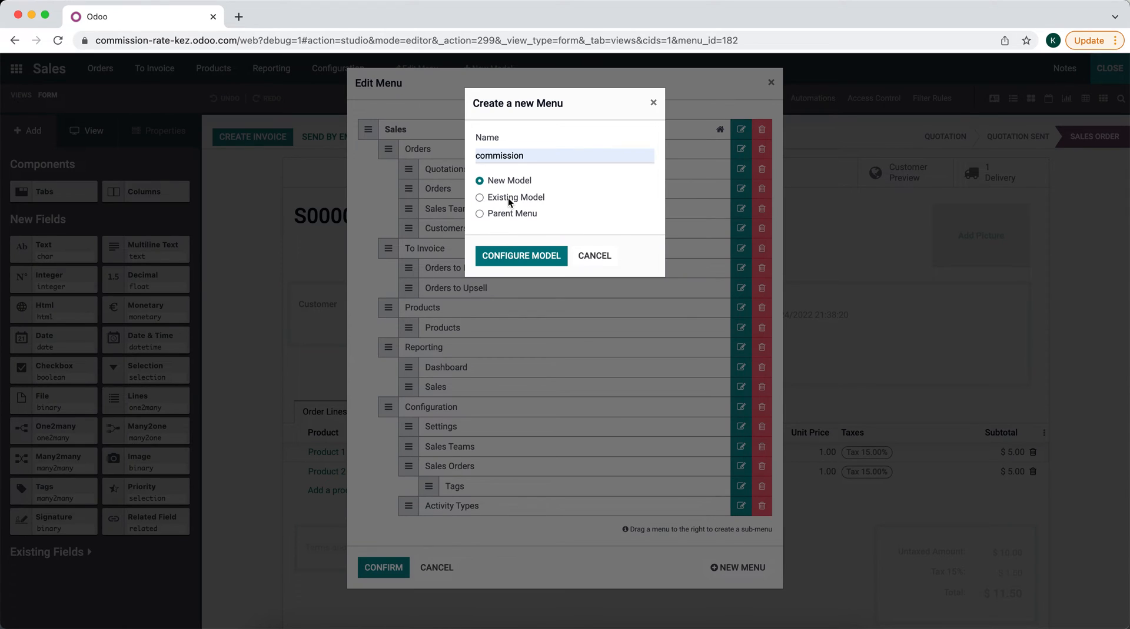
{"action": "left_click", "coordinate": [479, 198]}
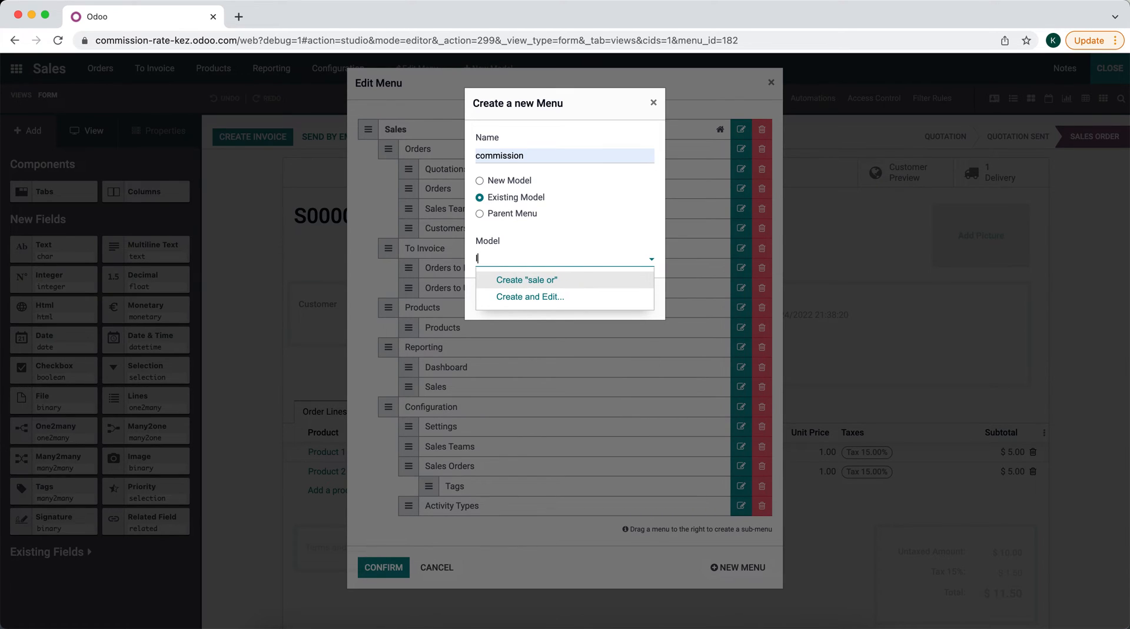
{"action": "type", "text": "order lin"}
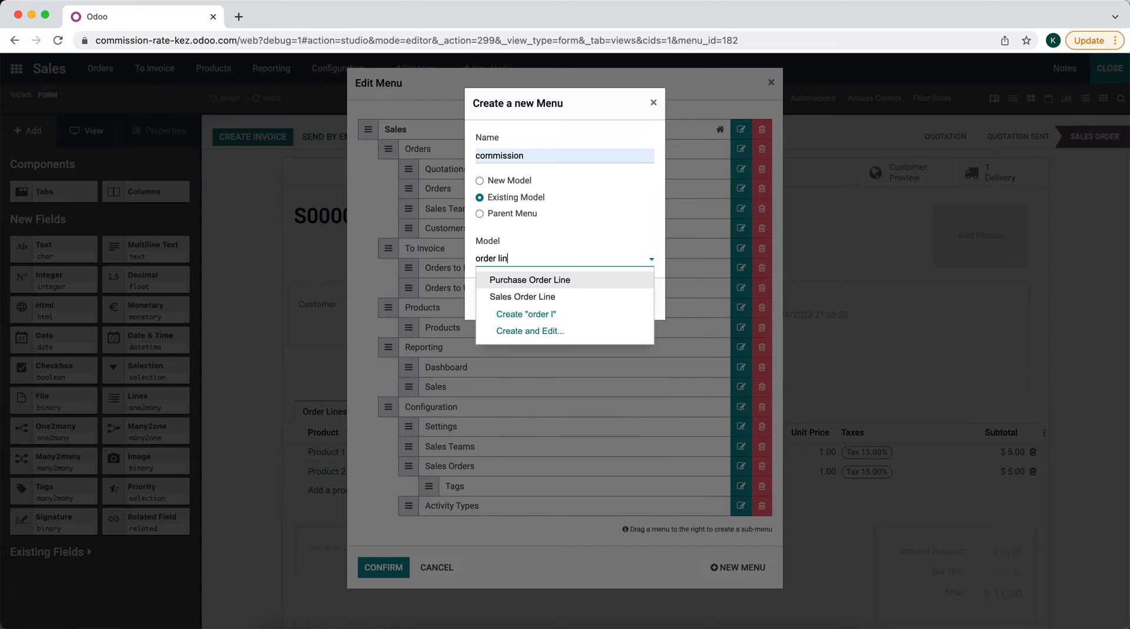
{"action": "left_click", "coordinate": [520, 297]}
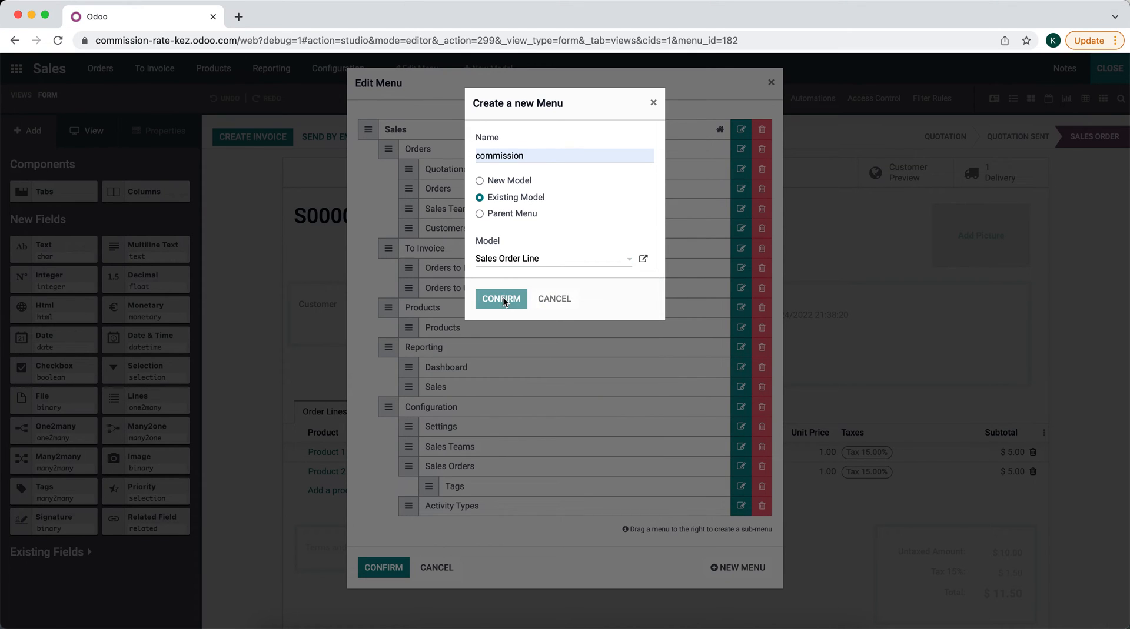
{"action": "left_click", "coordinate": [500, 299]}
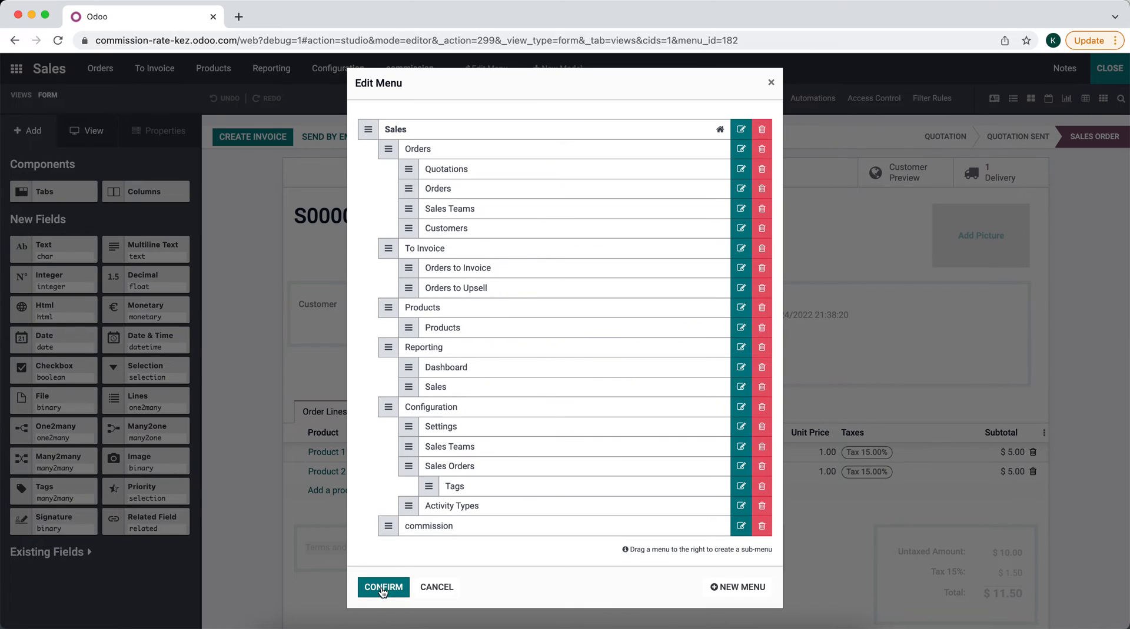
{"action": "left_click", "coordinate": [383, 588]}
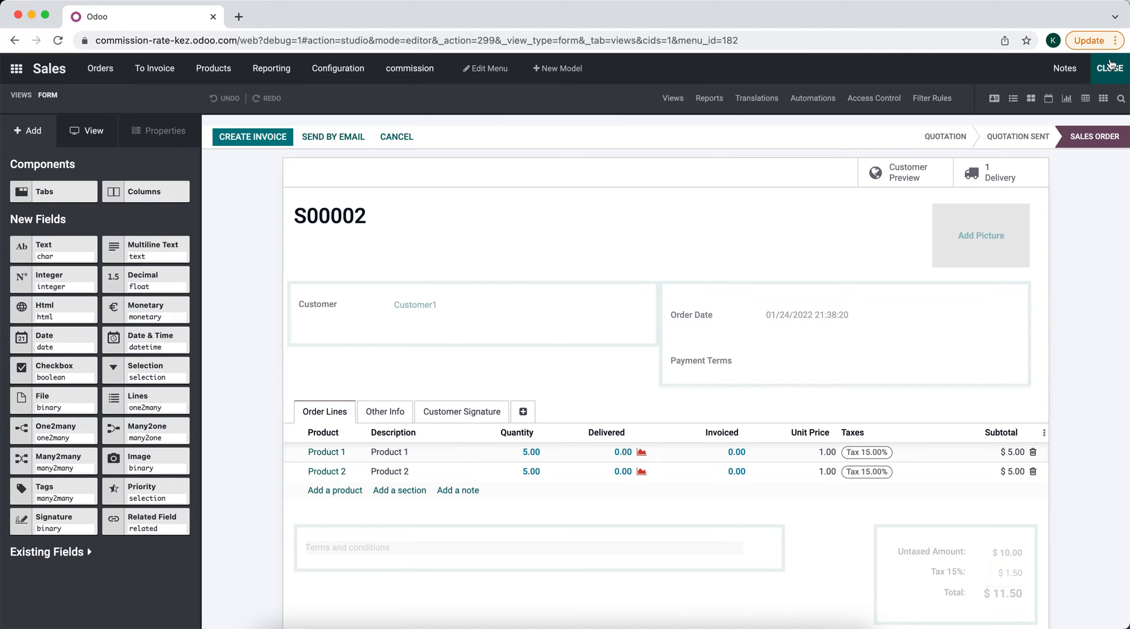
Activate the commission action's Pivot view, set it as default, and open it in Studio.
{"action": "left_click", "coordinate": [410, 68]}
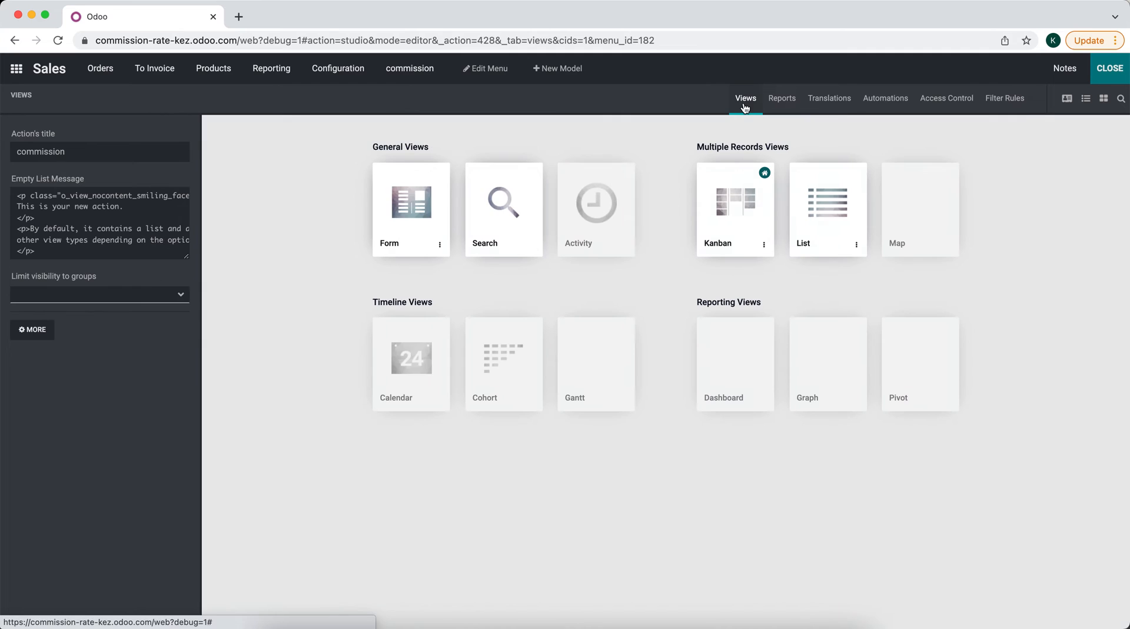
{"action": "mouse_move", "coordinate": [919, 358]}
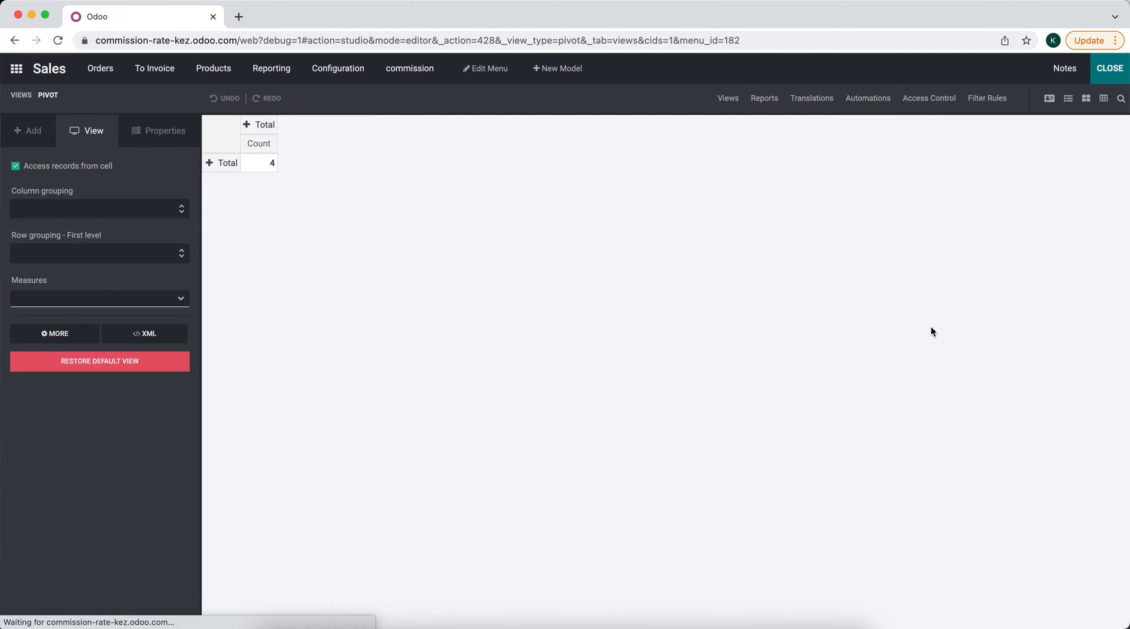
{"action": "left_click", "coordinate": [728, 97]}
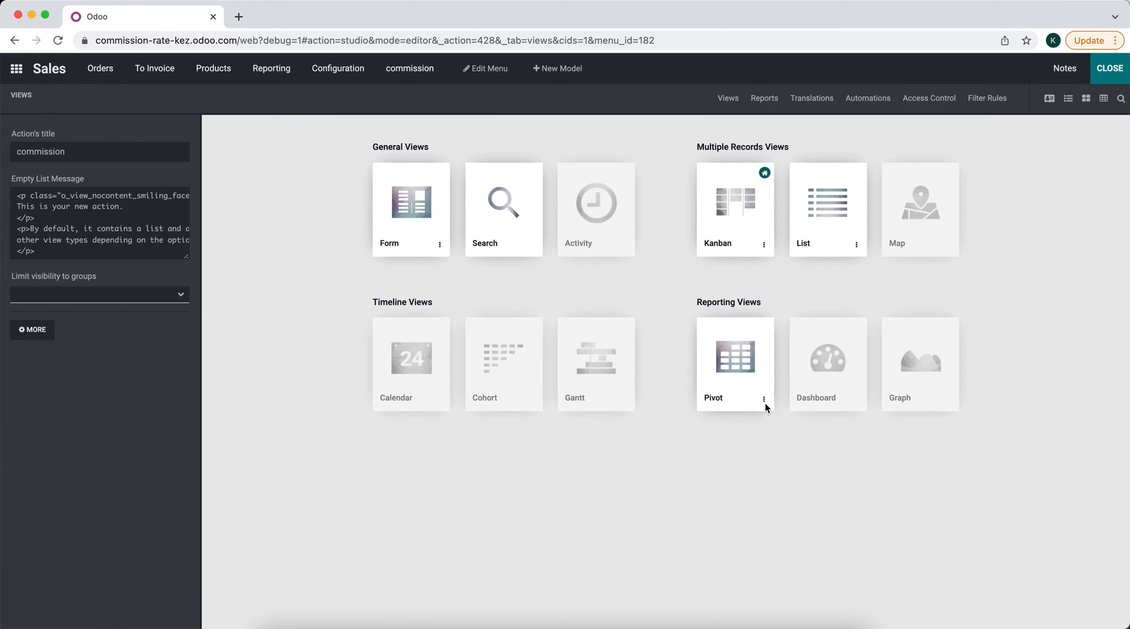
{"action": "left_click", "coordinate": [764, 98]}
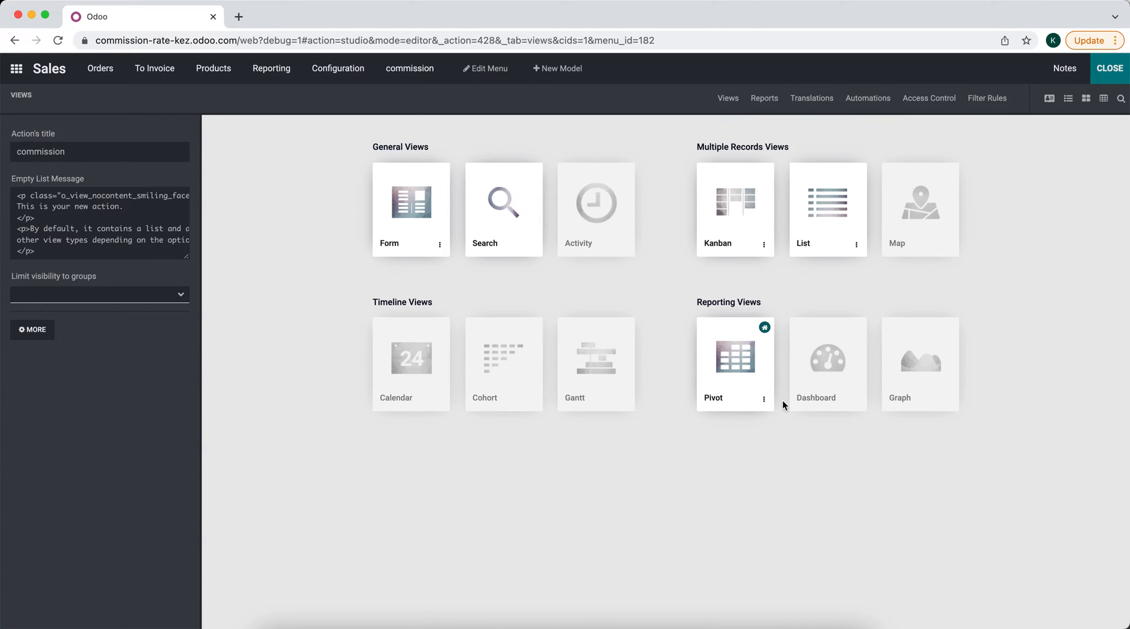
{"action": "left_click", "coordinate": [734, 357]}
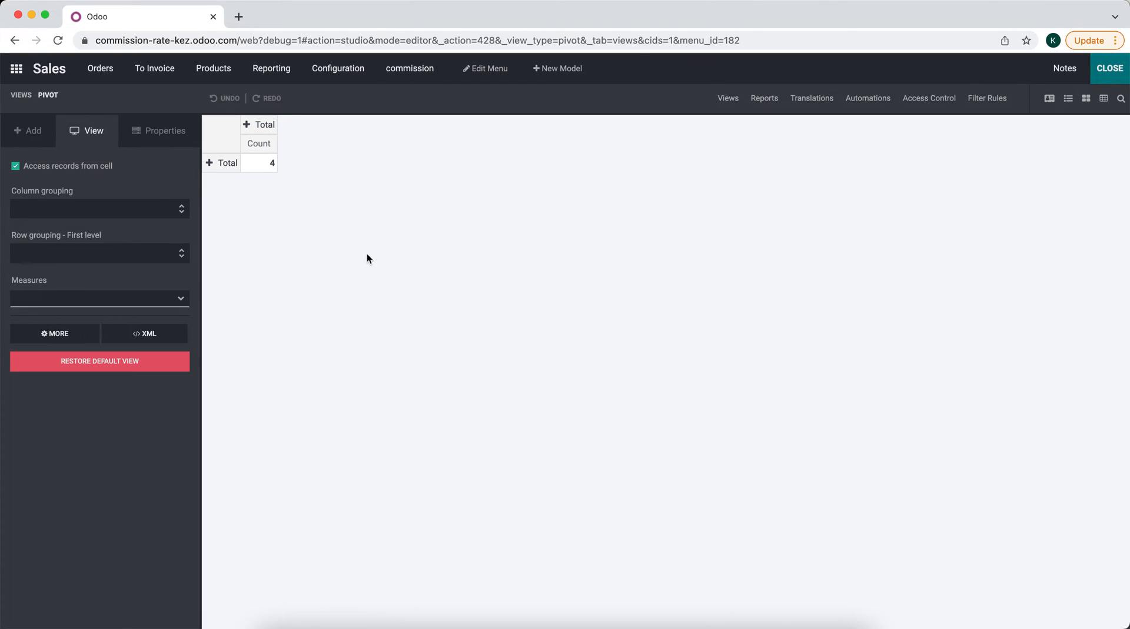
{"action": "mouse_move", "coordinate": [108, 217]}
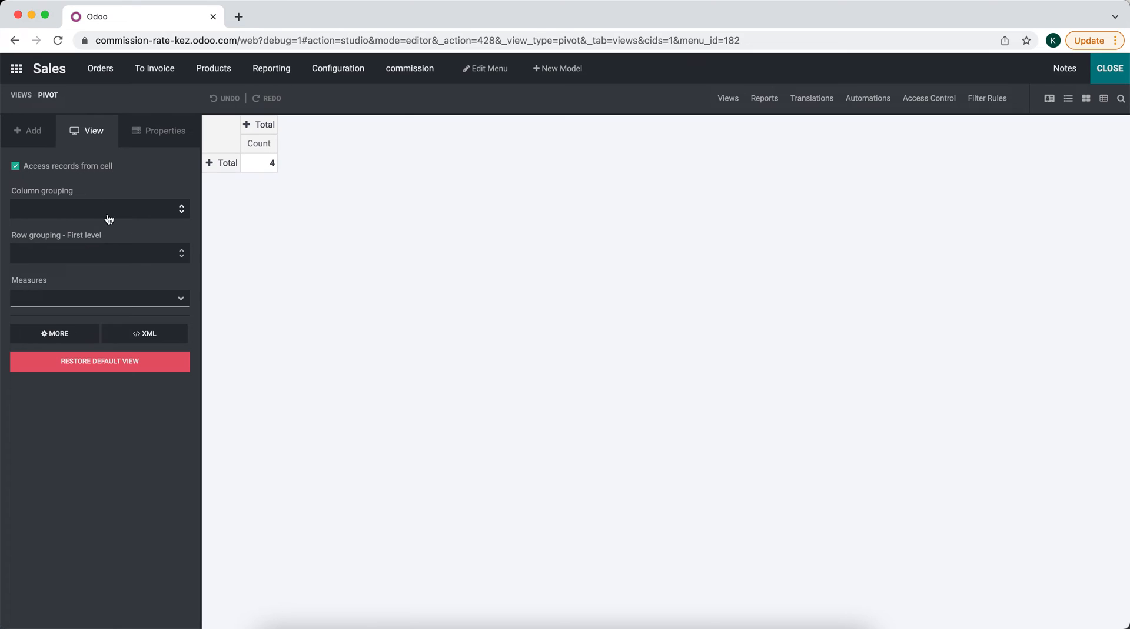
Set the pivot measure to the Commission field (x_studio_commission).
{"action": "left_click", "coordinate": [100, 208]}
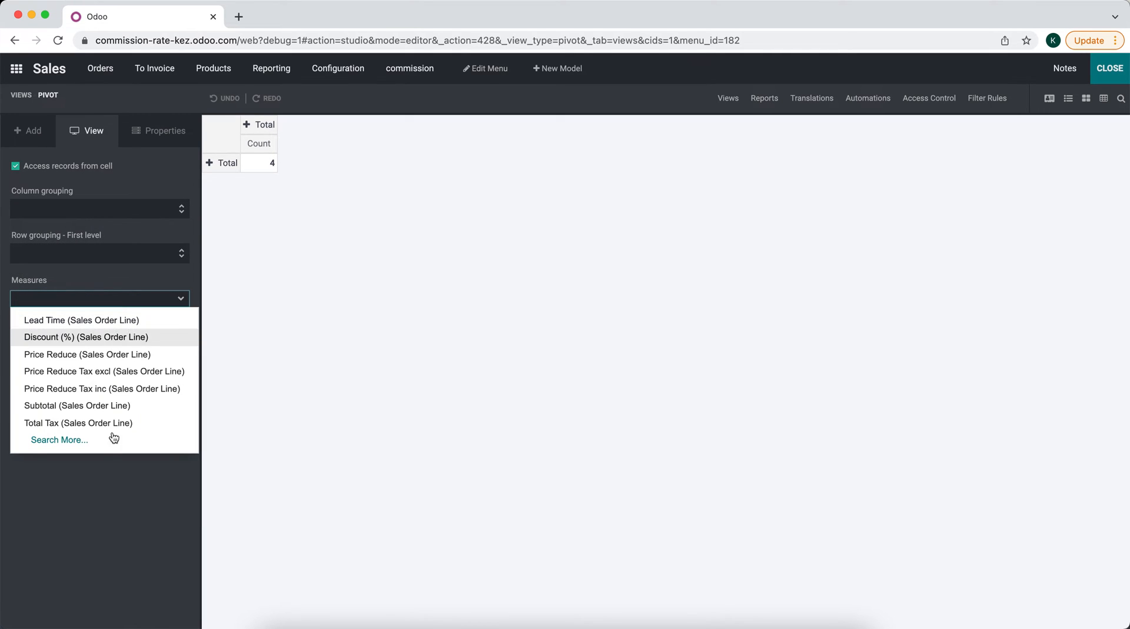
{"action": "left_click", "coordinate": [58, 440]}
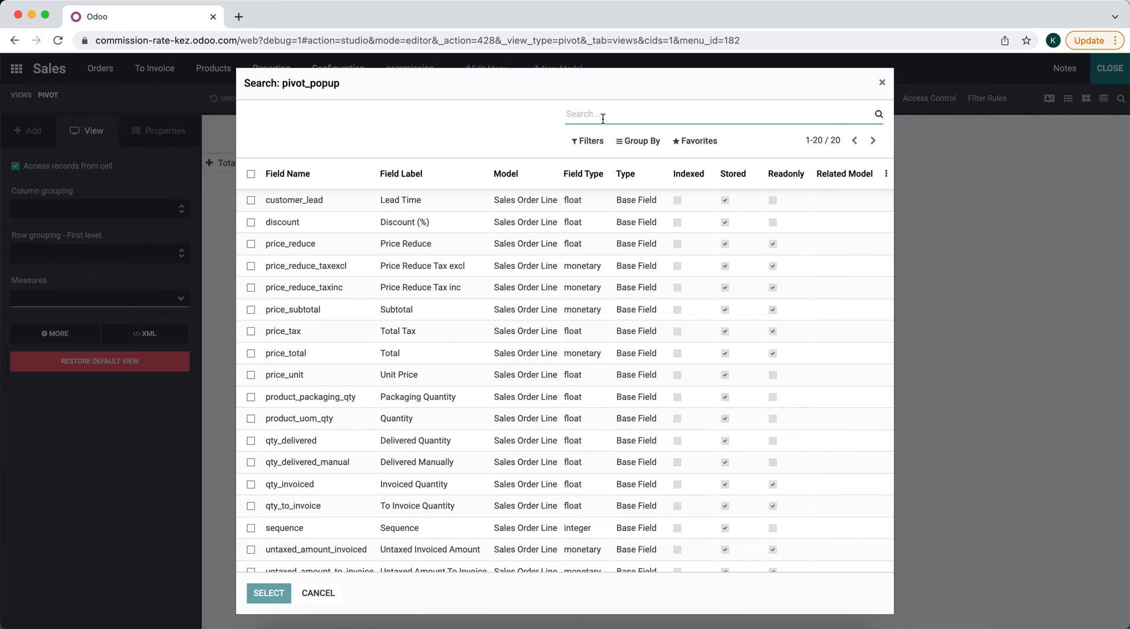
{"action": "type", "text": "comm"}
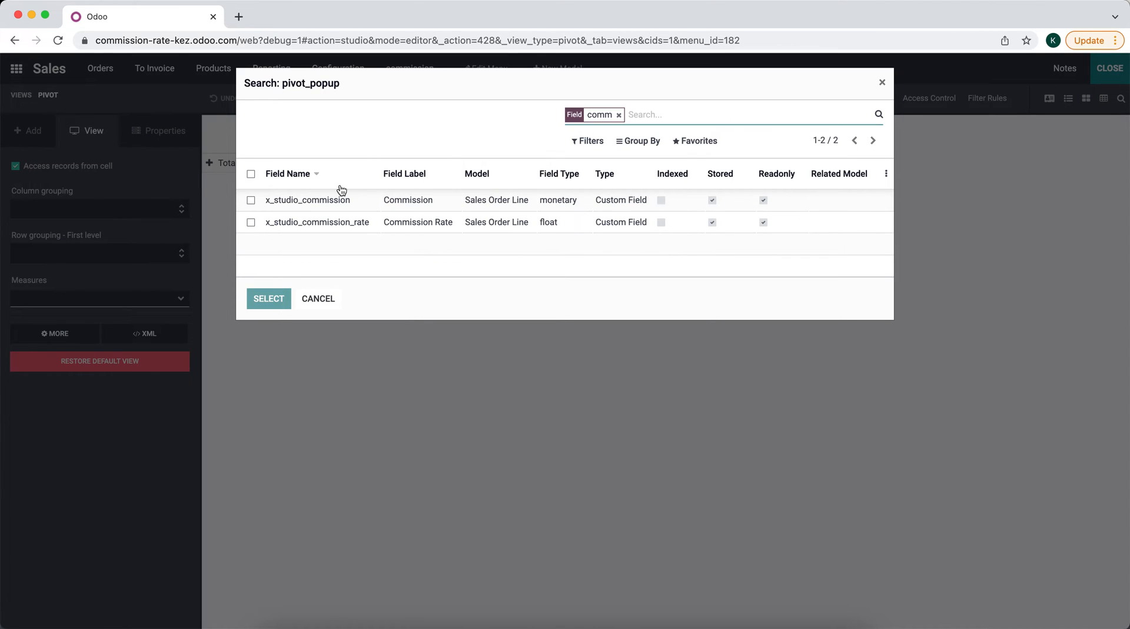
{"action": "left_click", "coordinate": [268, 299]}
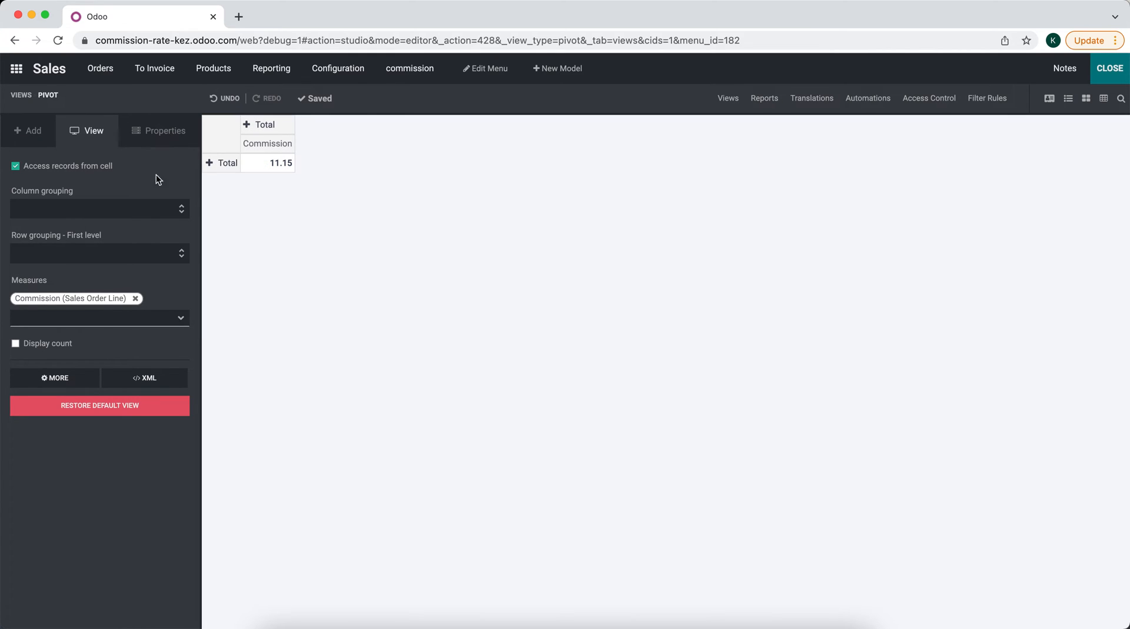
{"action": "mouse_move", "coordinate": [121, 245]}
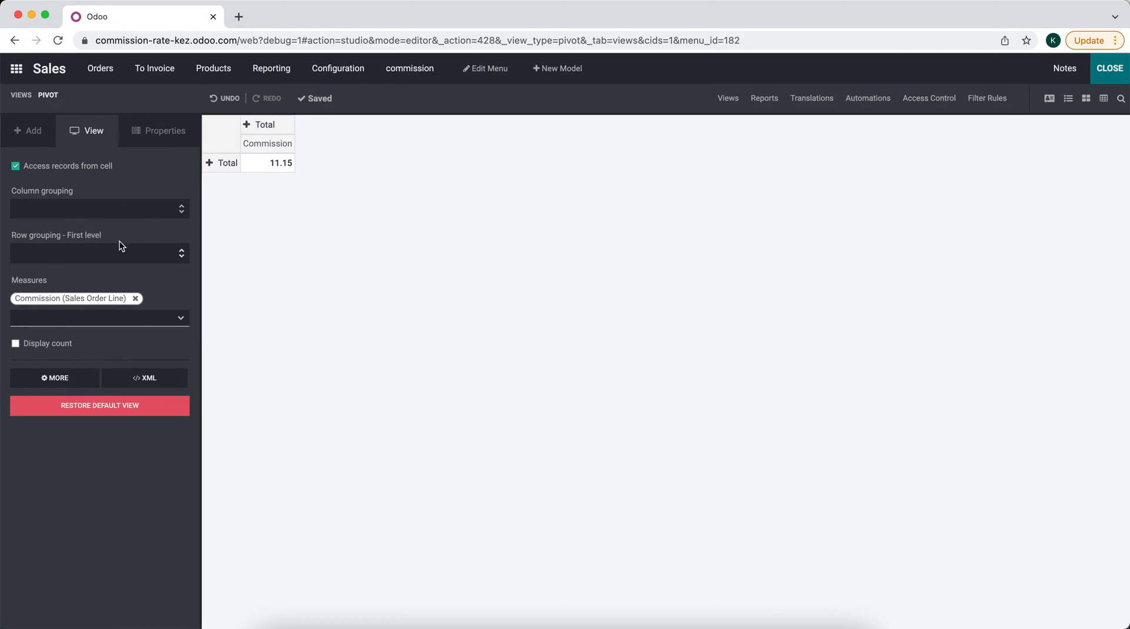
Group the pivot columns by Salesperson and leave the row grouping unset.
{"action": "left_click", "coordinate": [99, 209]}
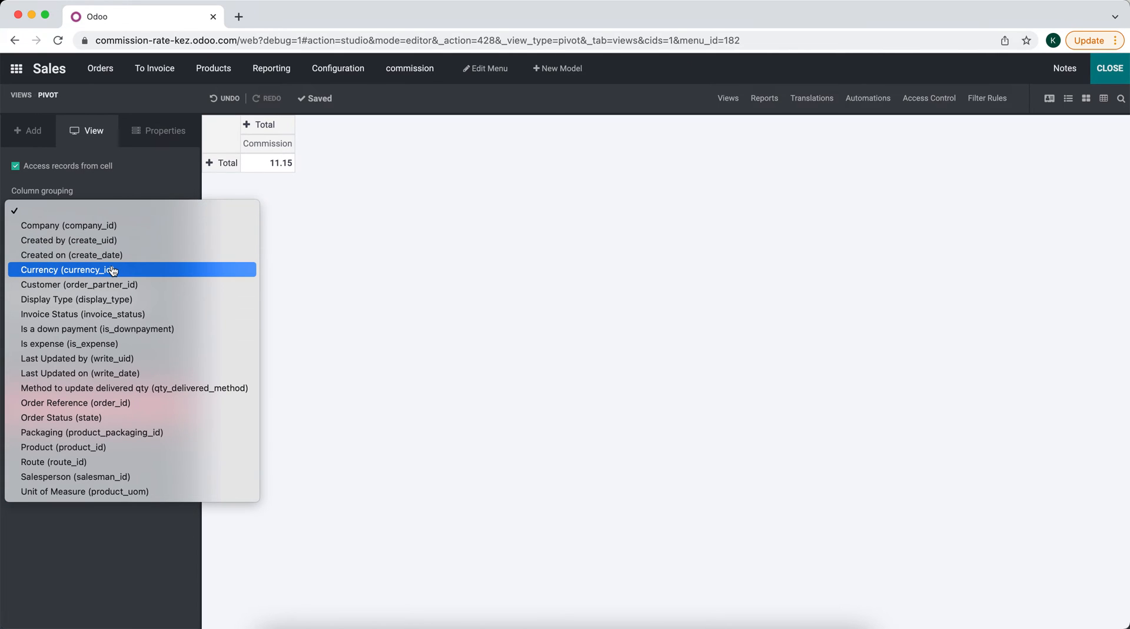
{"action": "mouse_move", "coordinate": [100, 462]}
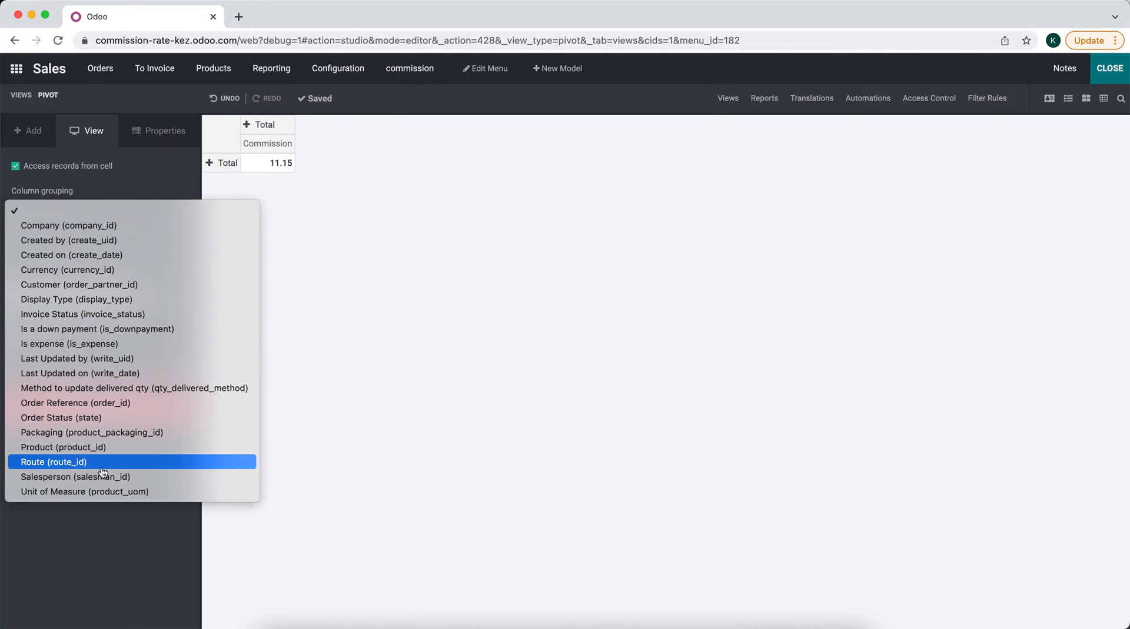
{"action": "left_click", "coordinate": [75, 476]}
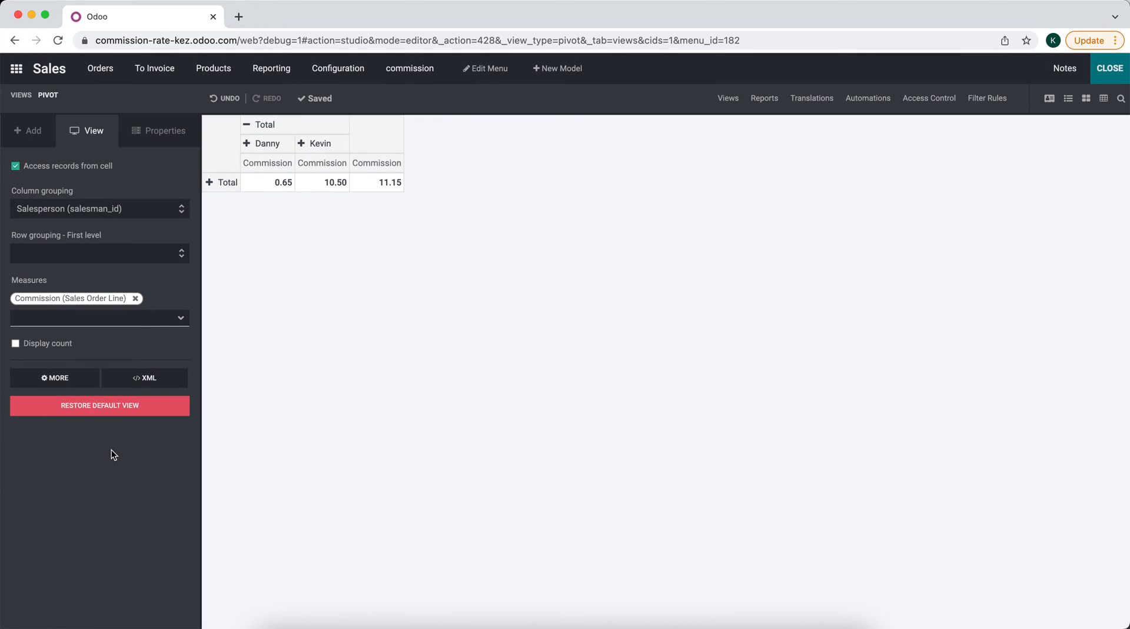
{"action": "mouse_move", "coordinate": [165, 253]}
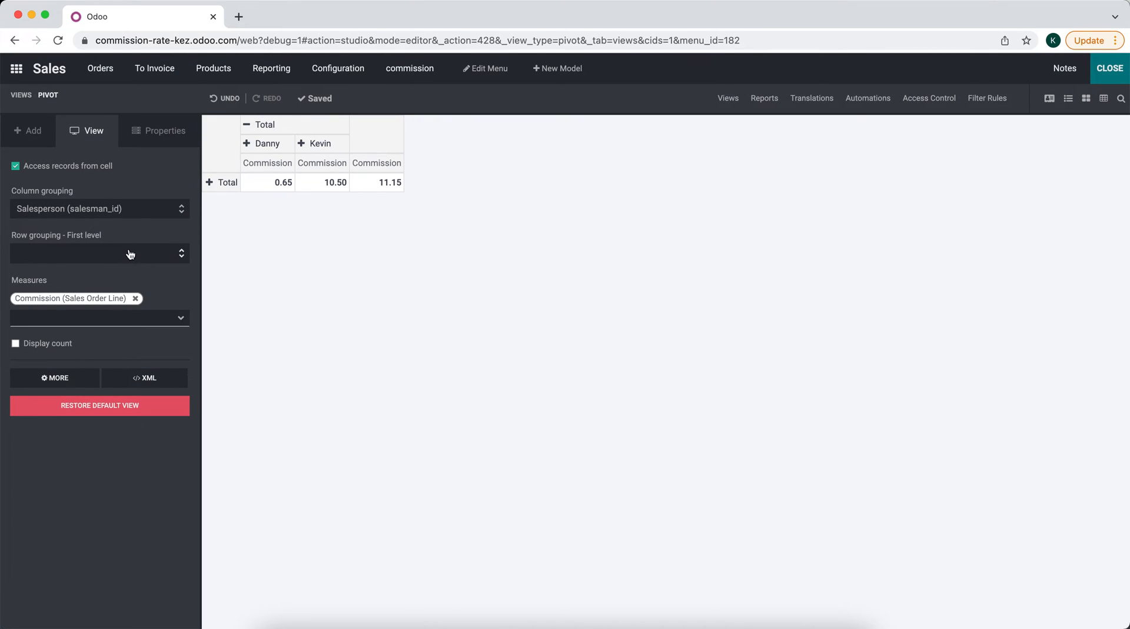
{"action": "left_click", "coordinate": [99, 254]}
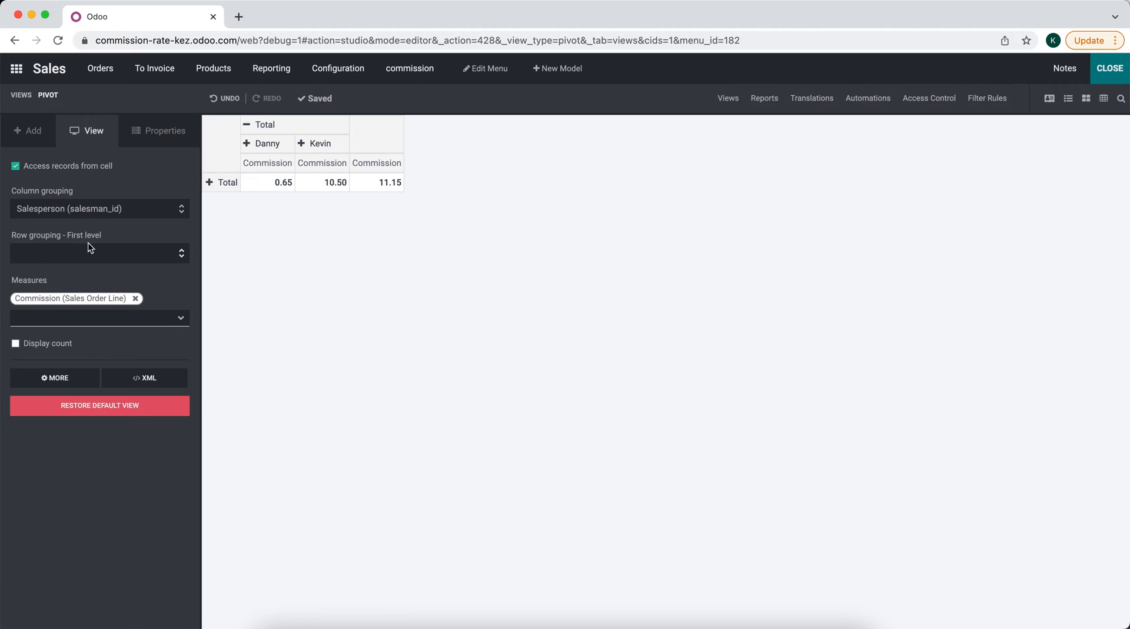
{"action": "left_click", "coordinate": [99, 253]}
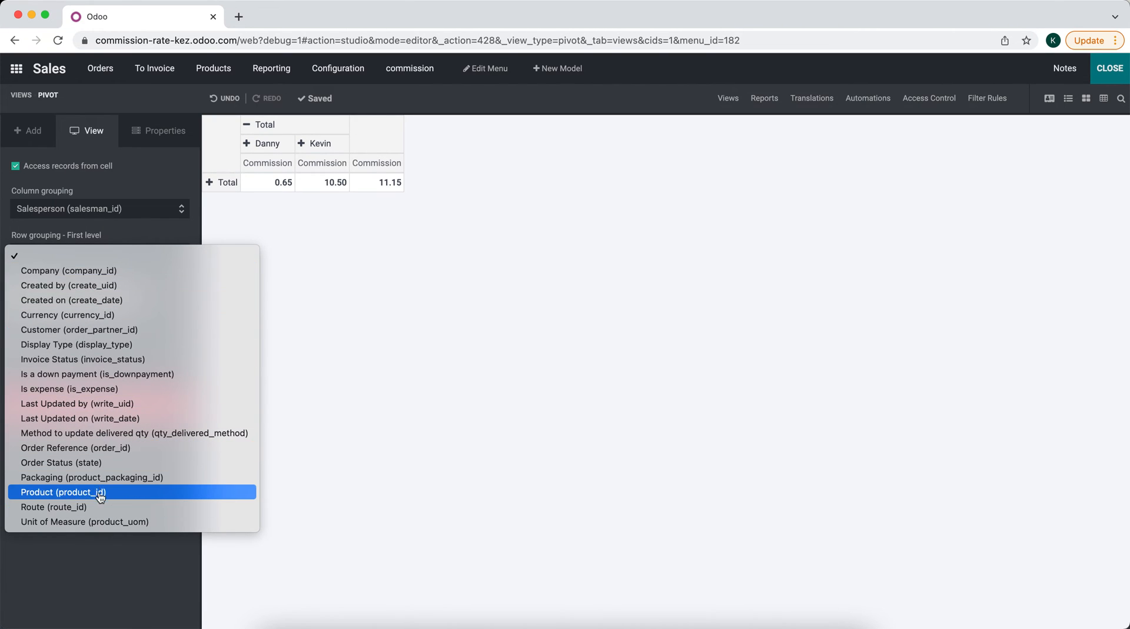
{"action": "mouse_move", "coordinate": [108, 462]}
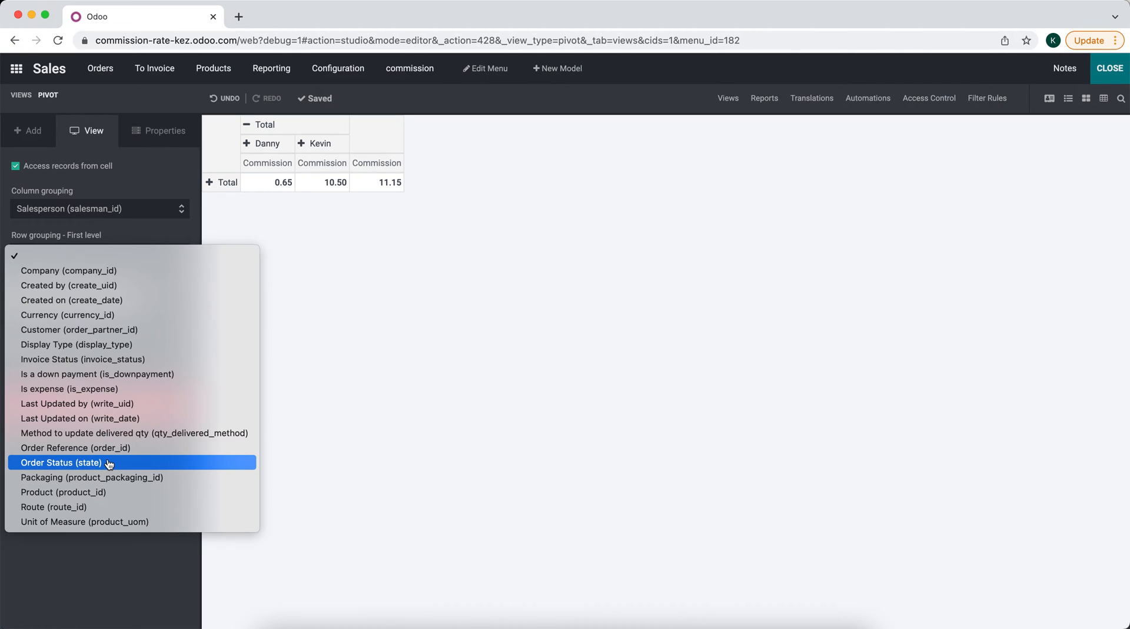
{"action": "mouse_move", "coordinate": [67, 315]}
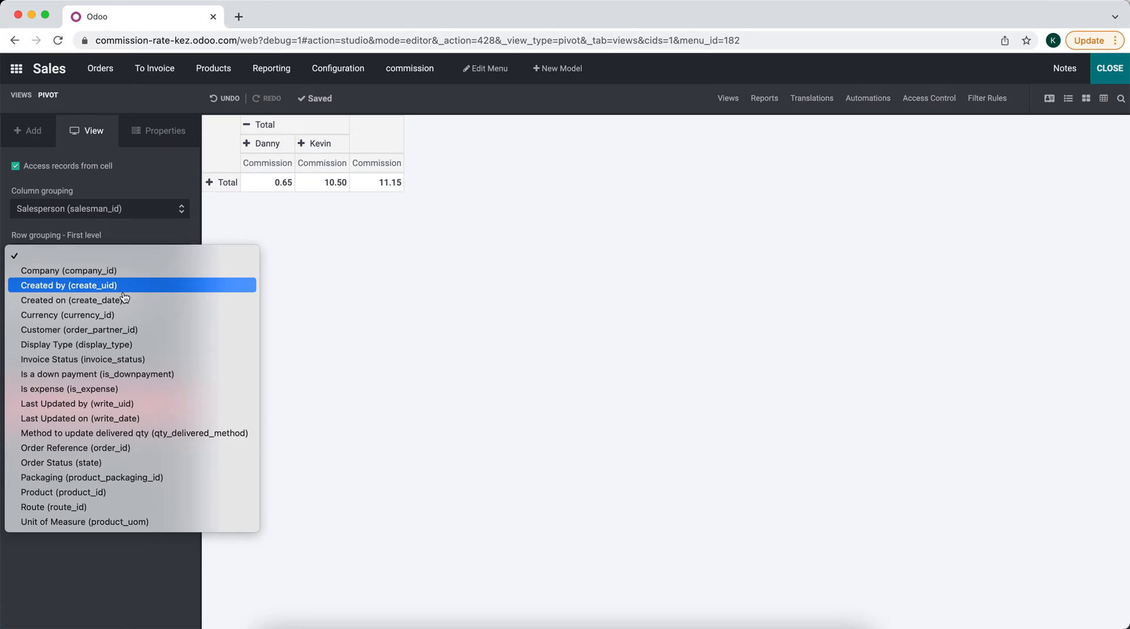
{"action": "left_click", "coordinate": [76, 301]}
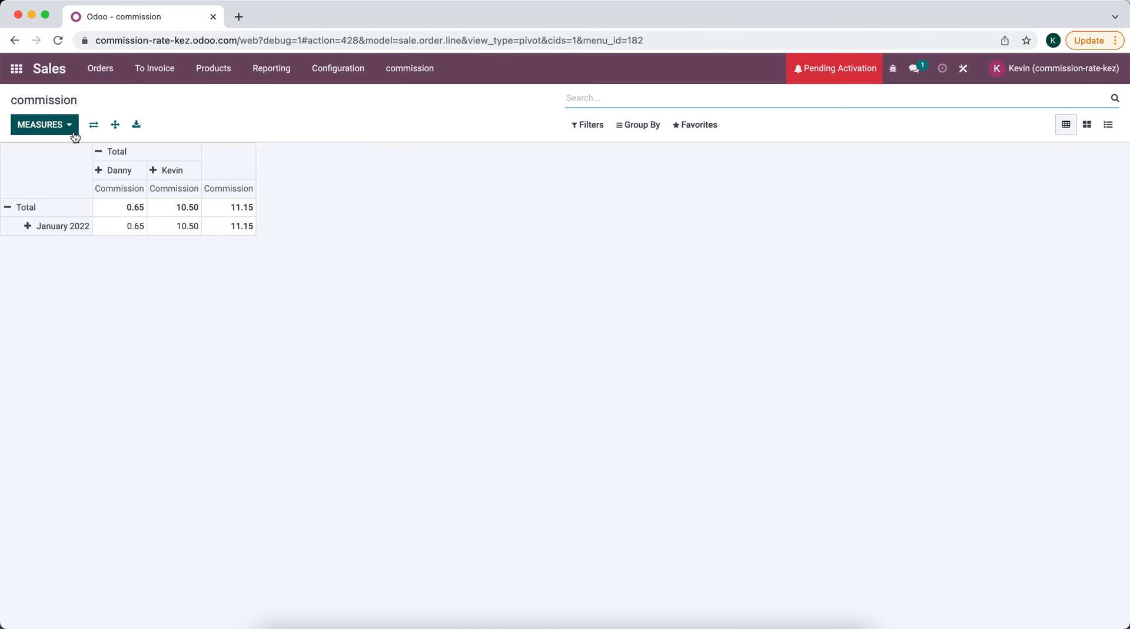
Flip the axes so salespeople are rows, and save it as default favorite 'commission'.
{"action": "left_click", "coordinate": [93, 124]}
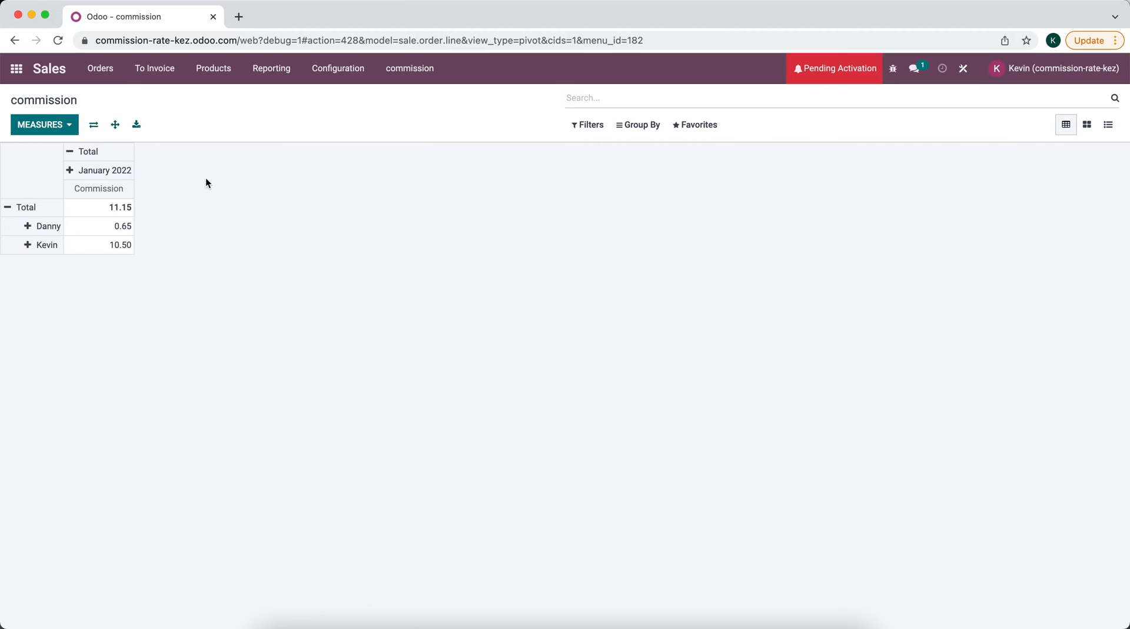
{"action": "left_click", "coordinate": [694, 125]}
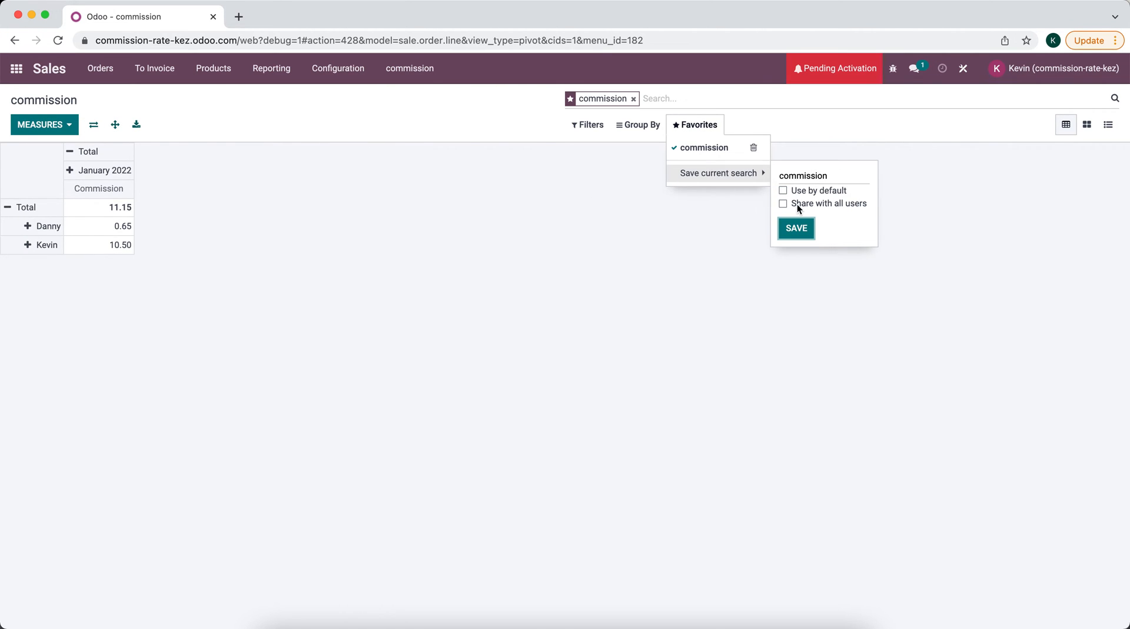
{"action": "left_click", "coordinate": [154, 67]}
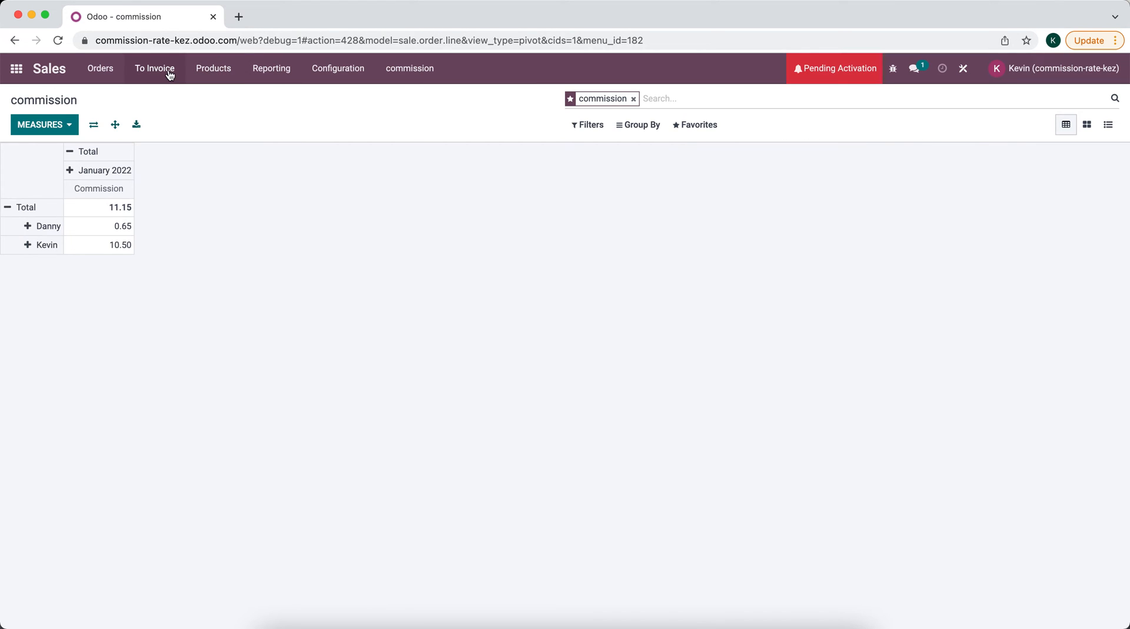
{"action": "left_click", "coordinate": [100, 67]}
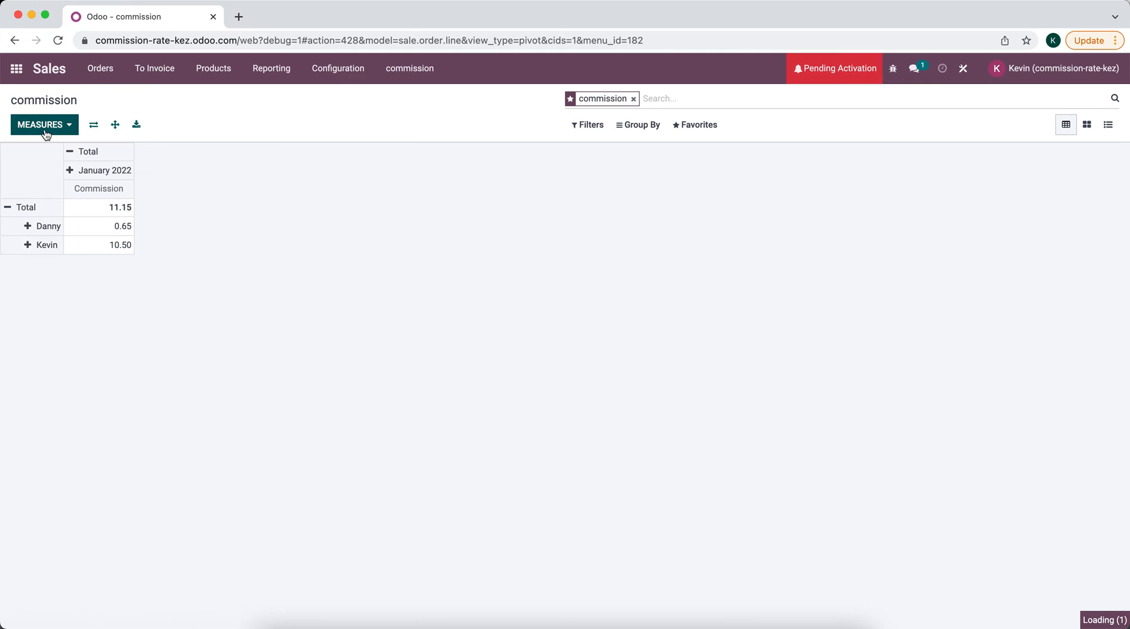
Create quotation S00003 for Customer1, dated 02/02/2022, with five units of Product 2.
{"action": "left_click", "coordinate": [100, 68]}
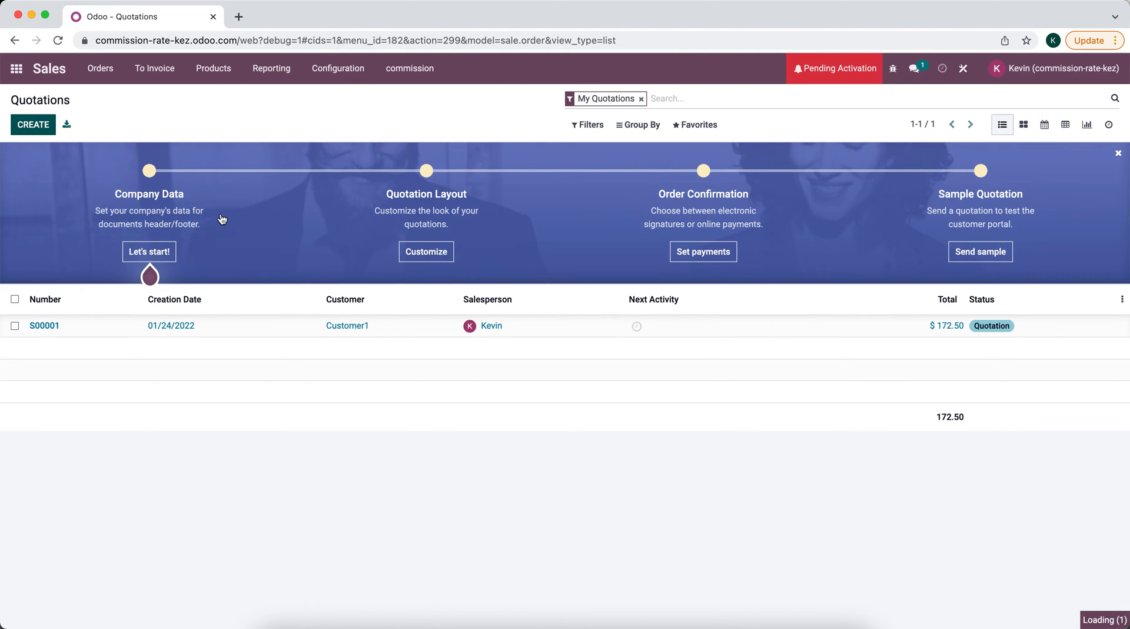
{"action": "left_click", "coordinate": [33, 124]}
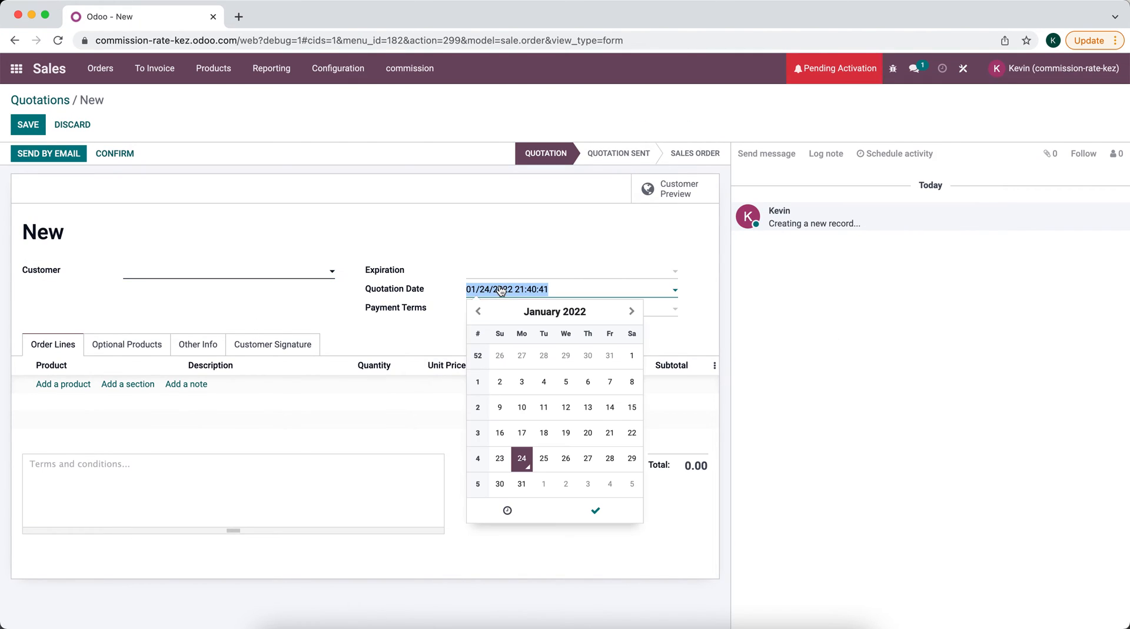
{"action": "left_click", "coordinate": [630, 311]}
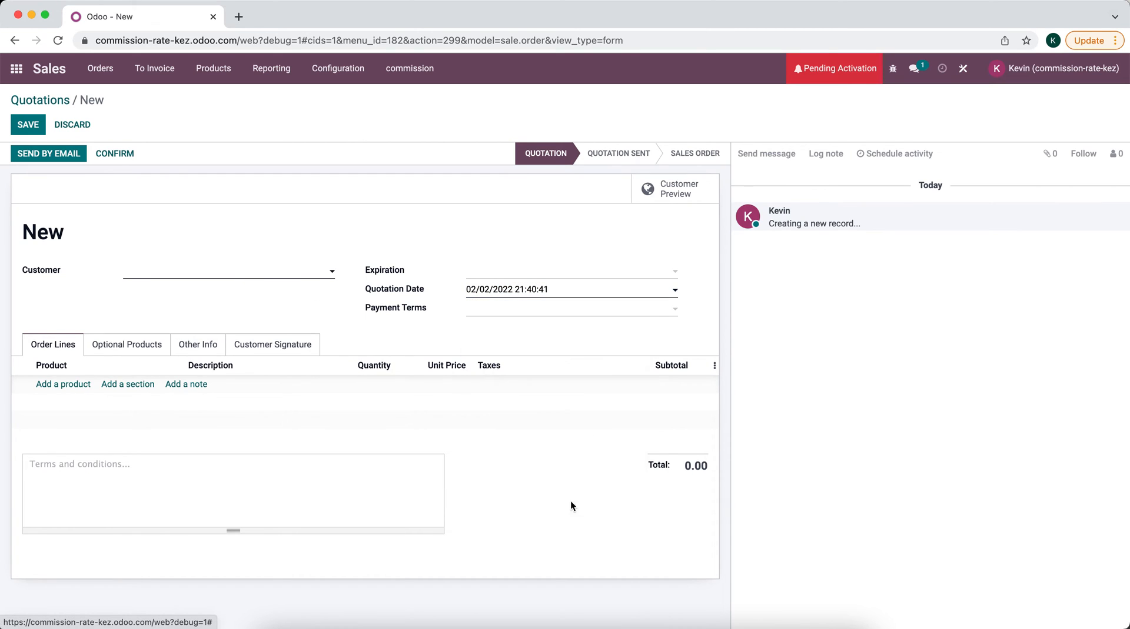
{"action": "left_click", "coordinate": [63, 384]}
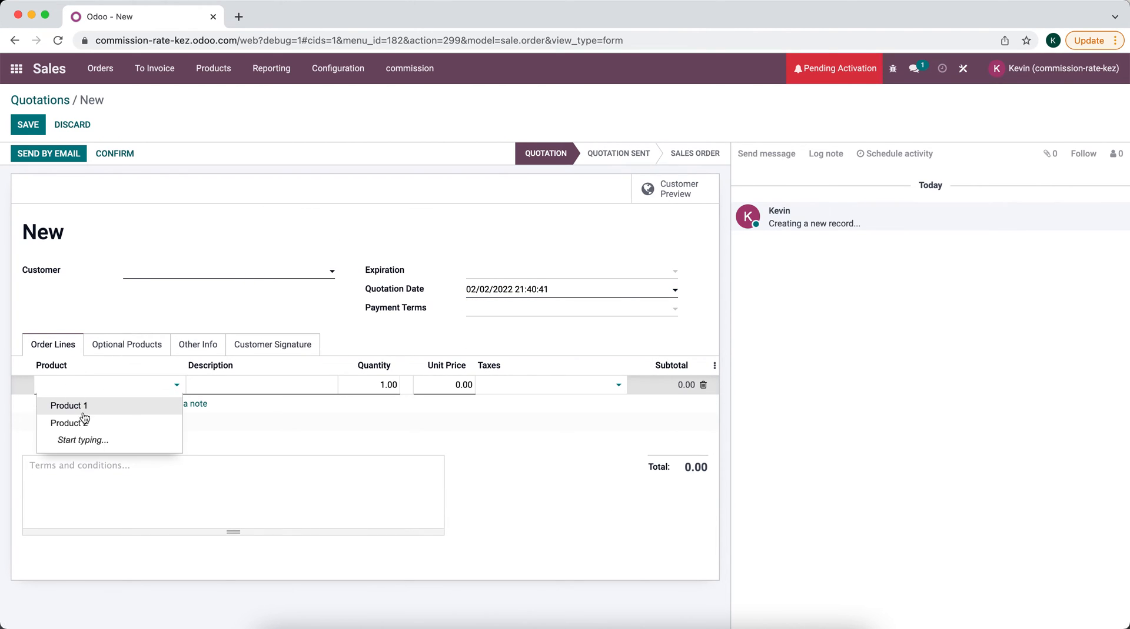
{"action": "left_click", "coordinate": [65, 423]}
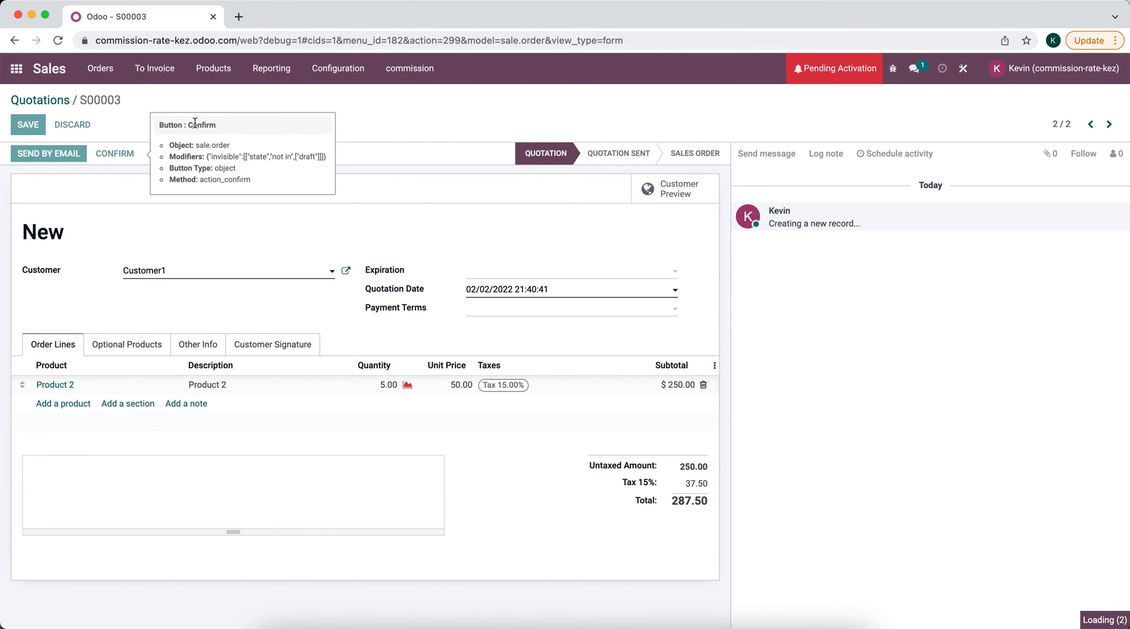
{"action": "left_click", "coordinate": [114, 153]}
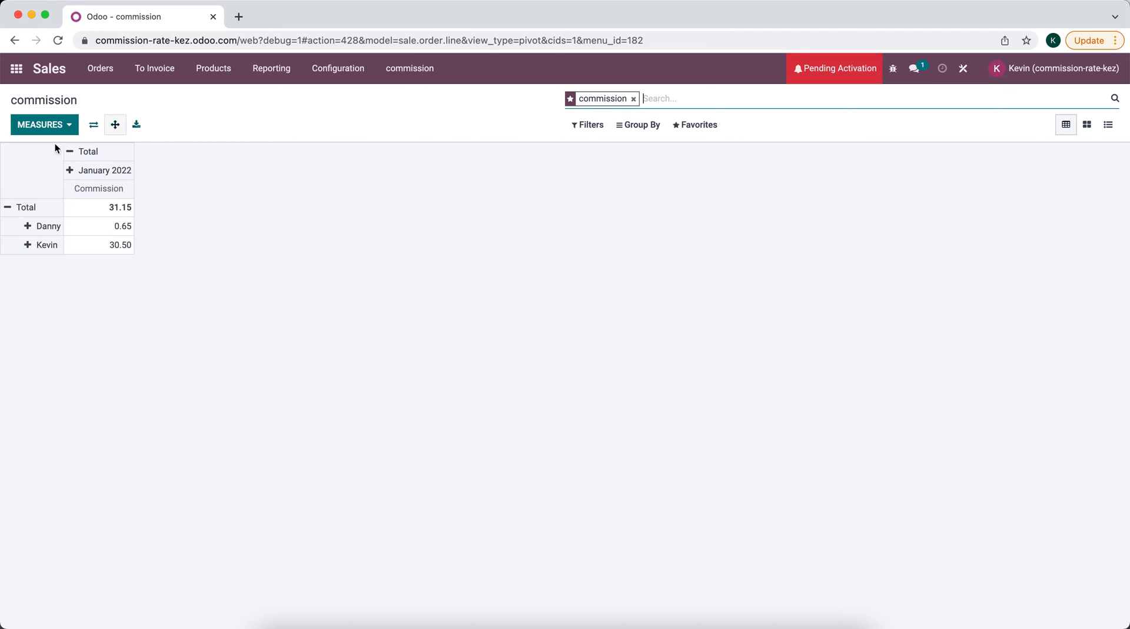
Collapse the January 2022 columns into one total (Kevin 30.50, Danny 0.65) and view grouping options.
{"action": "left_click", "coordinate": [105, 170]}
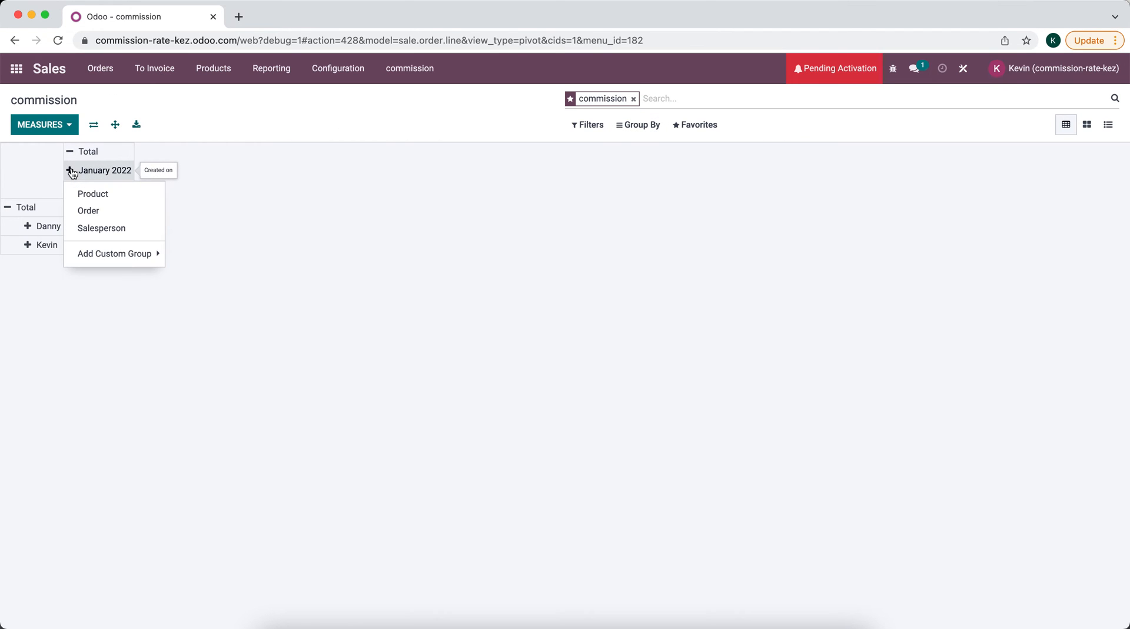
{"action": "left_click", "coordinate": [88, 151]}
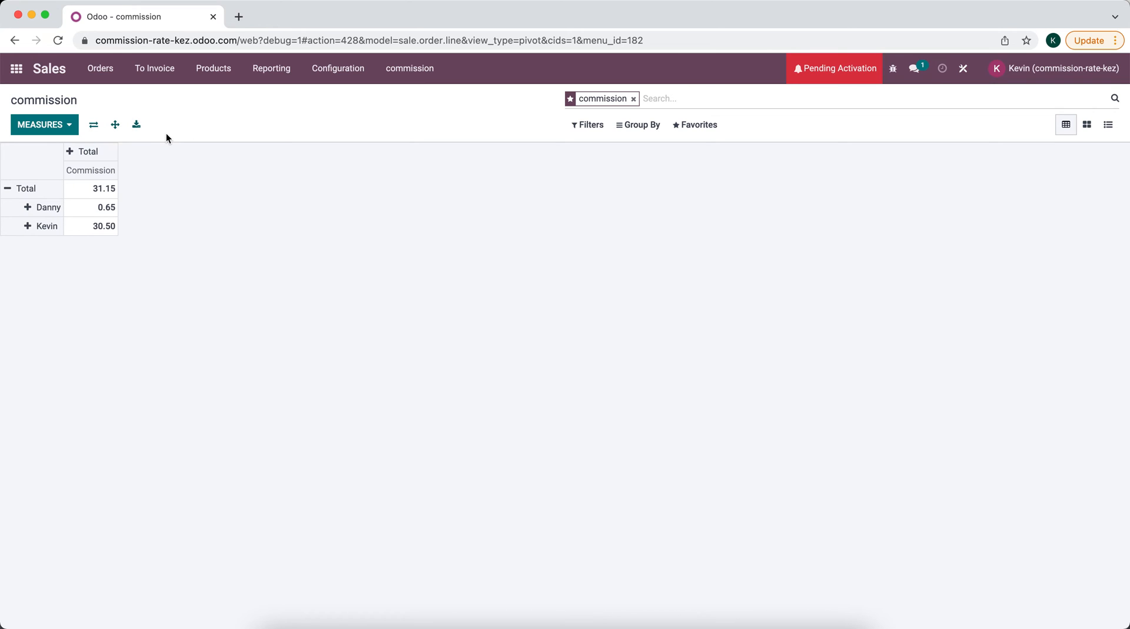
{"action": "left_click", "coordinate": [84, 152]}
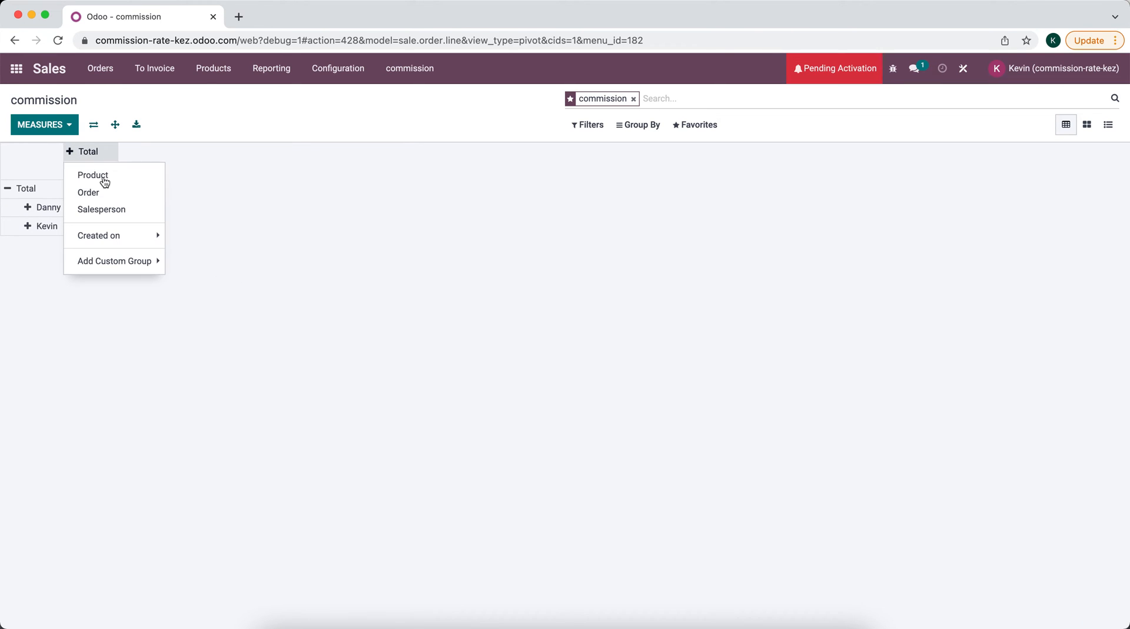
{"action": "mouse_move", "coordinate": [113, 261]}
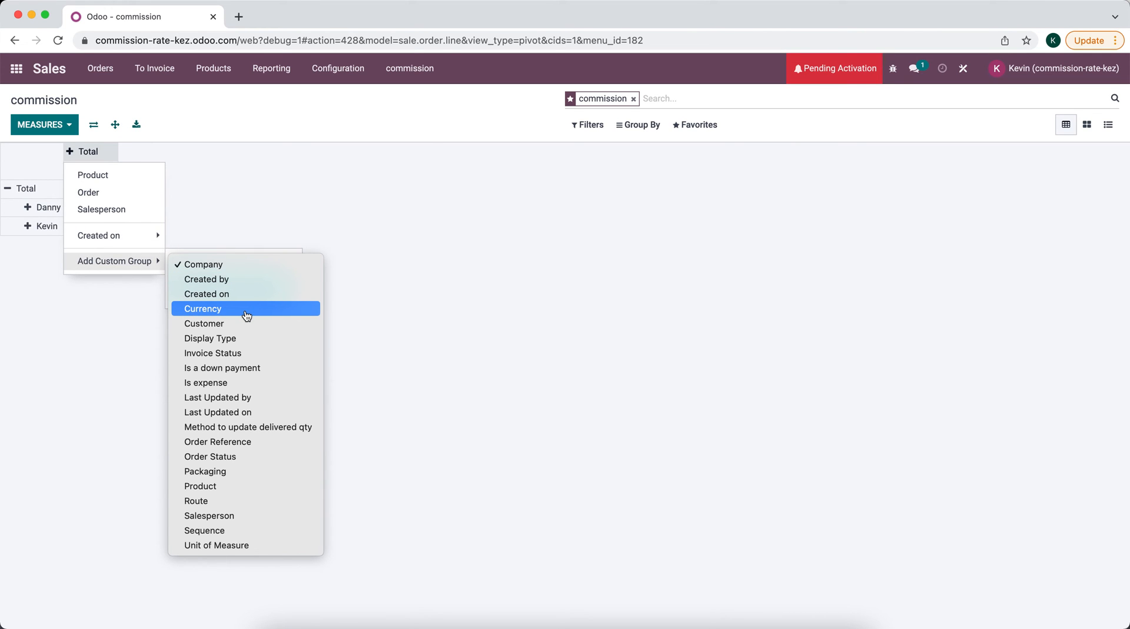
{"action": "mouse_move", "coordinate": [250, 327]}
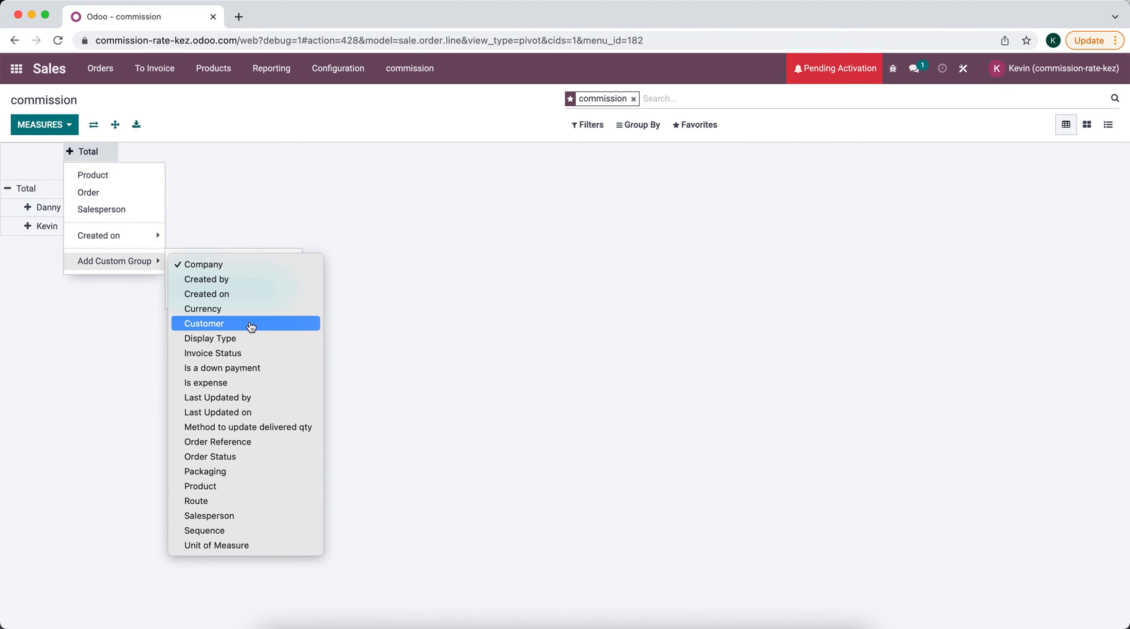
{"action": "mouse_move", "coordinate": [247, 294]}
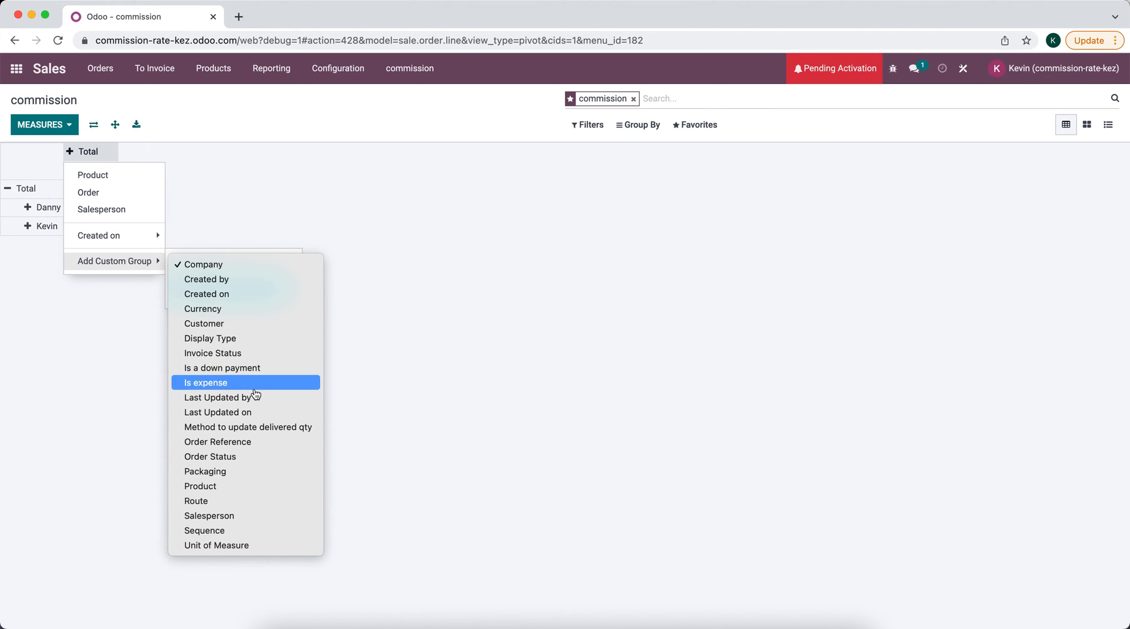
{"action": "mouse_move", "coordinate": [257, 452]}
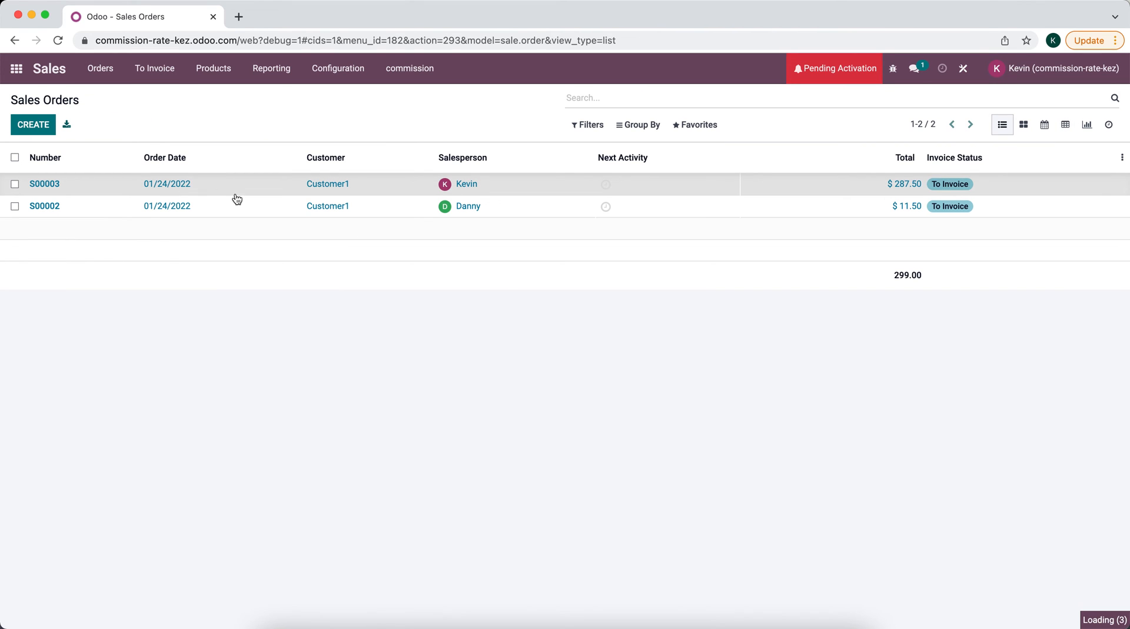
Check sales order S00003's order lines, salesperson and 01/24/2022 order date, then return to the pivot.
{"action": "left_click", "coordinate": [44, 183]}
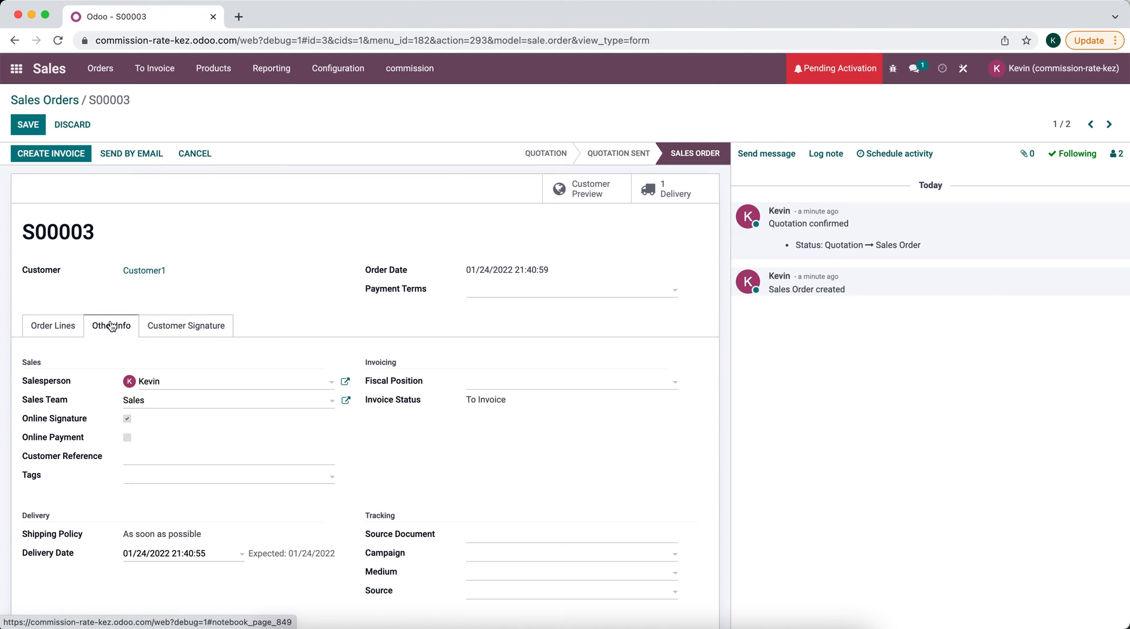
{"action": "left_click", "coordinate": [52, 325]}
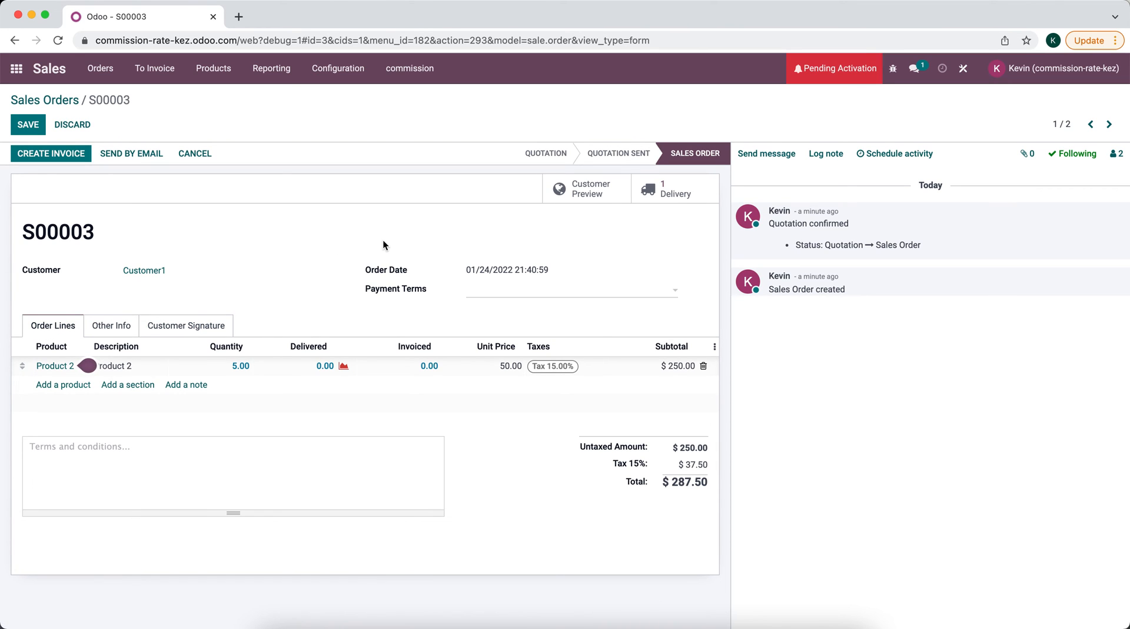
{"action": "mouse_move", "coordinate": [413, 291]}
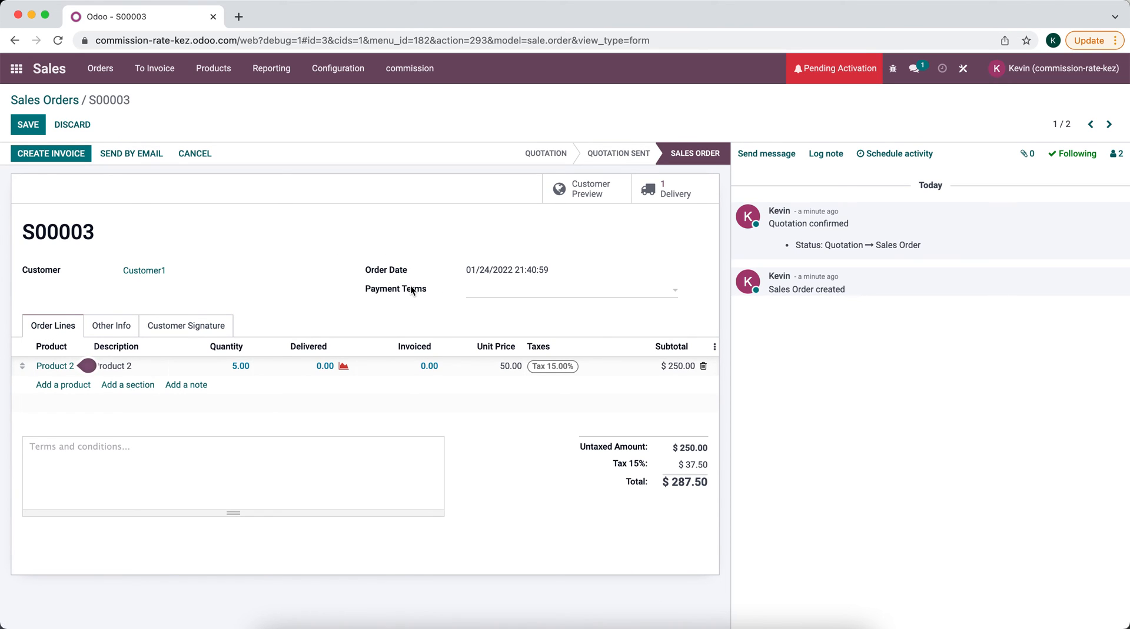
{"action": "left_click", "coordinate": [111, 325]}
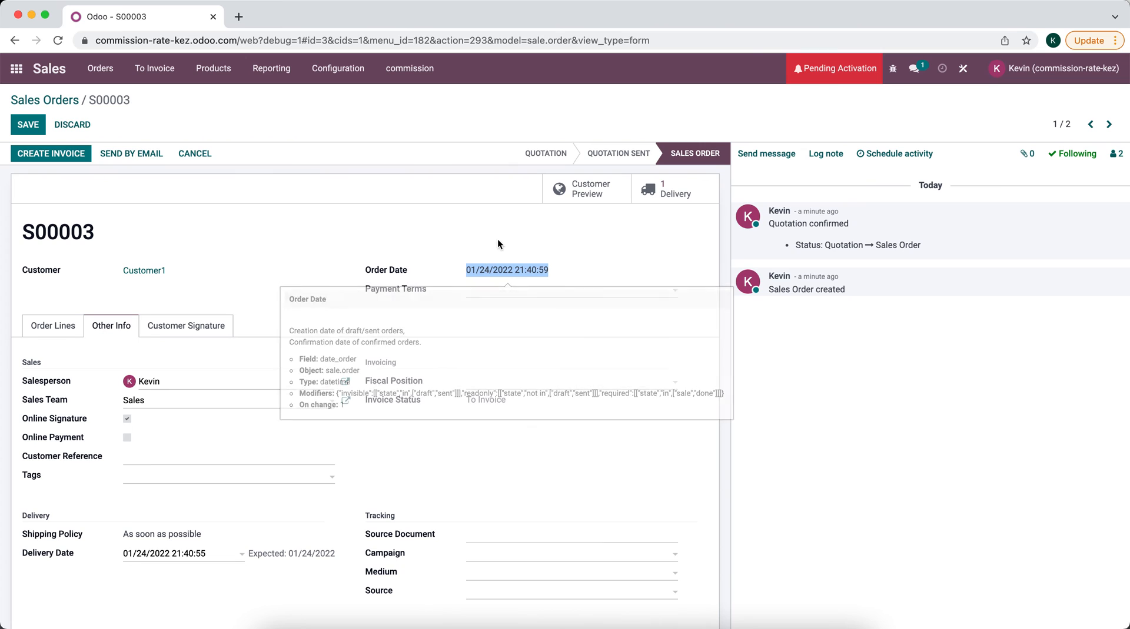
{"action": "mouse_move", "coordinate": [472, 263]}
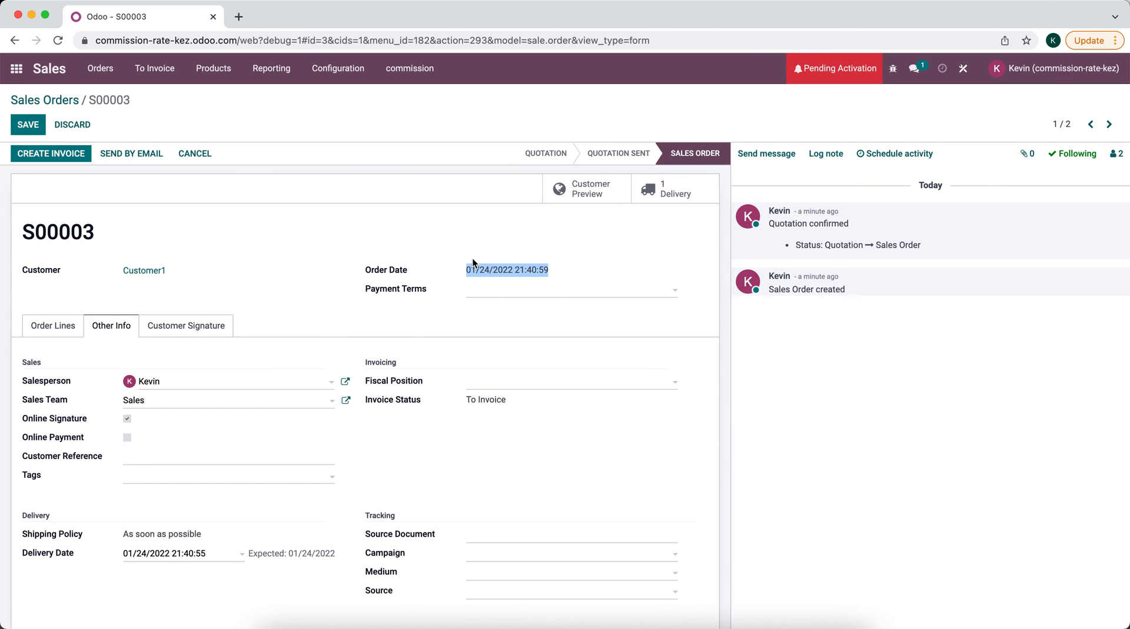
{"action": "left_click", "coordinate": [409, 68]}
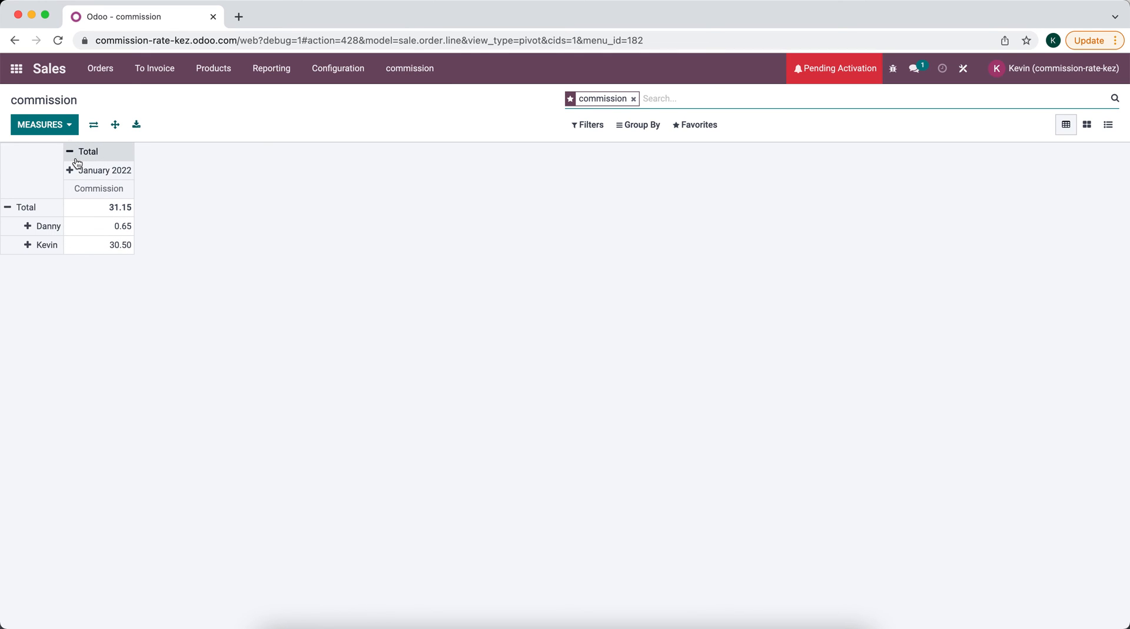
Browse custom filter fields without applying one, leaving the pivot total at 31.15.
{"action": "left_click", "coordinate": [586, 124]}
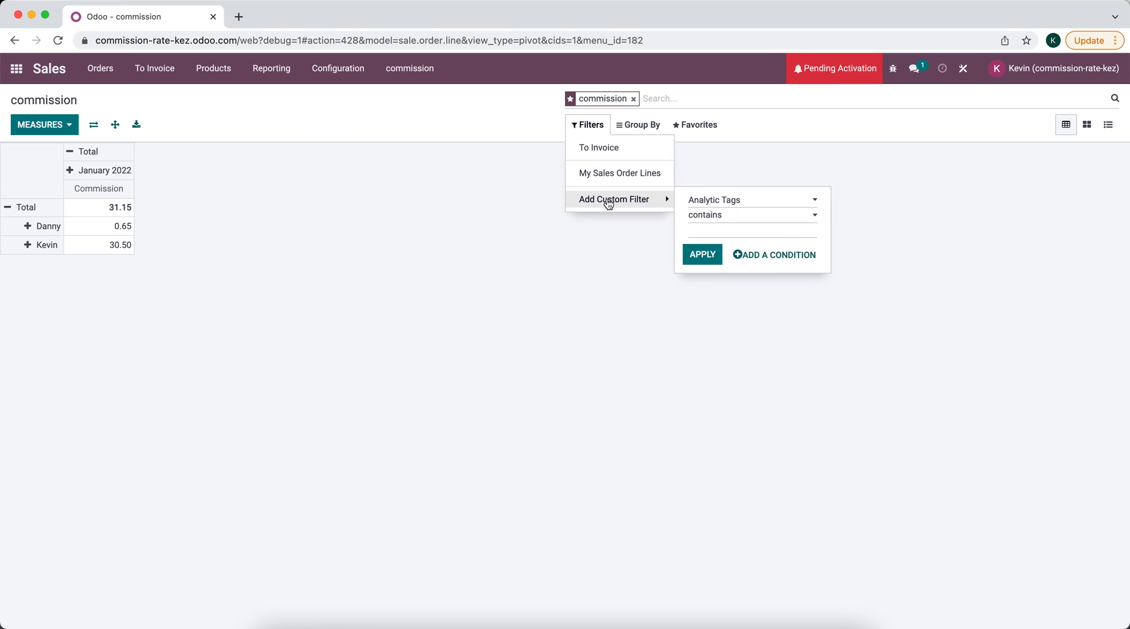
{"action": "left_click", "coordinate": [749, 199]}
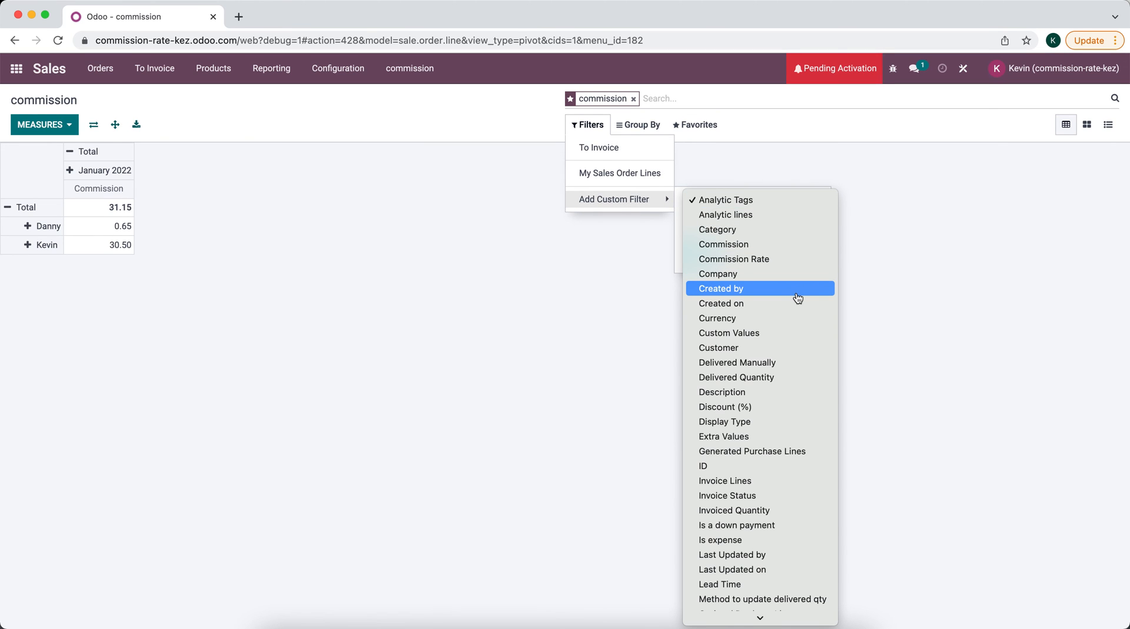
{"action": "mouse_move", "coordinate": [782, 296]}
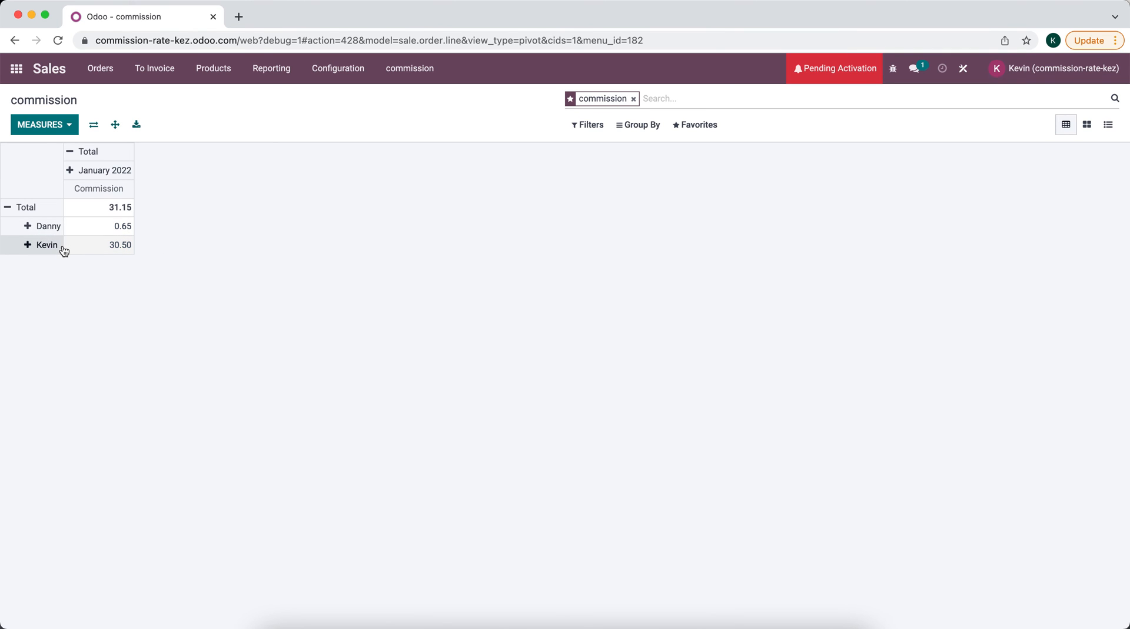
{"action": "mouse_move", "coordinate": [77, 295]}
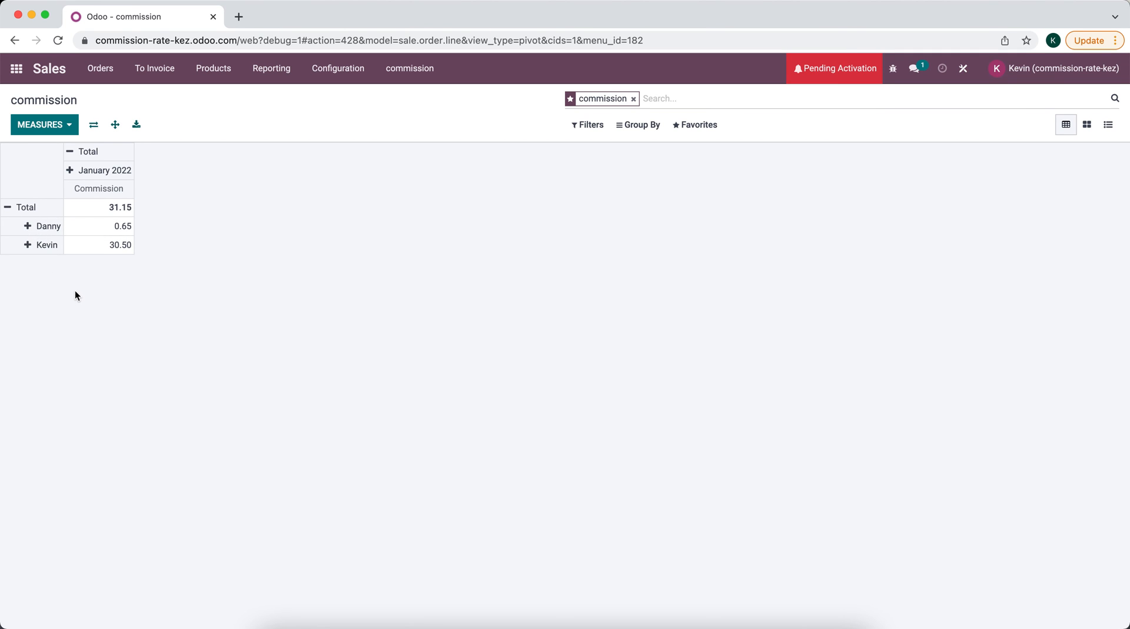
{"action": "mouse_move", "coordinate": [234, 168]}
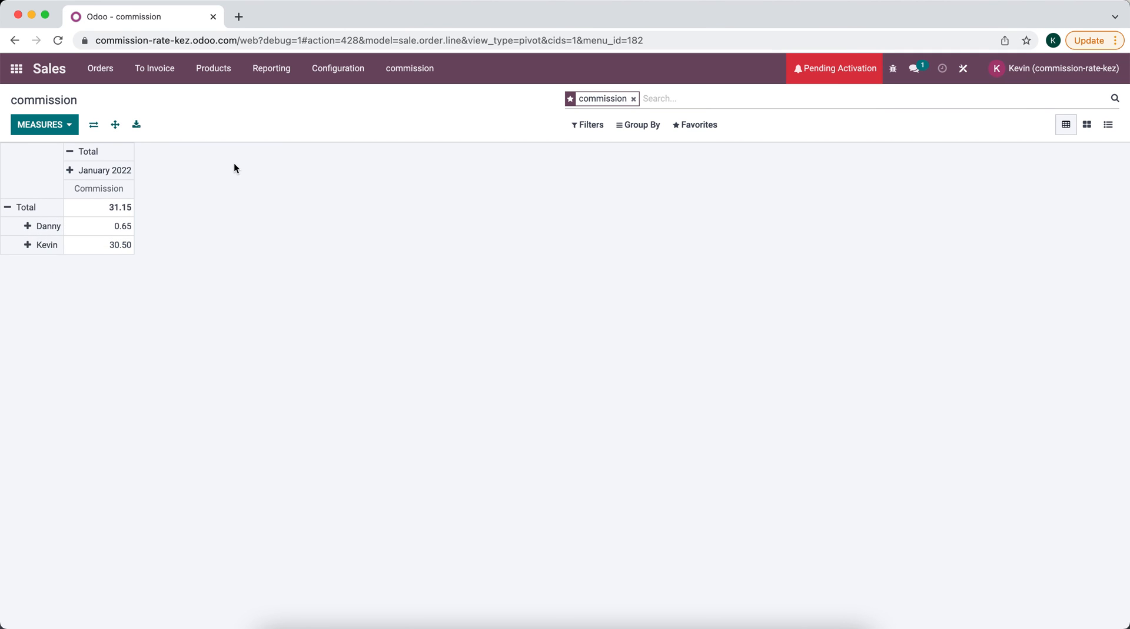
{"action": "left_click", "coordinate": [100, 68]}
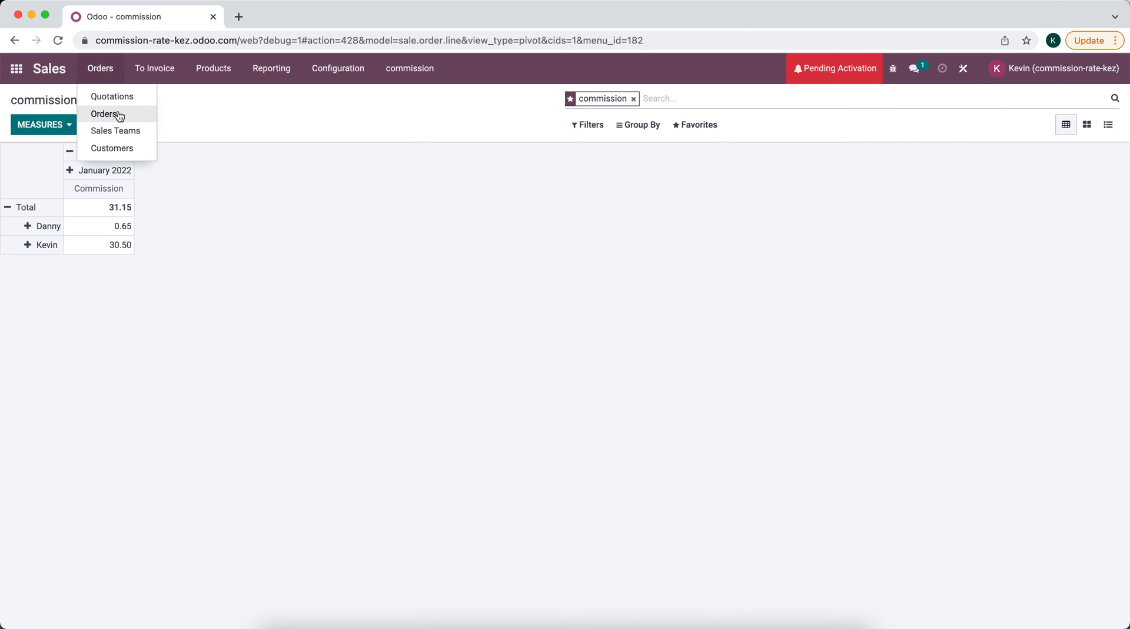
{"action": "left_click", "coordinate": [105, 113]}
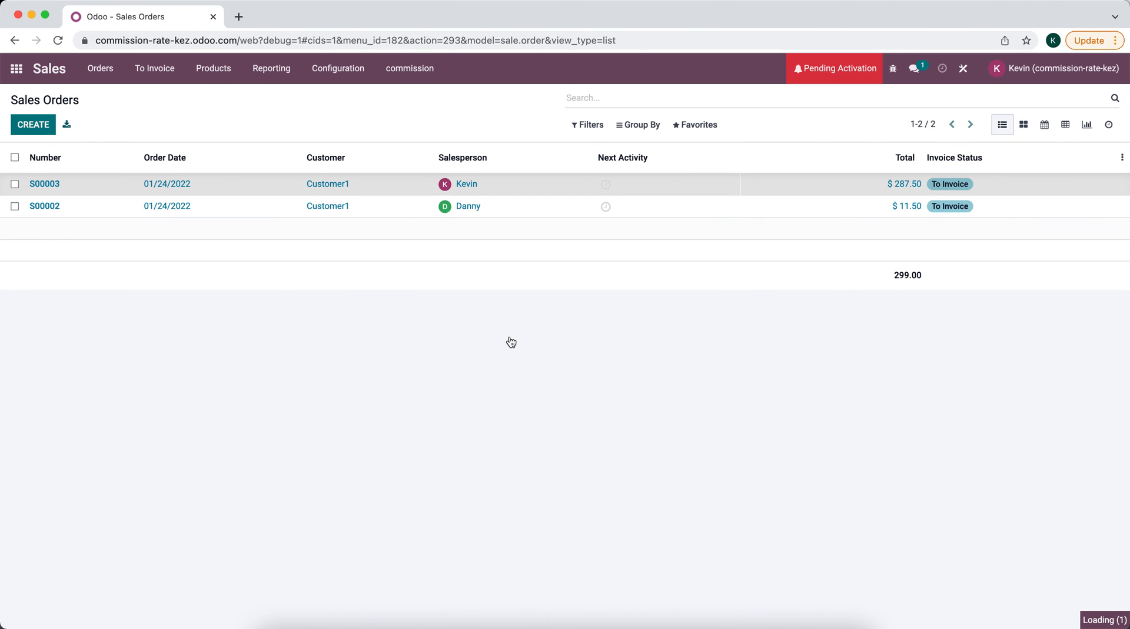
{"action": "left_click", "coordinate": [44, 183]}
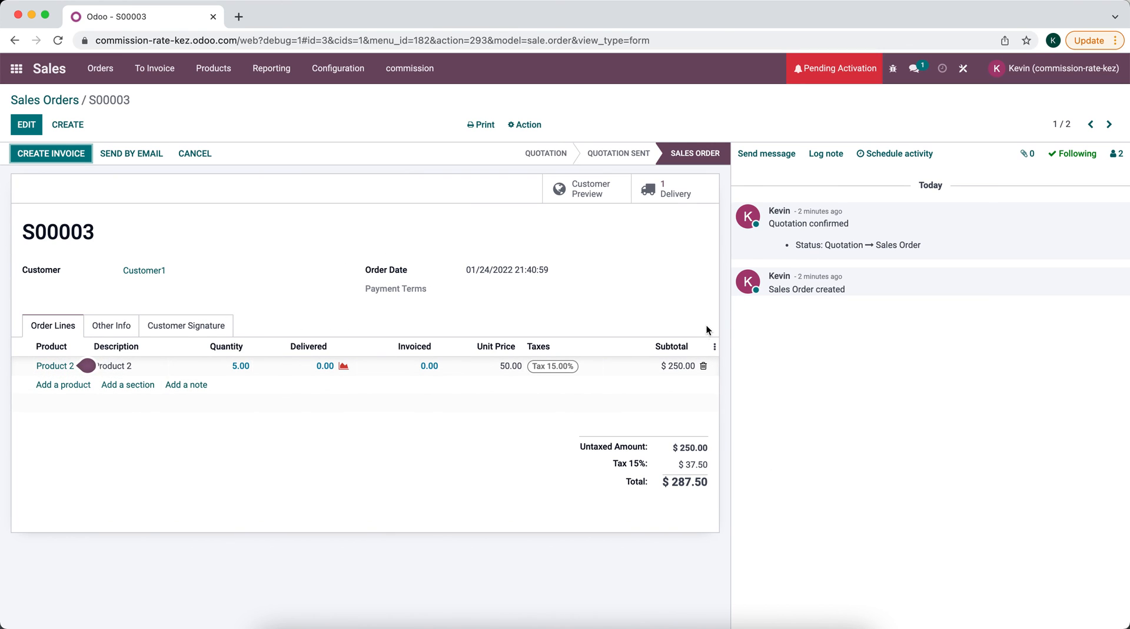
{"action": "mouse_move", "coordinate": [612, 304]}
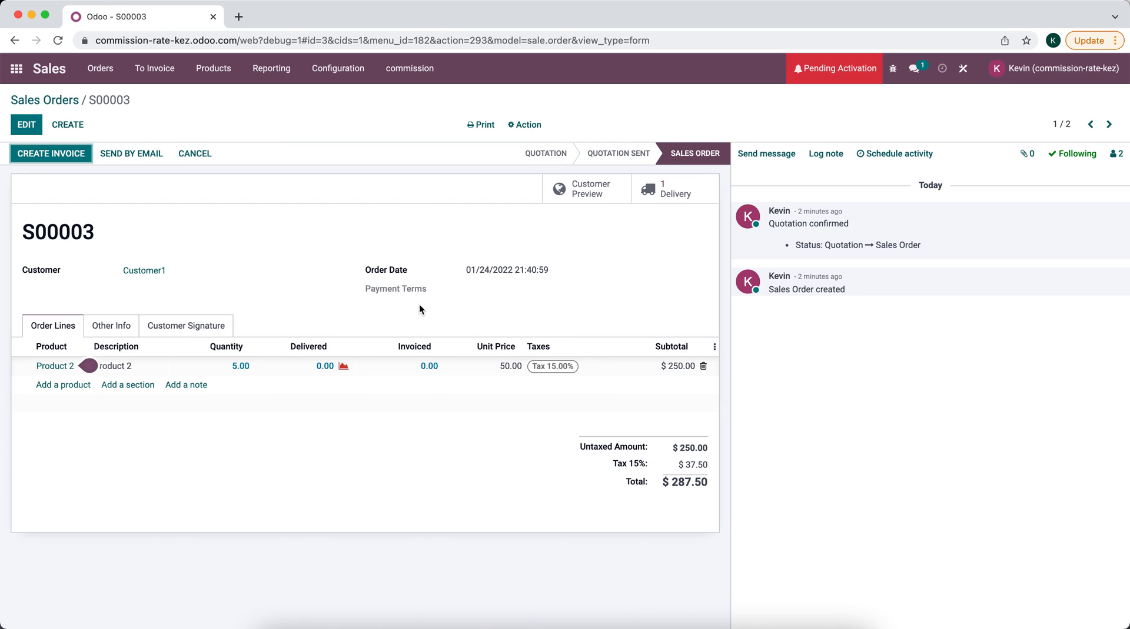
{"action": "mouse_move", "coordinate": [472, 317]}
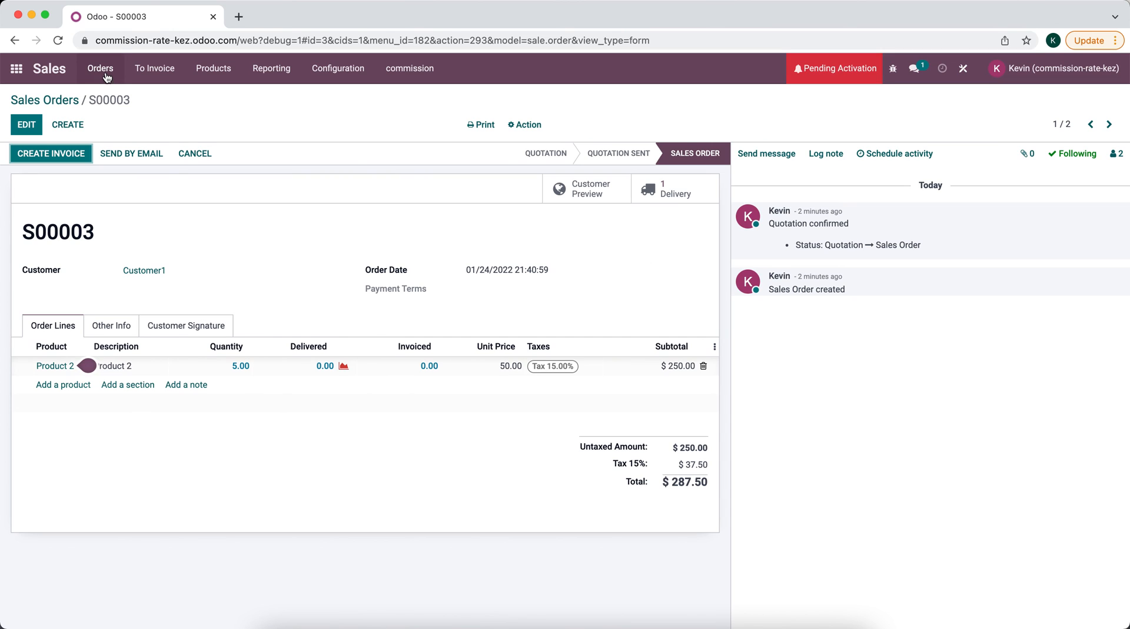
{"action": "mouse_move", "coordinate": [85, 113]}
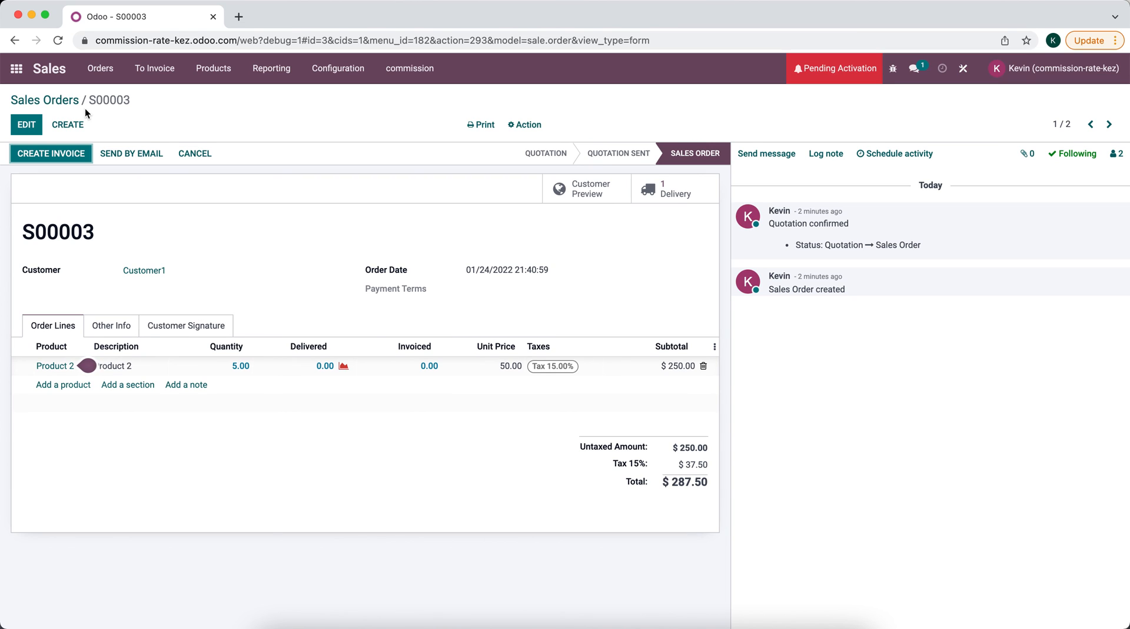
{"action": "left_click", "coordinate": [410, 69]}
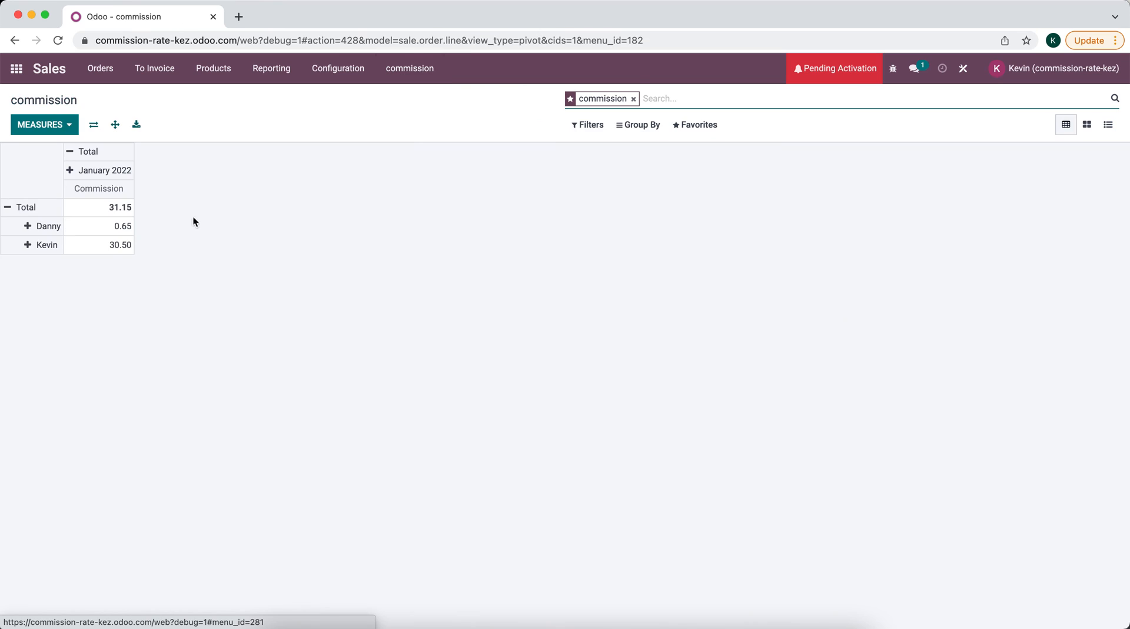
{"action": "mouse_move", "coordinate": [154, 208]}
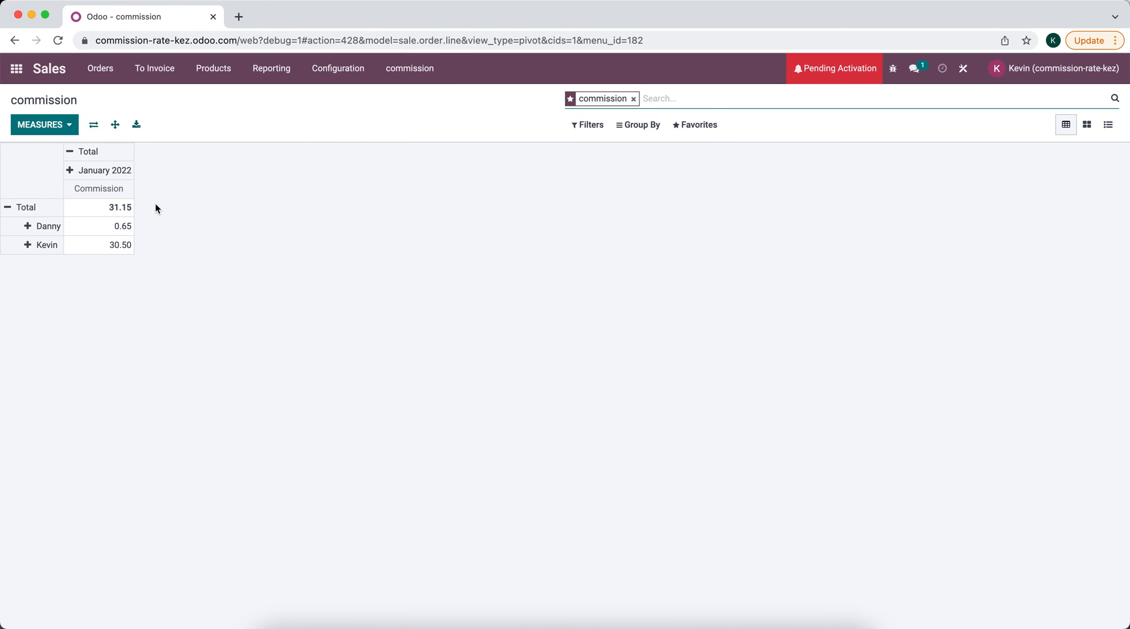